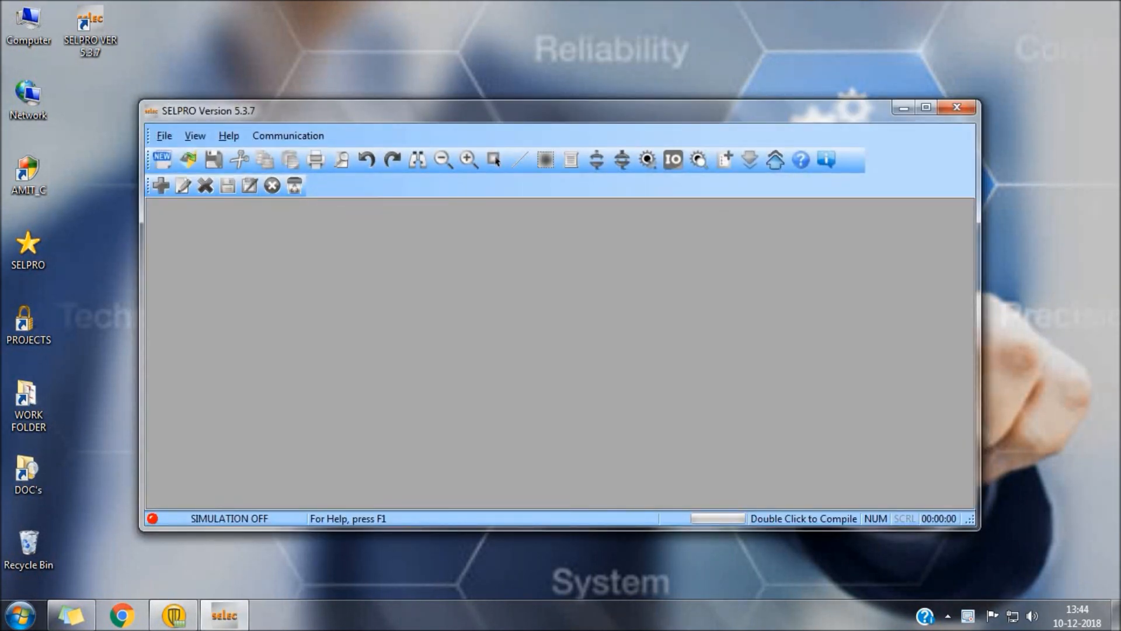
pyautogui.moveTo(29, 586)
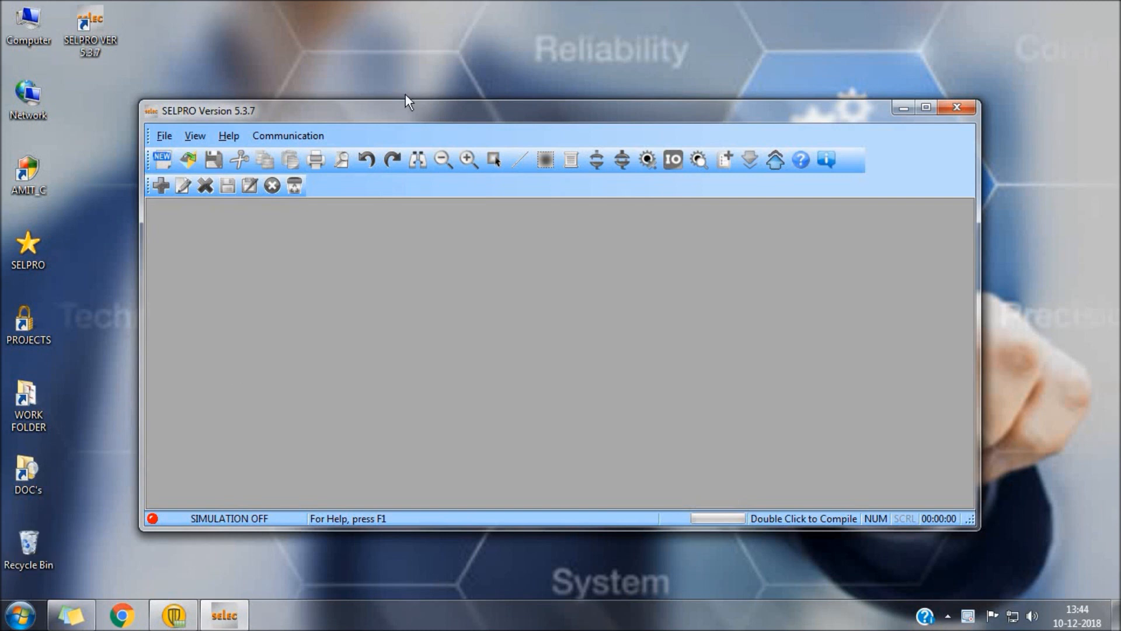
# - Maximize the empty SELPRO 5.3.7 window so it fills the screen
pyautogui.click(925, 107)
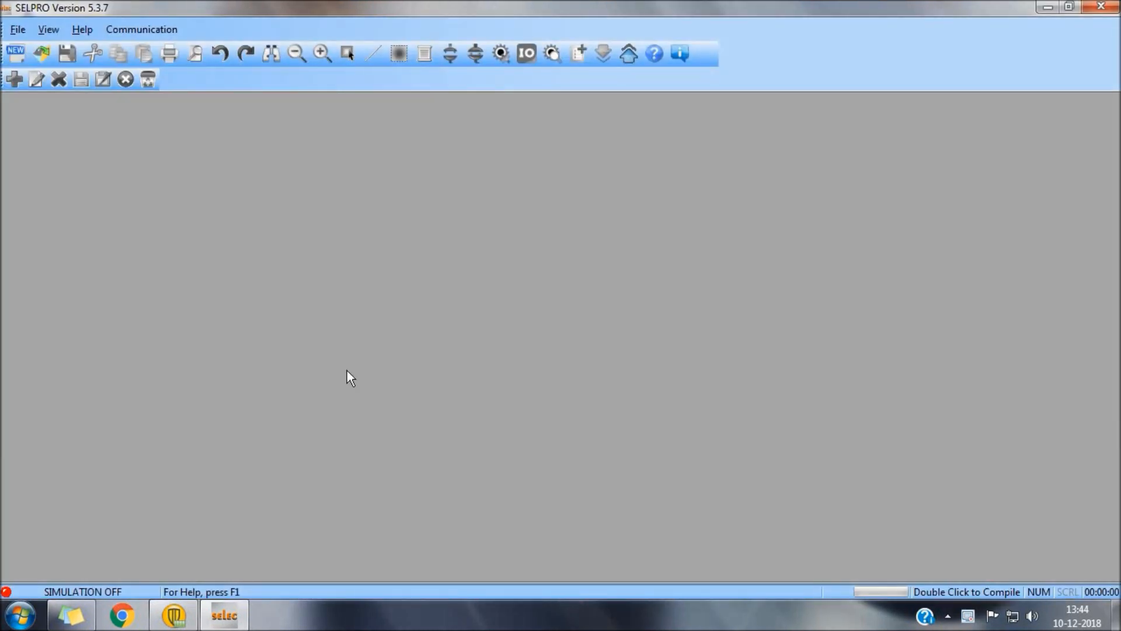
pyautogui.moveTo(262, 288)
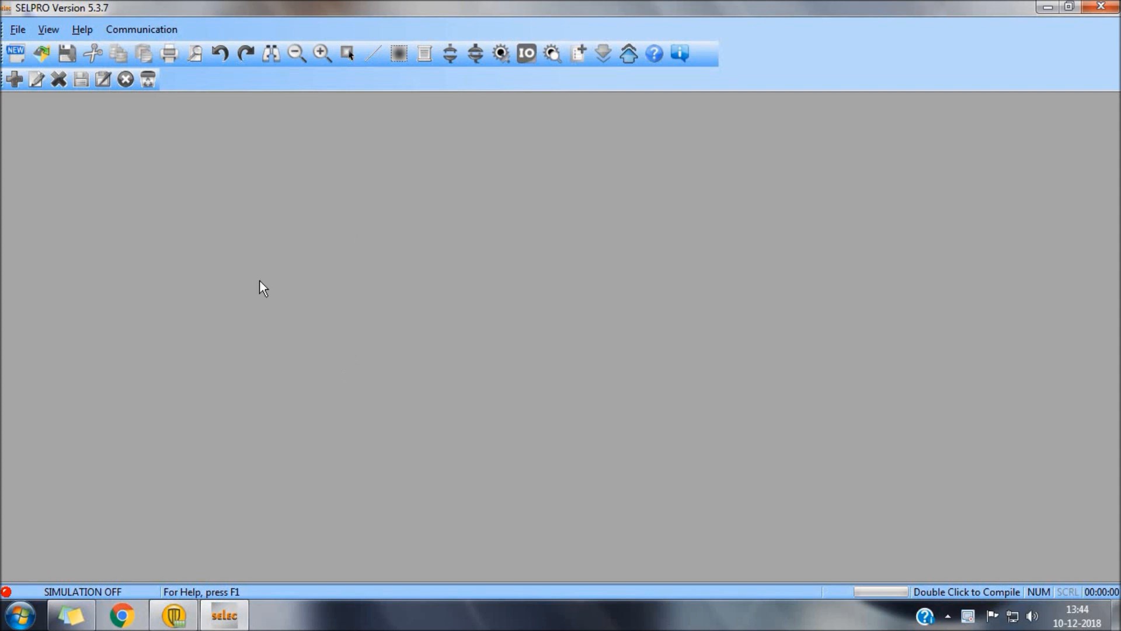
pyautogui.moveTo(255, 281)
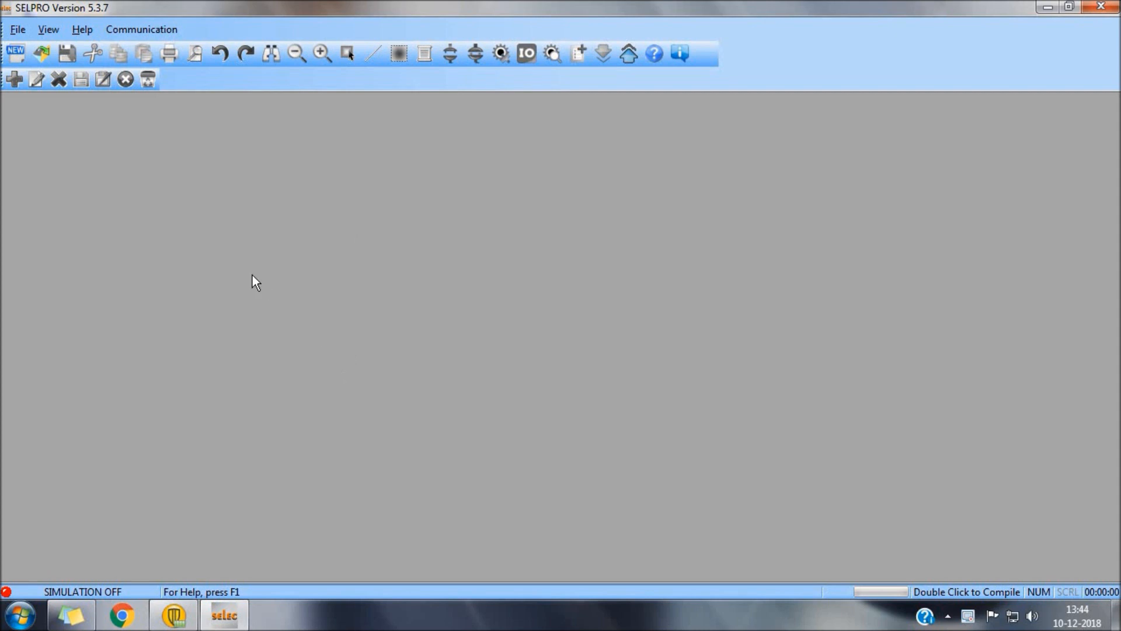
# - Create a new TWIX-2 project named TEST TWIX and continue to its project settings
pyautogui.click(16, 29)
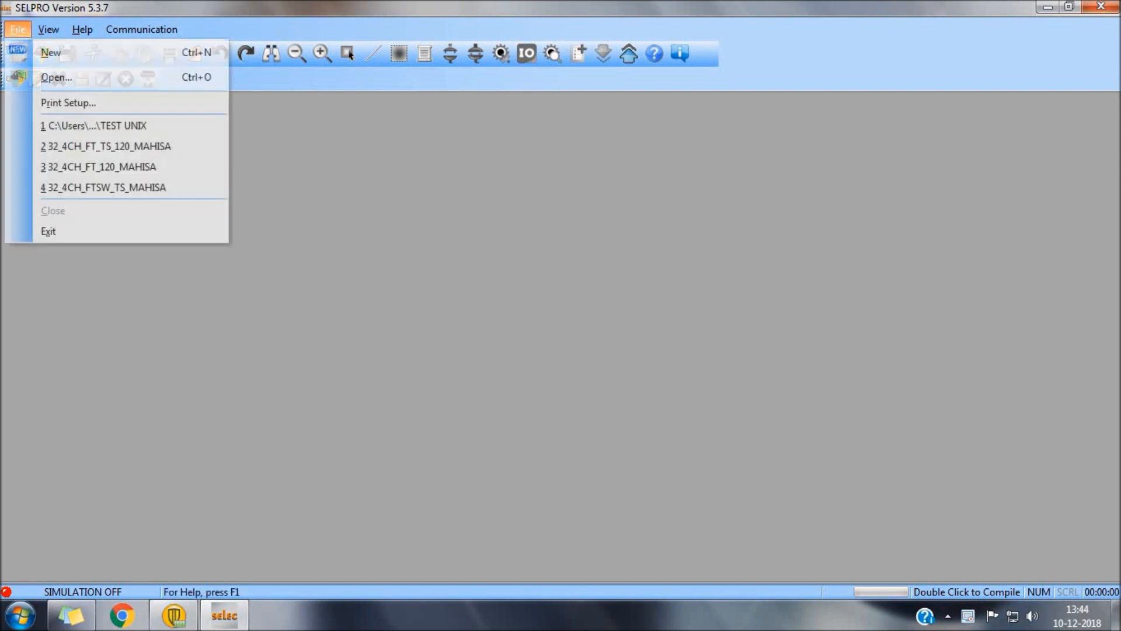
pyautogui.click(50, 52)
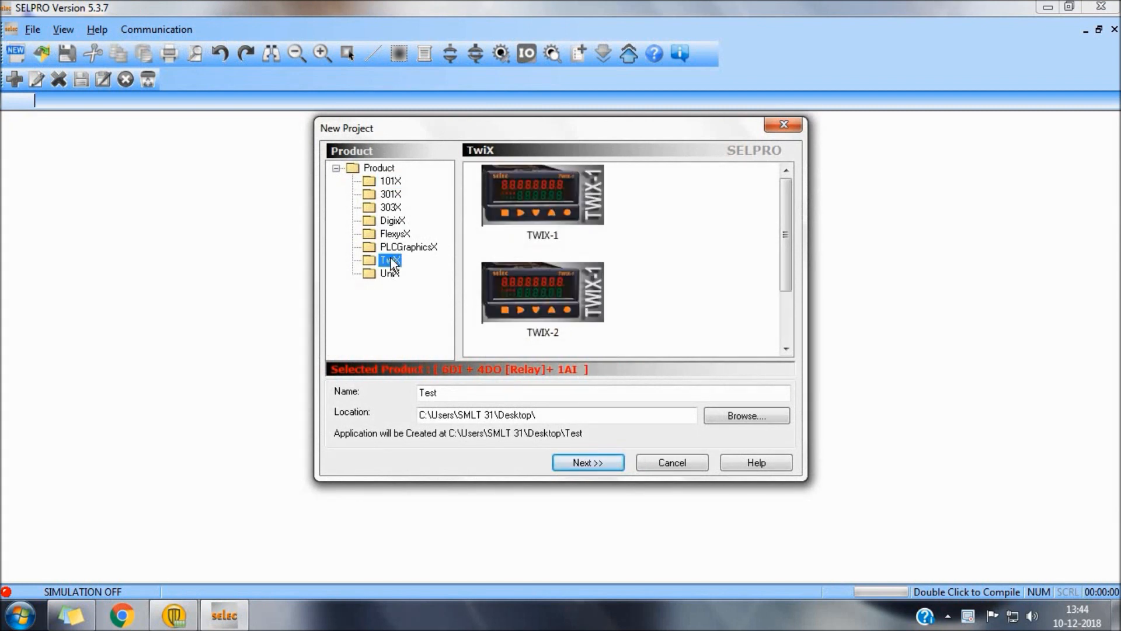
pyautogui.click(542, 292)
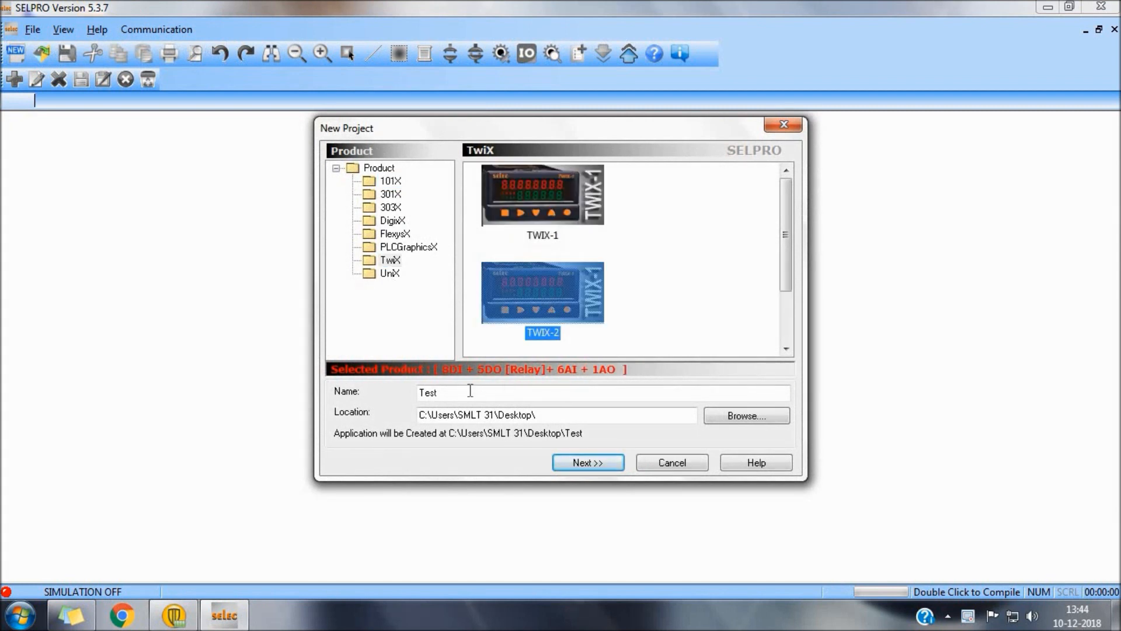
pyautogui.write('TEST TW')
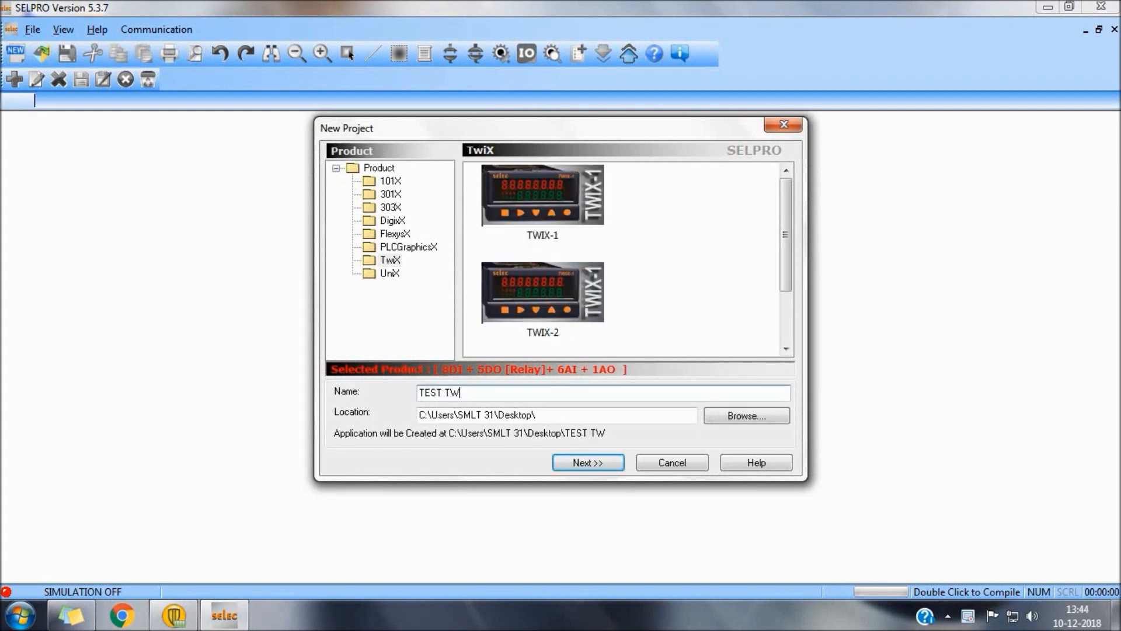
pyautogui.click(542, 291)
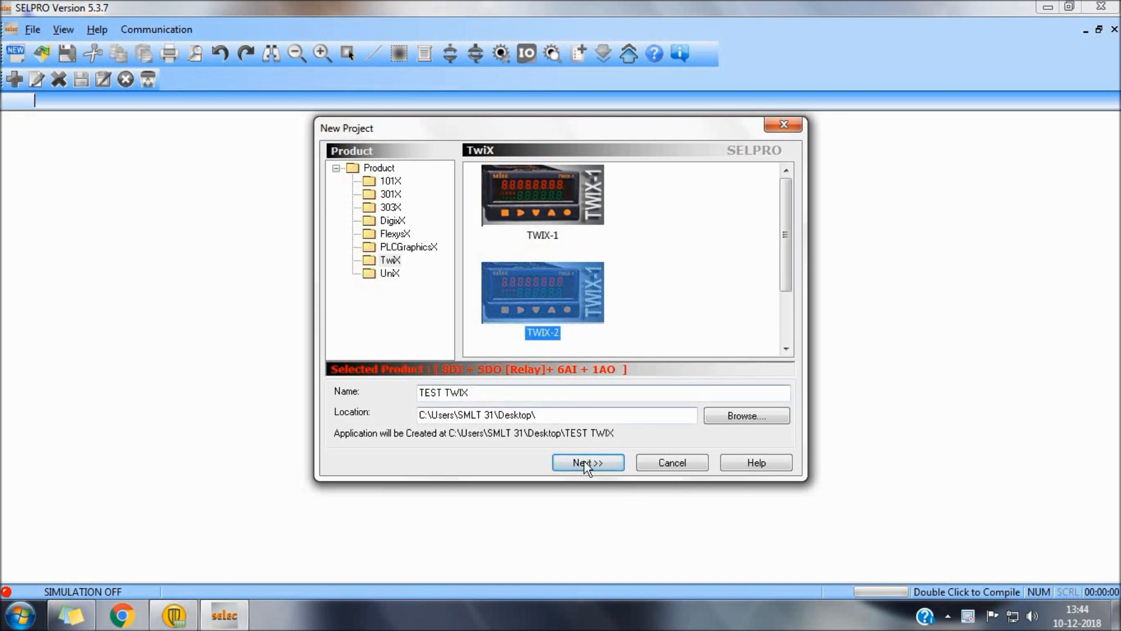
pyautogui.click(587, 462)
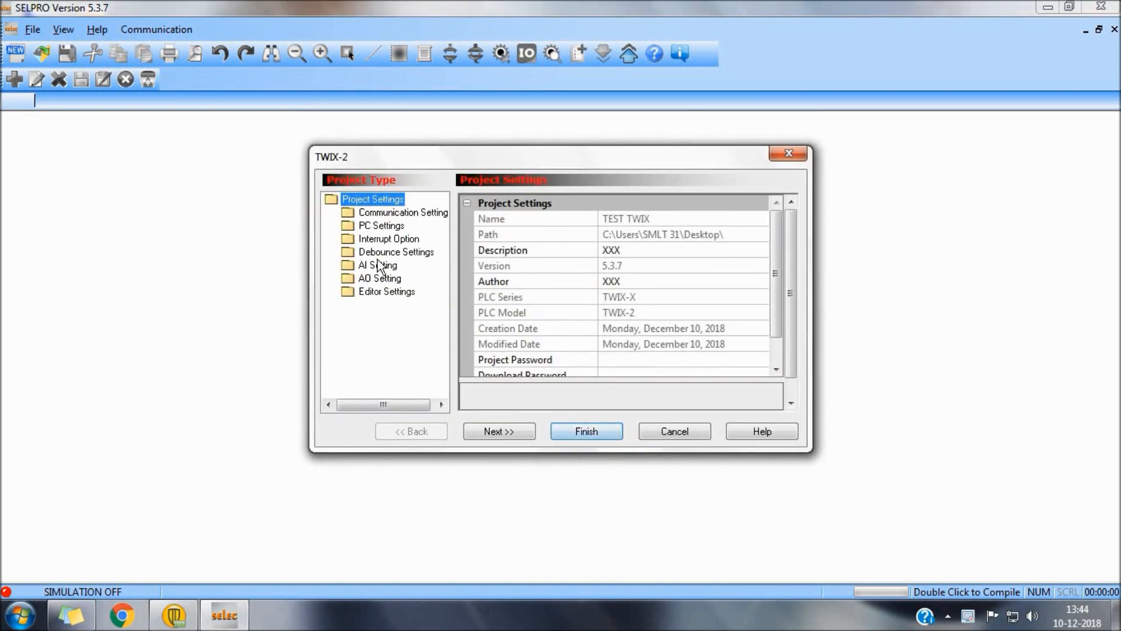
# - Set analog input channel 2 to J and channel 5 to NONE, then finish setup
pyautogui.click(378, 264)
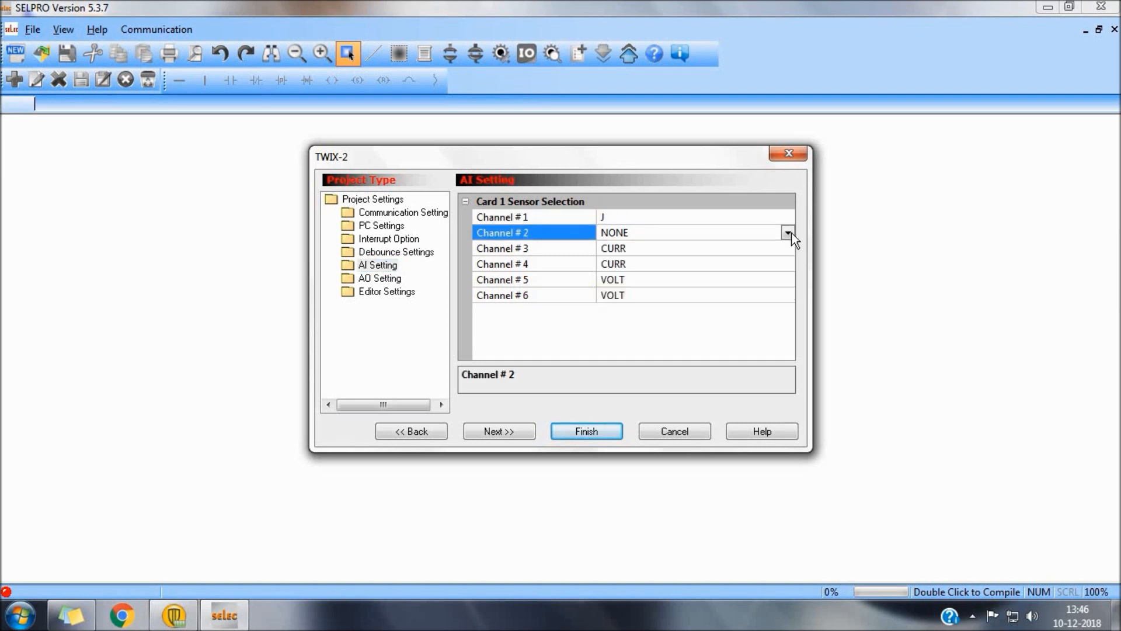
pyautogui.click(611, 232)
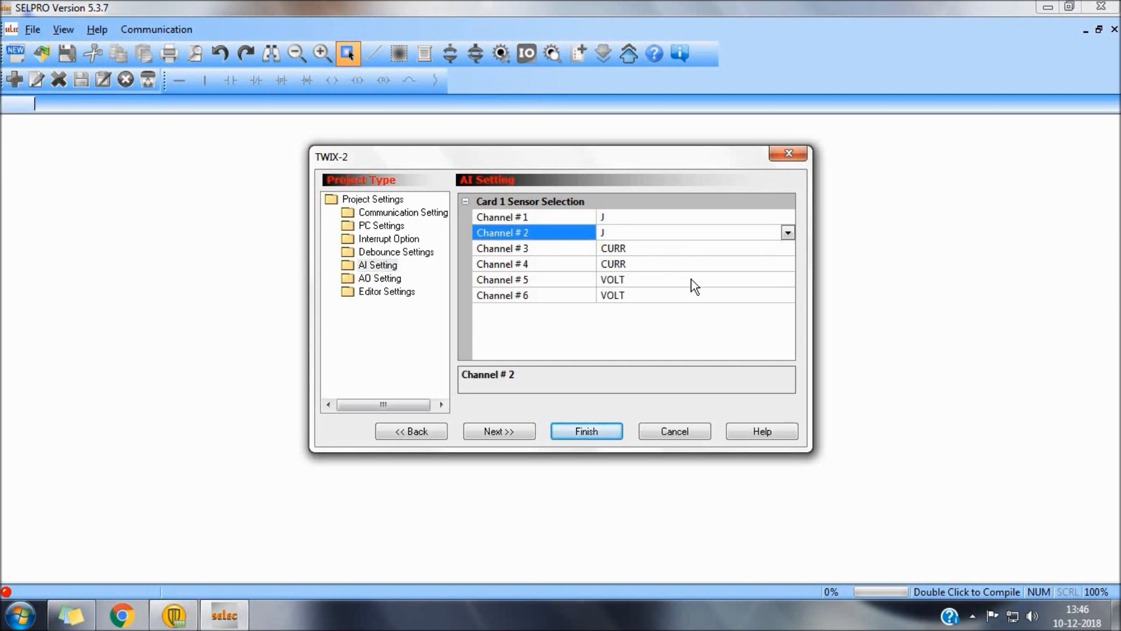
pyautogui.moveTo(751, 268)
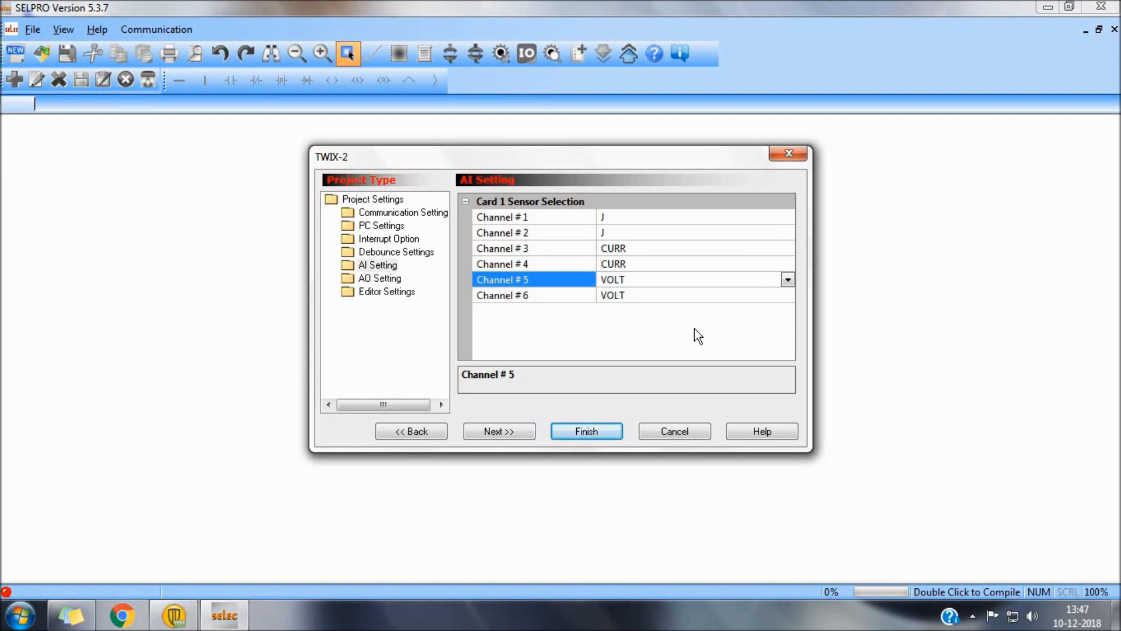
pyautogui.moveTo(806, 277)
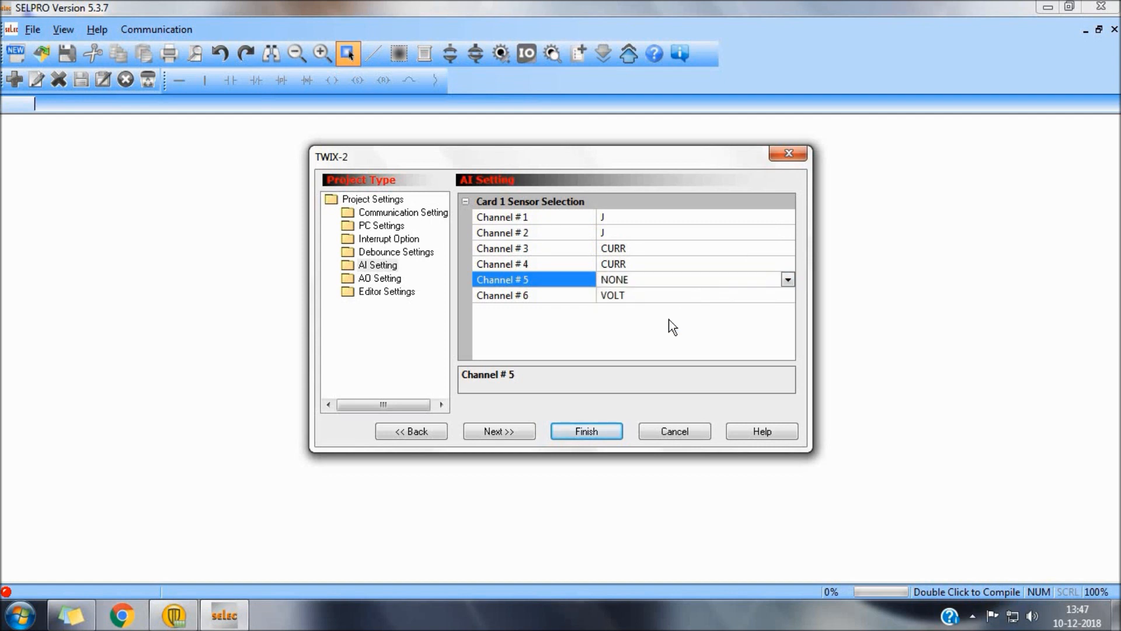
pyautogui.click(379, 278)
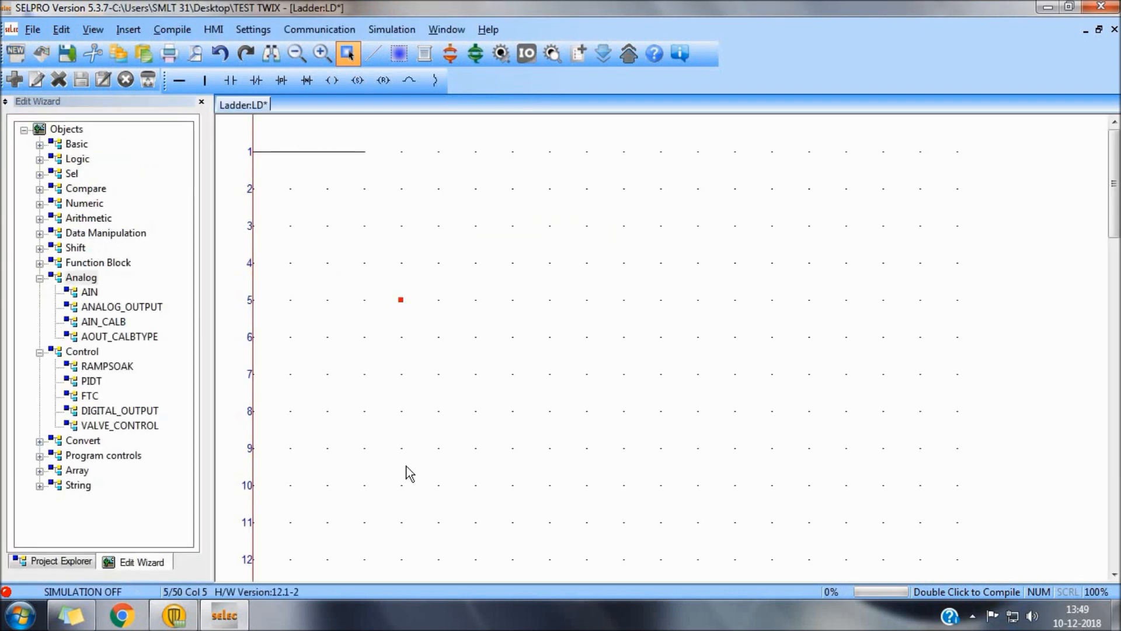
pyautogui.click(89, 292)
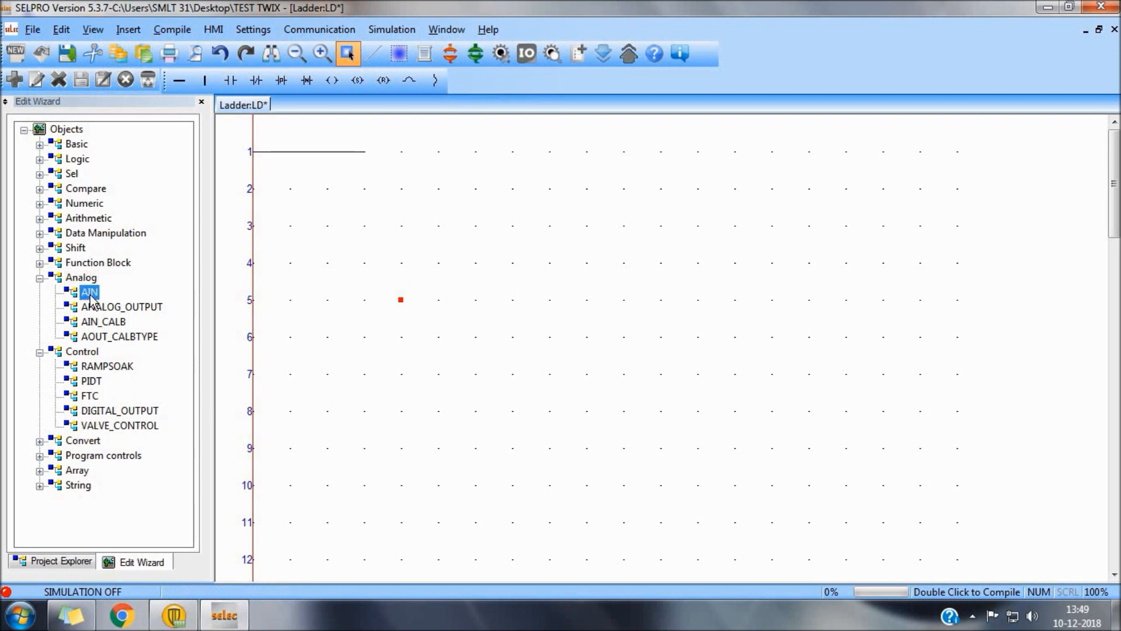
pyautogui.moveTo(122, 306)
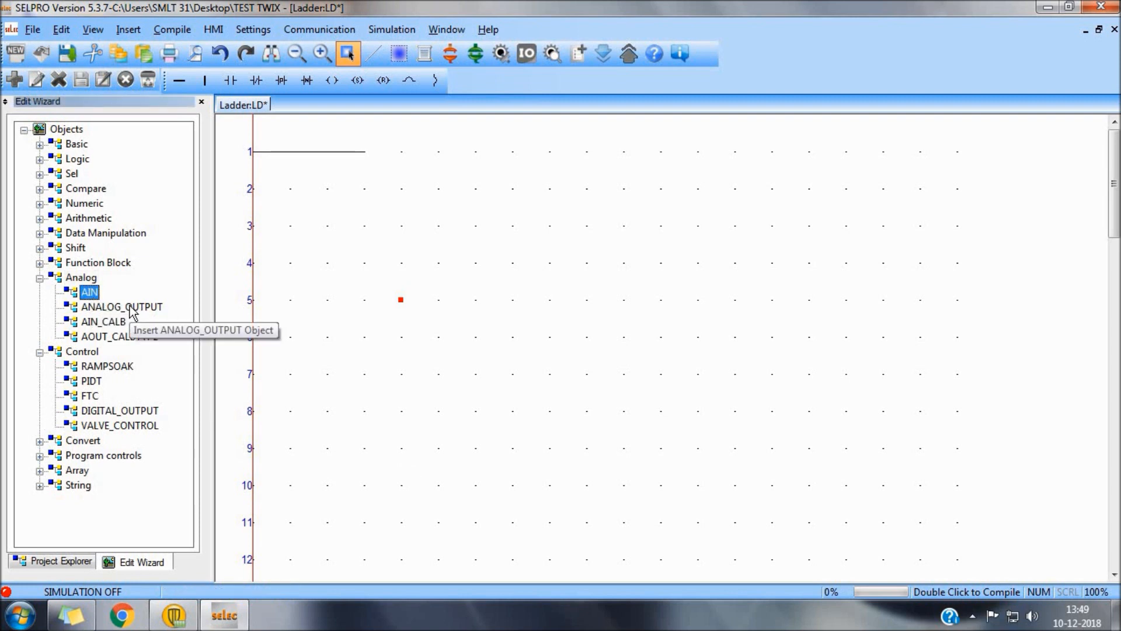
pyautogui.click(121, 307)
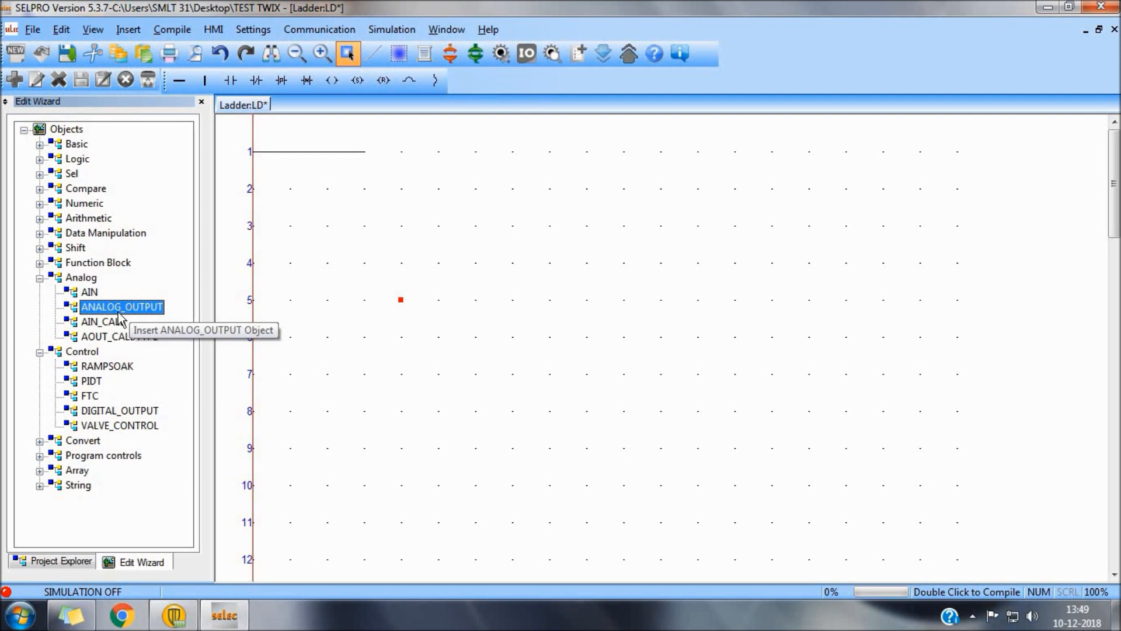
pyautogui.click(120, 336)
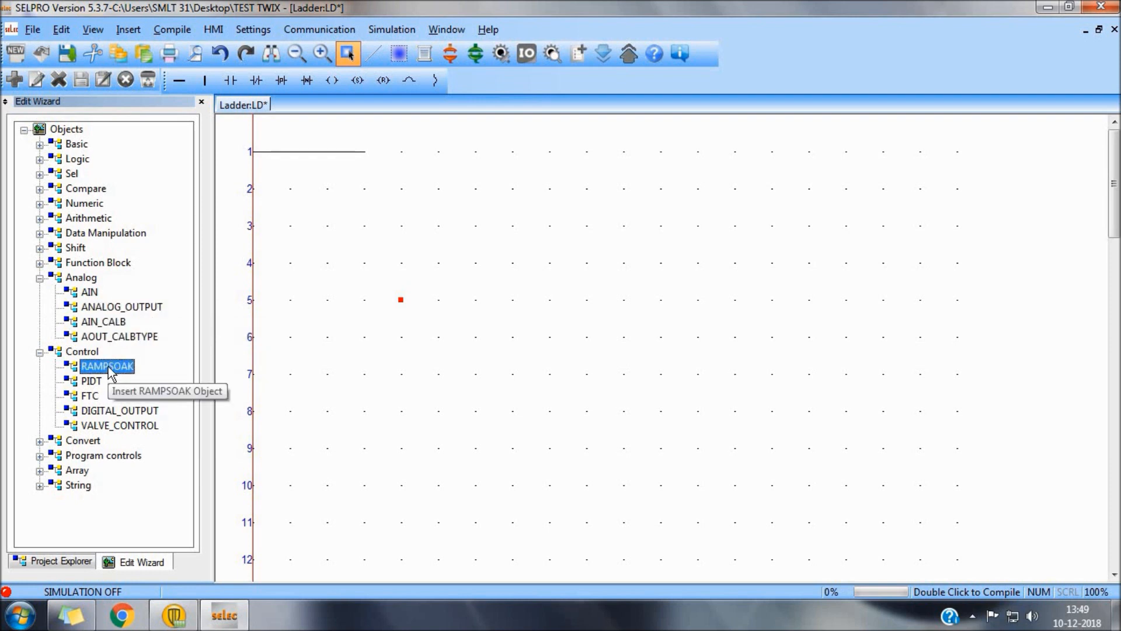
pyautogui.click(119, 410)
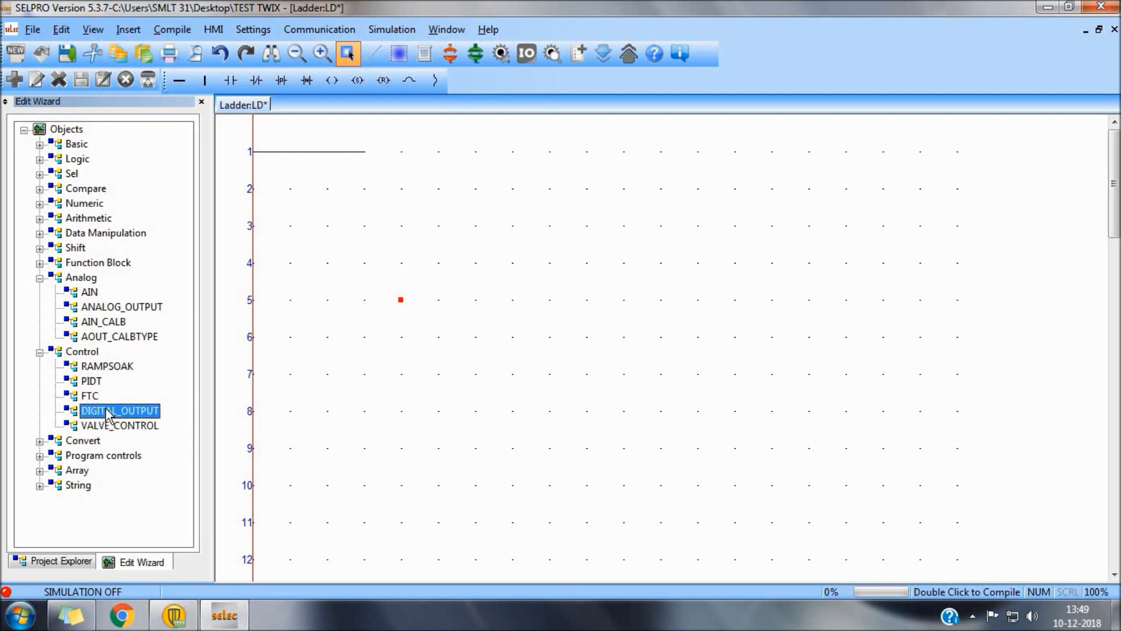
pyautogui.click(60, 560)
pyautogui.write('CH0')
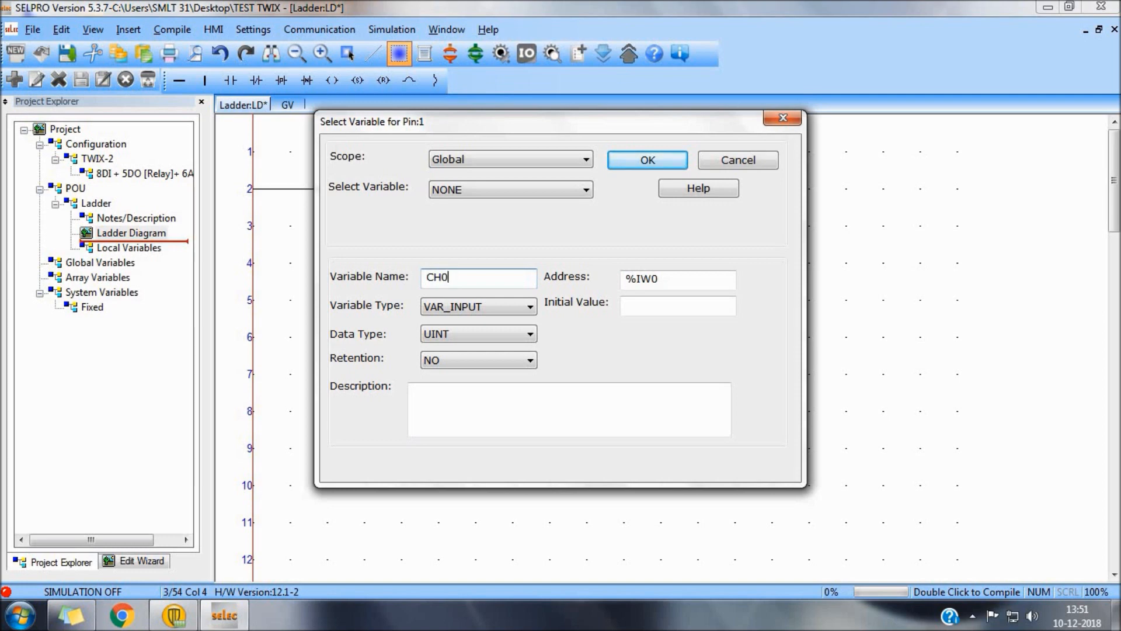
# - Assign CH0 and GVar0 to the first AIN, CH1 to the second, and name its PV output AIN
pyautogui.click(646, 160)
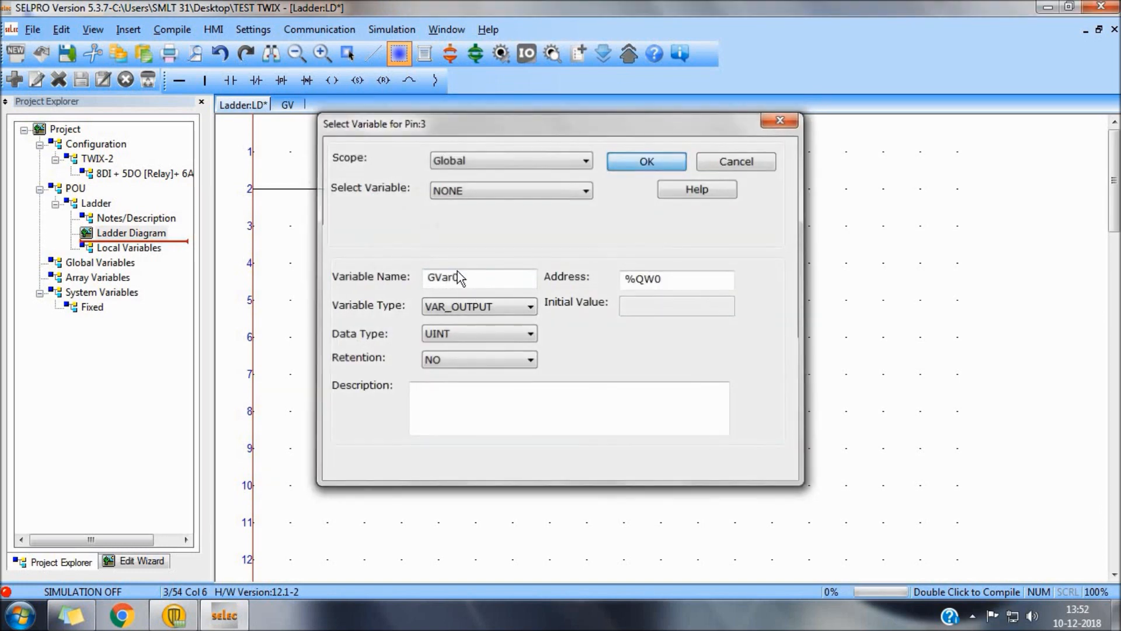
pyautogui.click(646, 162)
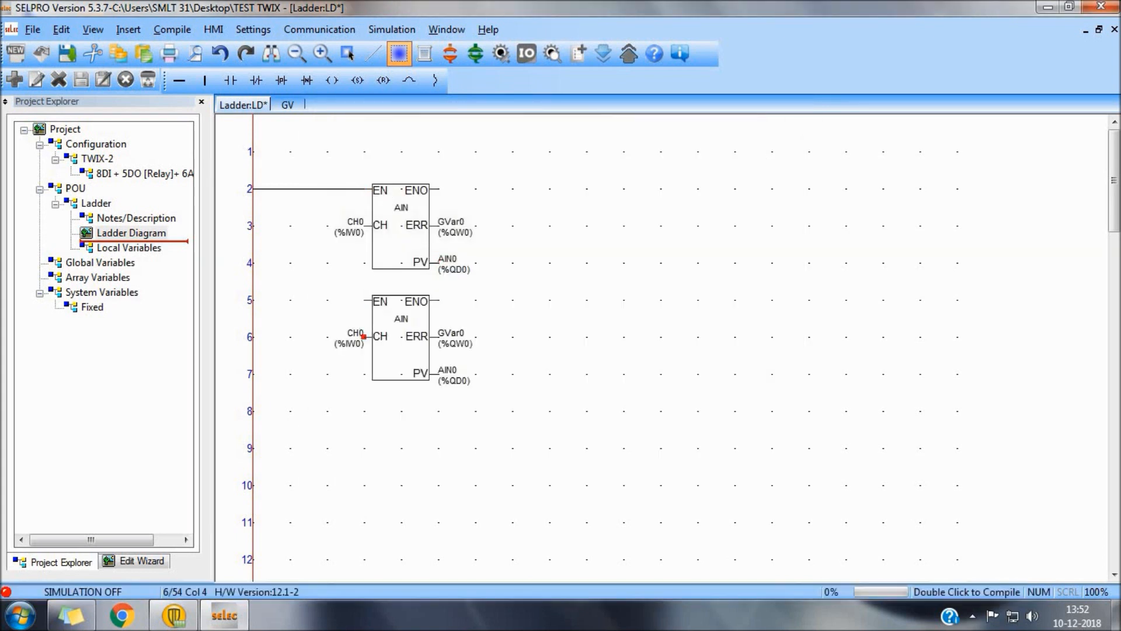
pyautogui.doubleClick(364, 337)
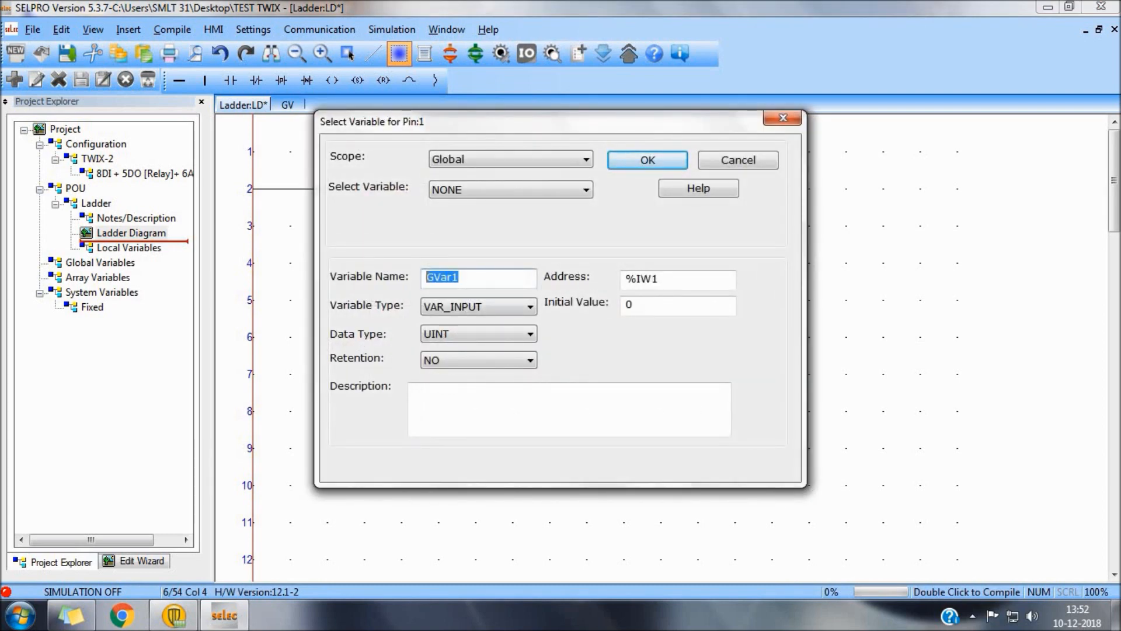
pyautogui.write('CH1')
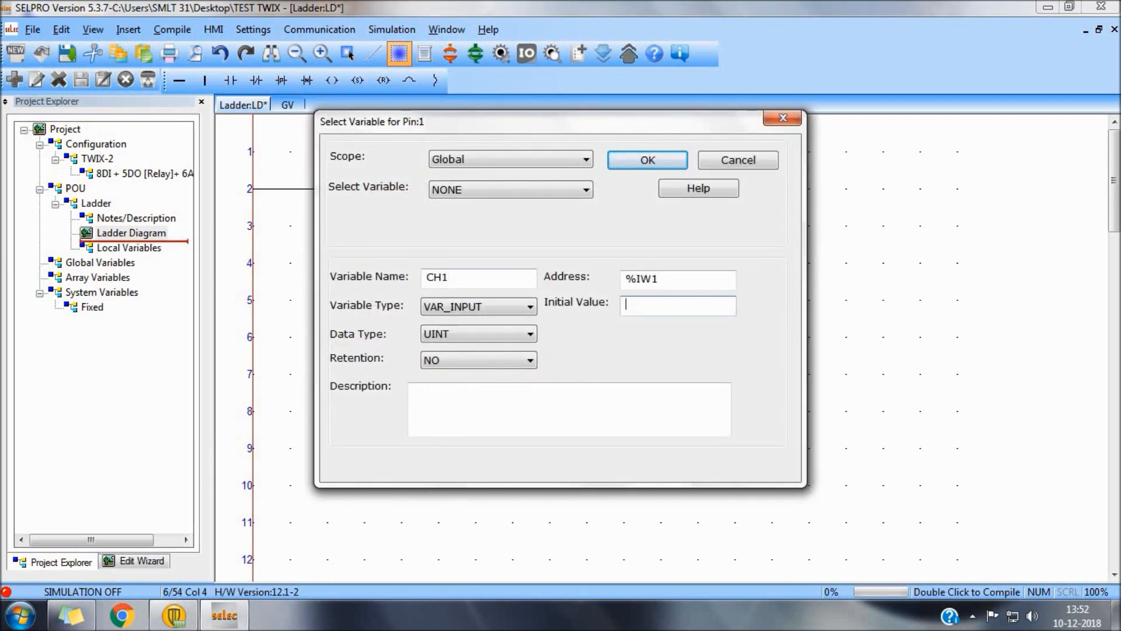
pyautogui.click(646, 160)
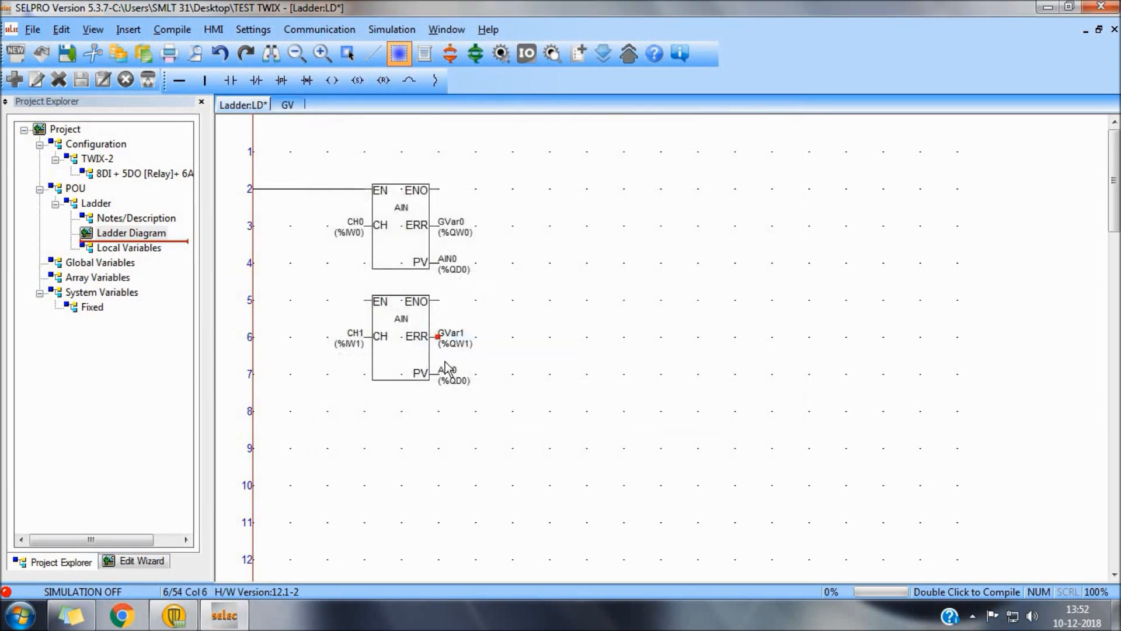
pyautogui.doubleClick(447, 372)
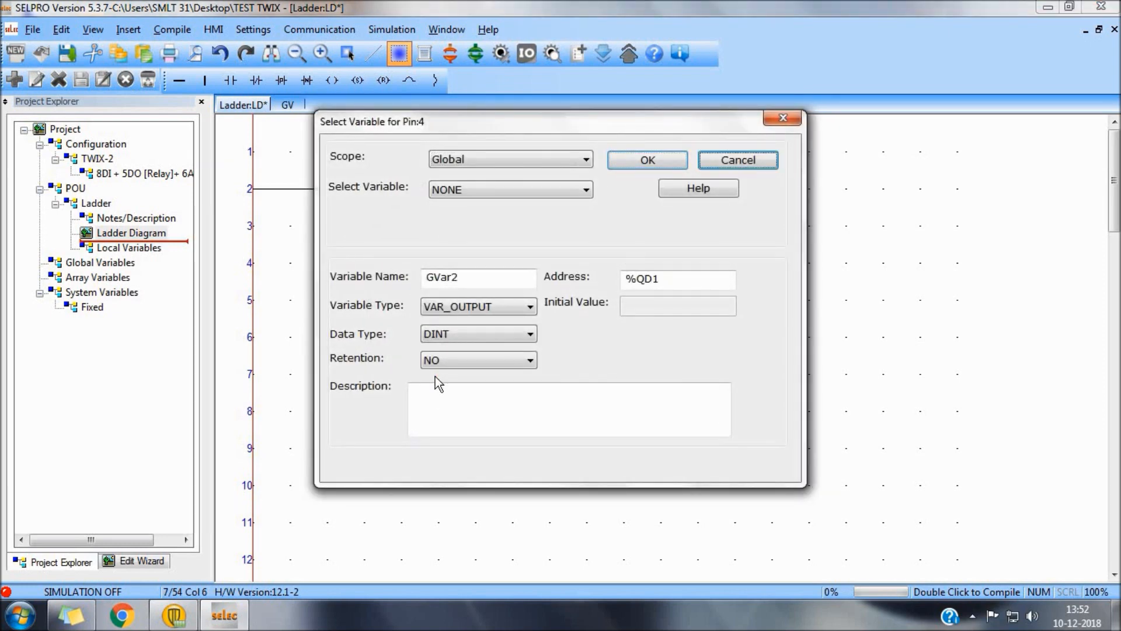
pyautogui.write('AIN')
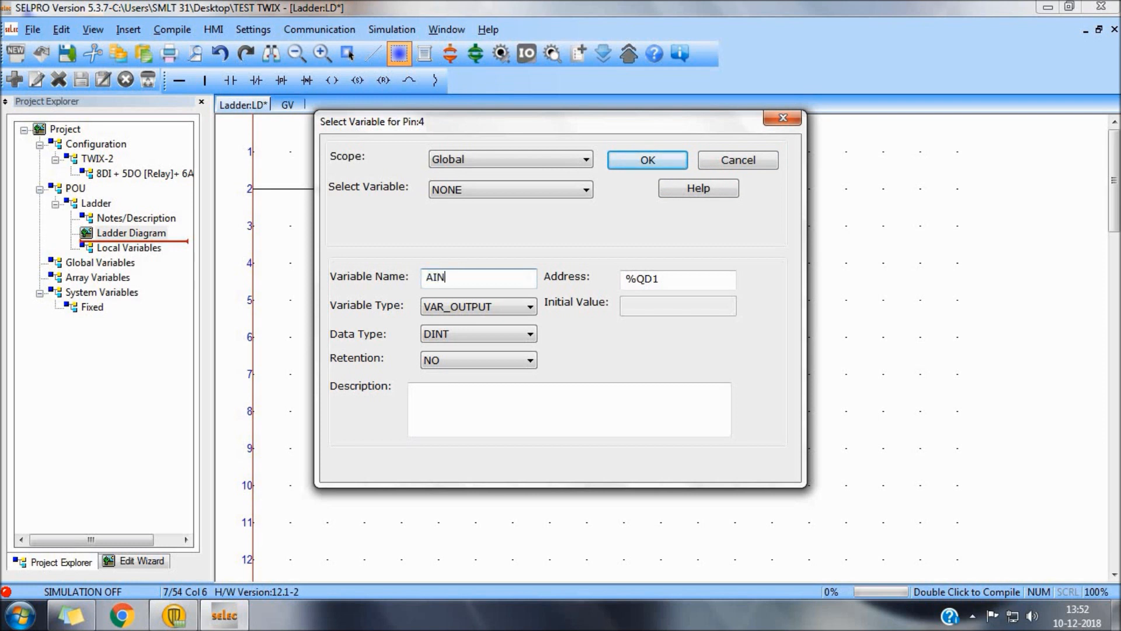
# - Output the second AIN's PV to AIN1 and give the AOUT block AO on CH and PER on IN
pyautogui.click(645, 160)
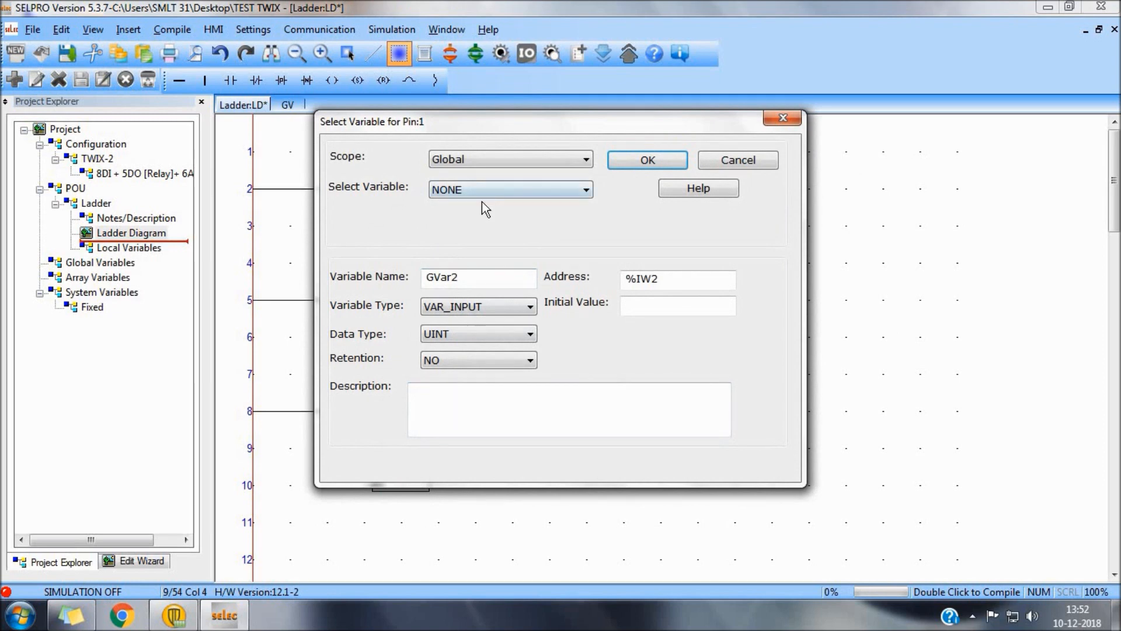
pyautogui.write('AO')
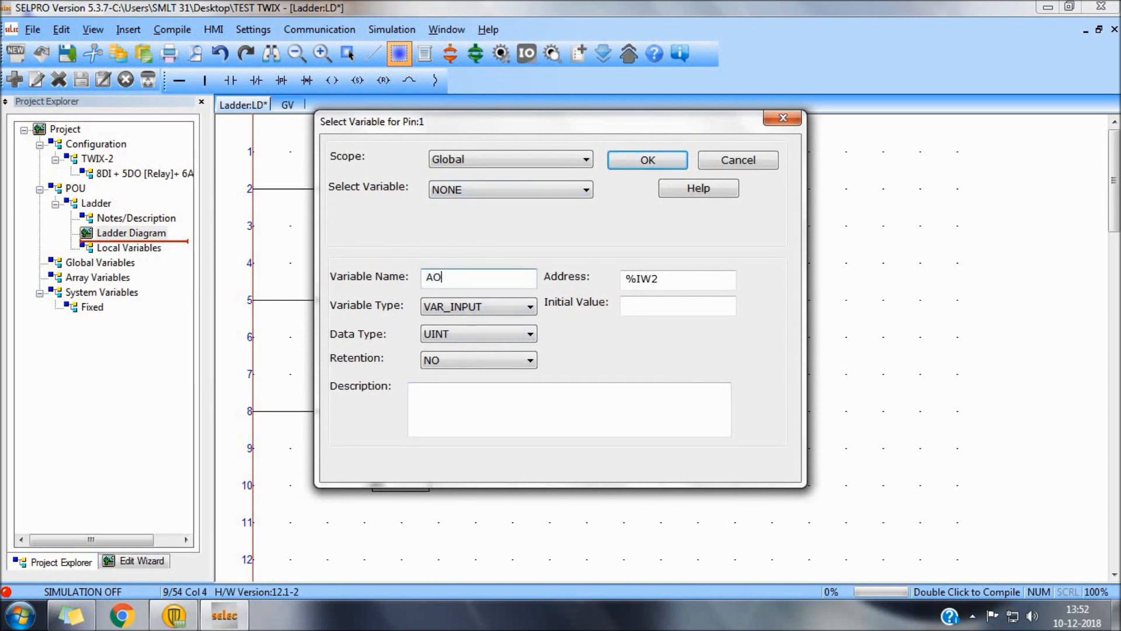
pyautogui.click(646, 159)
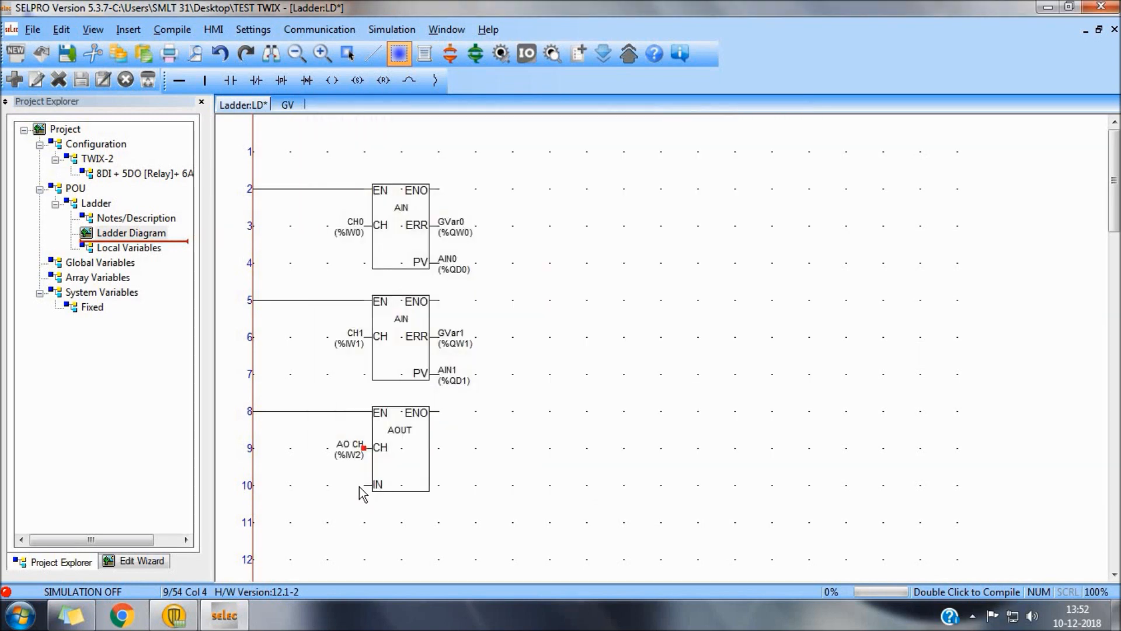
pyautogui.doubleClick(377, 485)
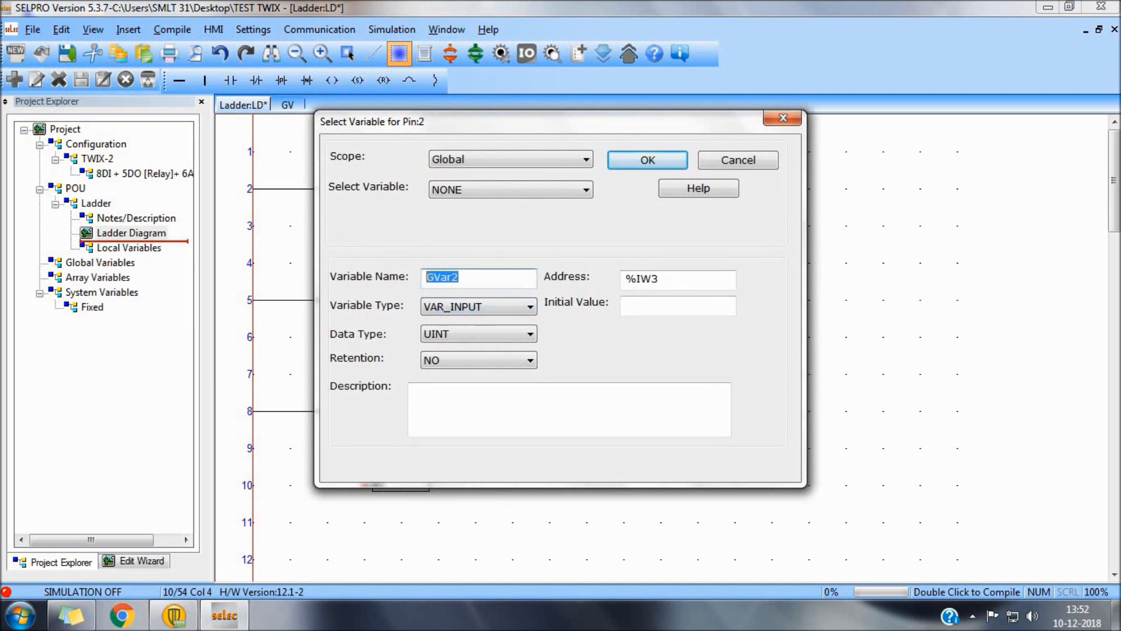
pyautogui.click(646, 160)
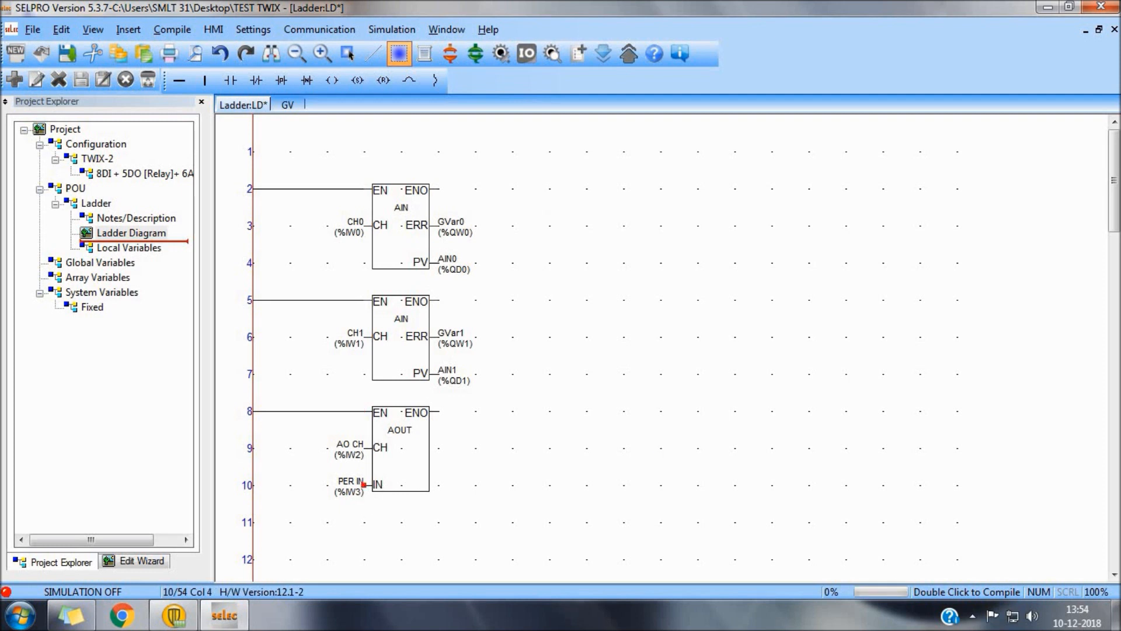
pyautogui.moveTo(362, 500)
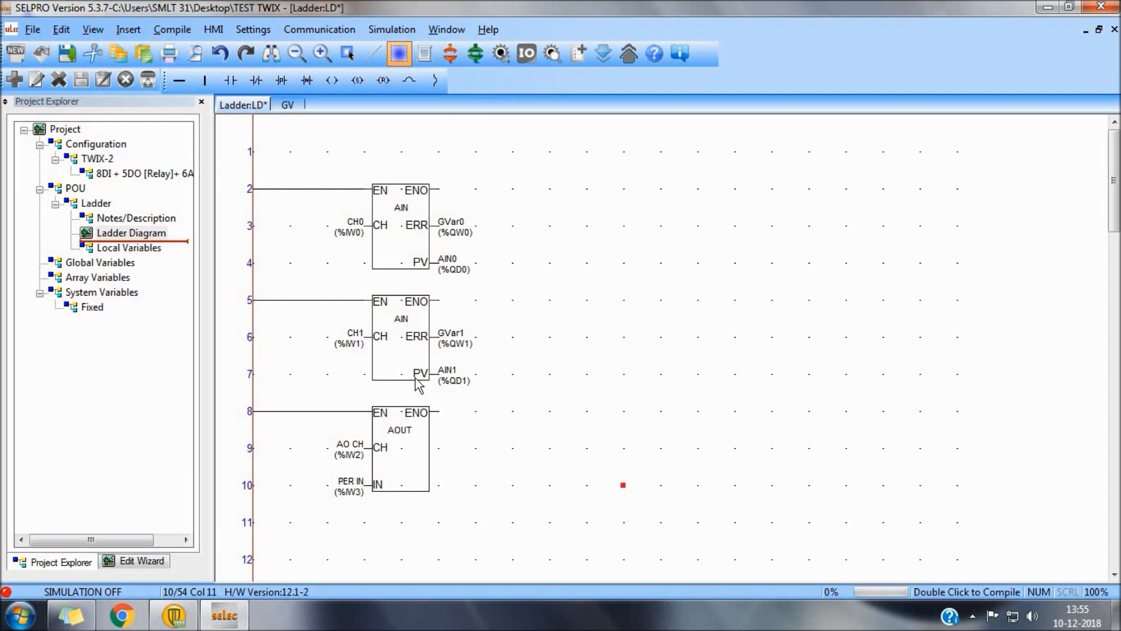
pyautogui.moveTo(286, 482)
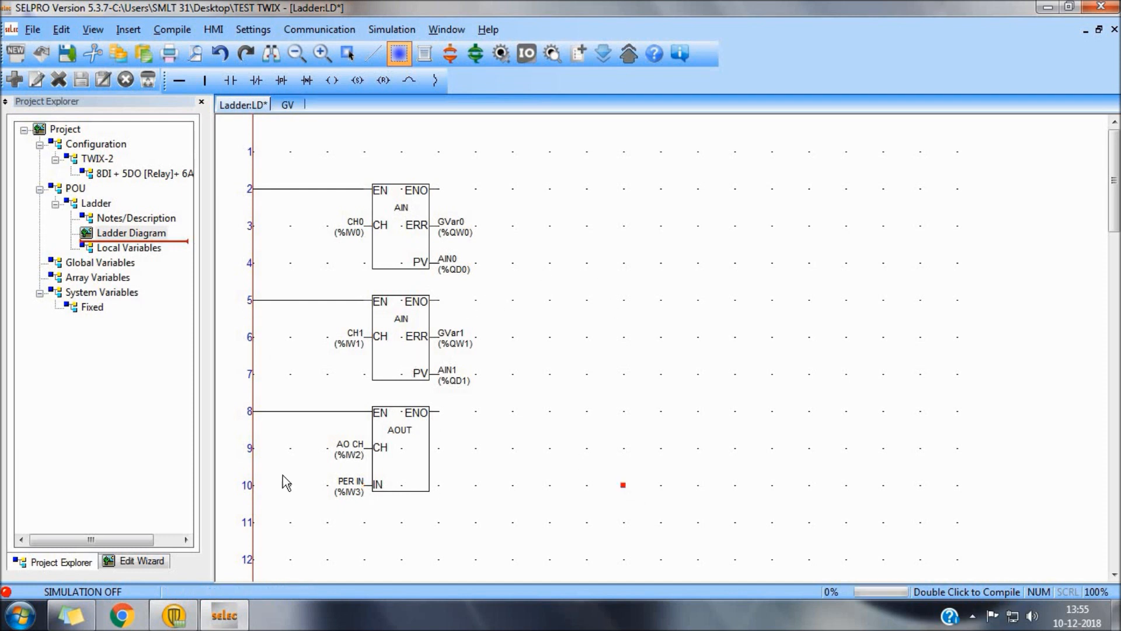
# - Place a PIDT block on rung 2 from the control block library and select rung 5
pyautogui.click(141, 560)
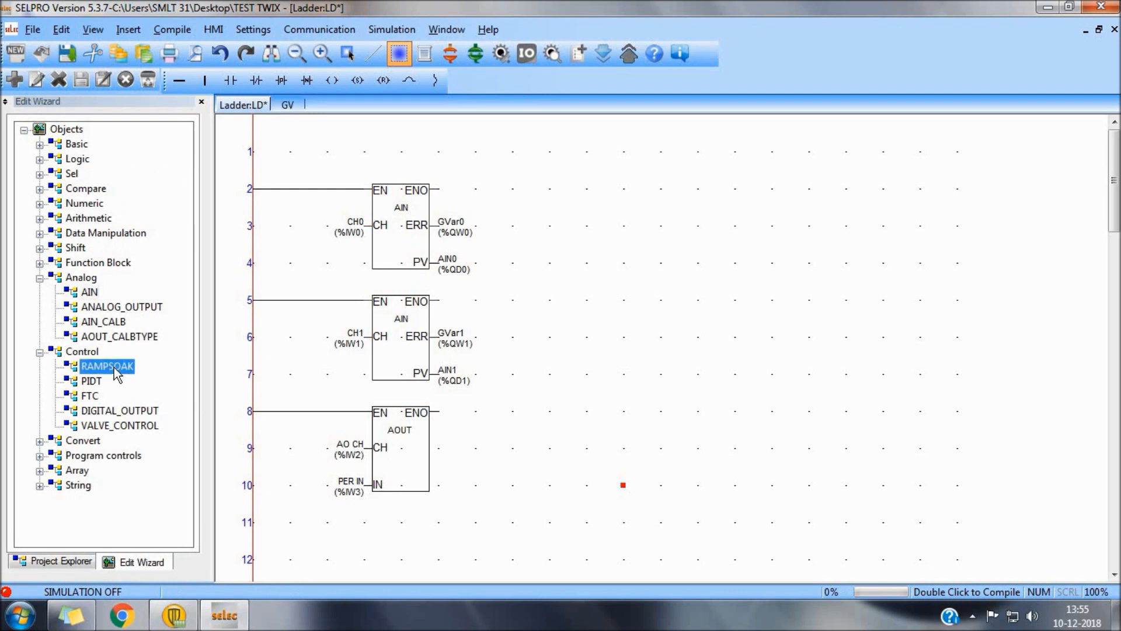
pyautogui.moveTo(141, 417)
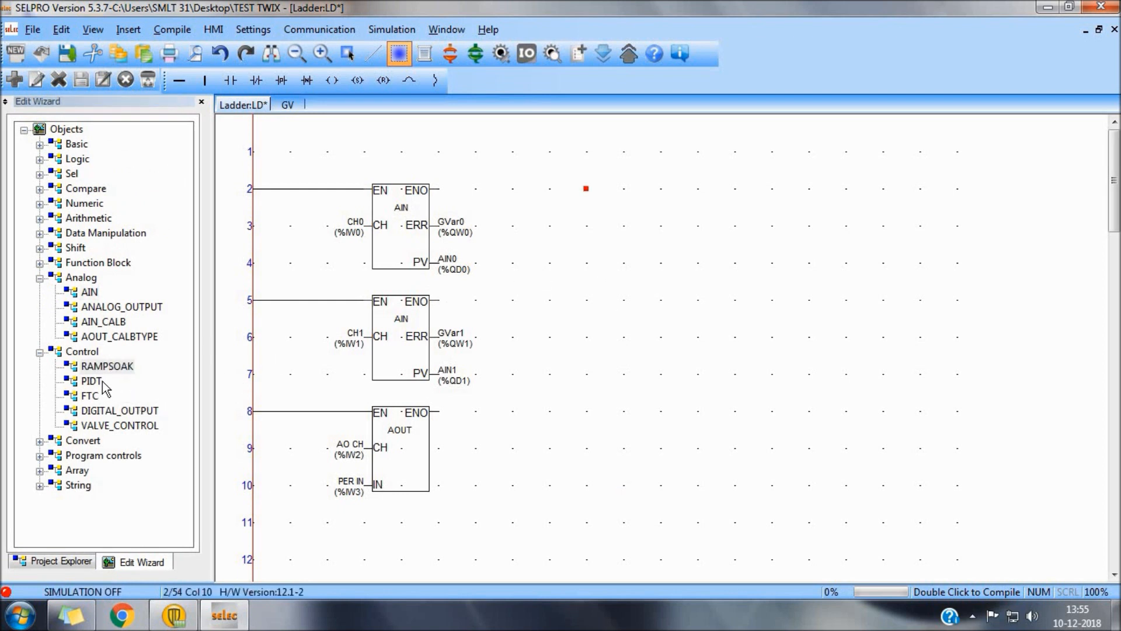
pyautogui.doubleClick(91, 381)
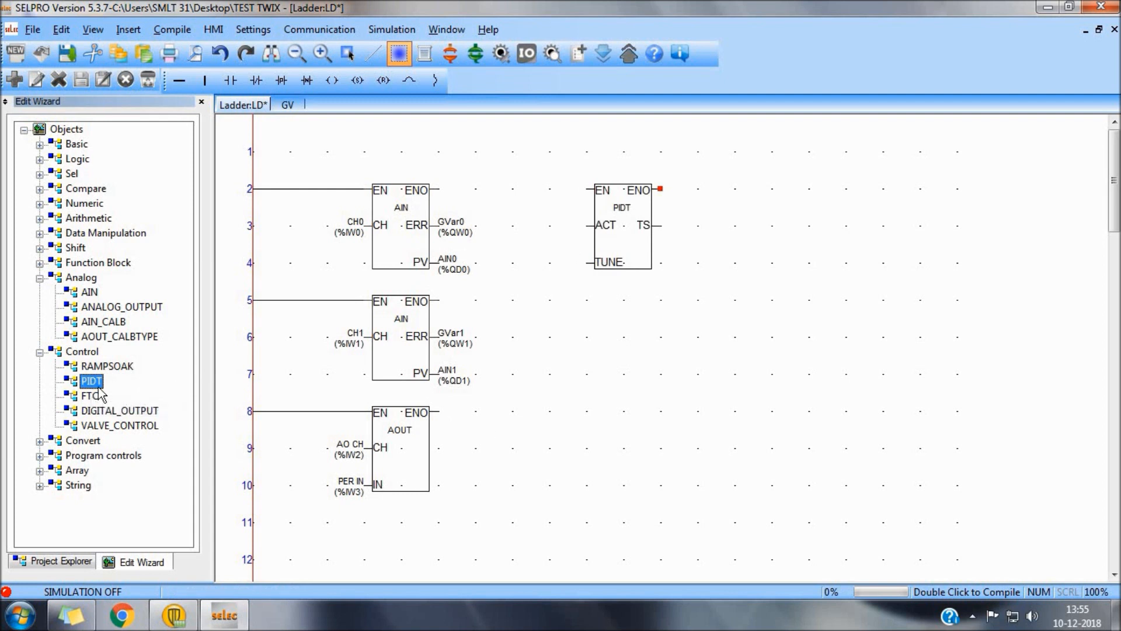
pyautogui.click(107, 365)
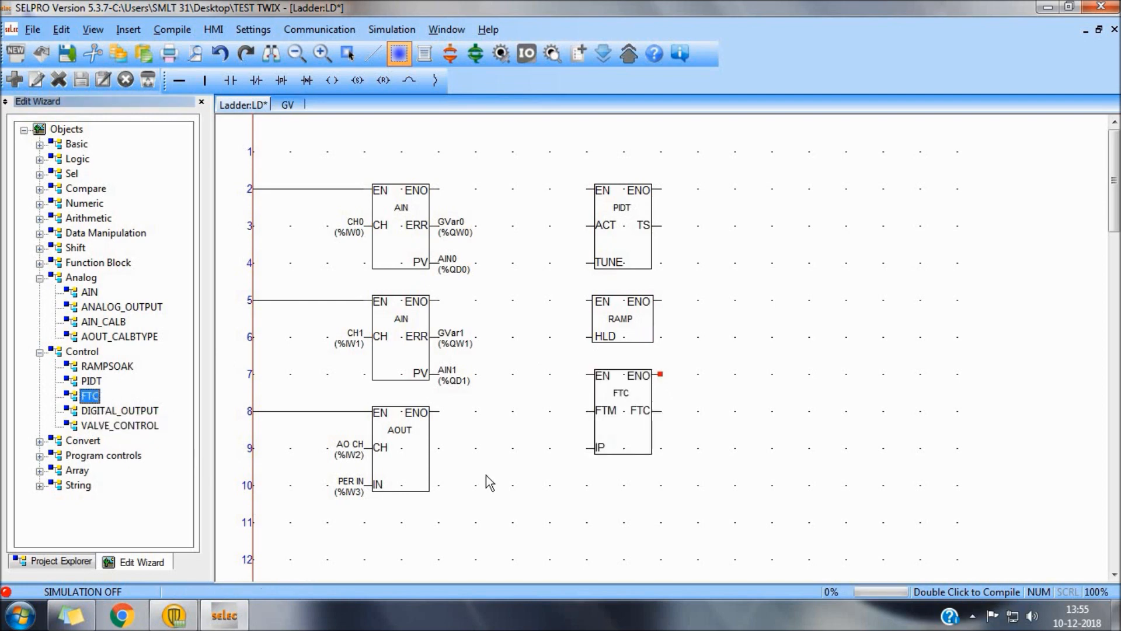
# - Add a DIGITAL_OUTPUT block on rung 10 and close PIDT's variable assignments unchanged
pyautogui.click(120, 411)
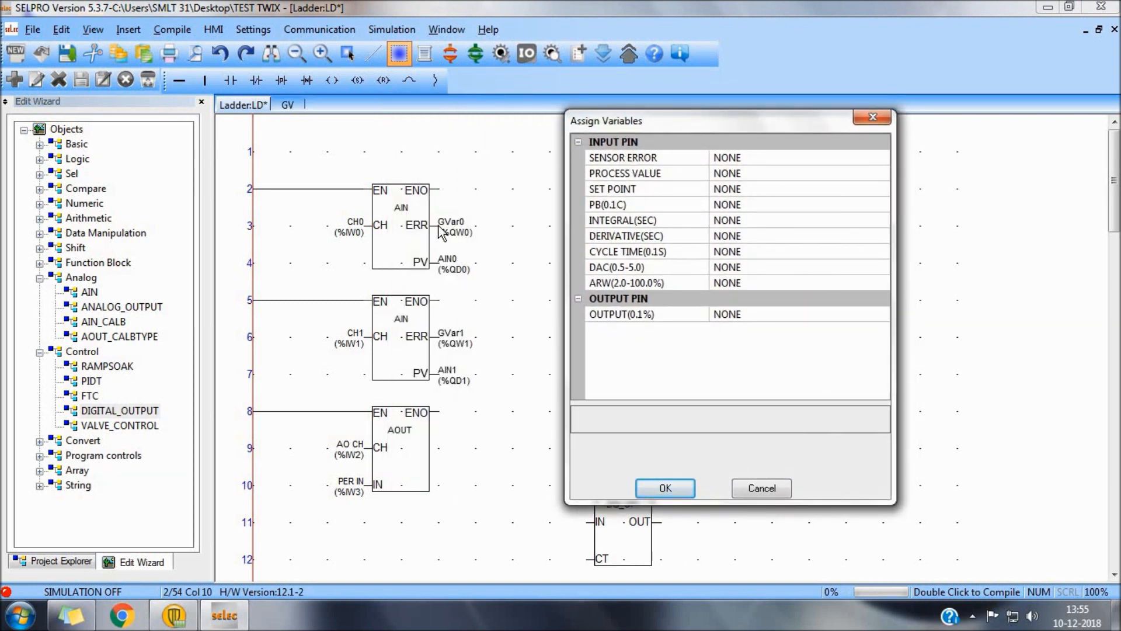
pyautogui.moveTo(441, 278)
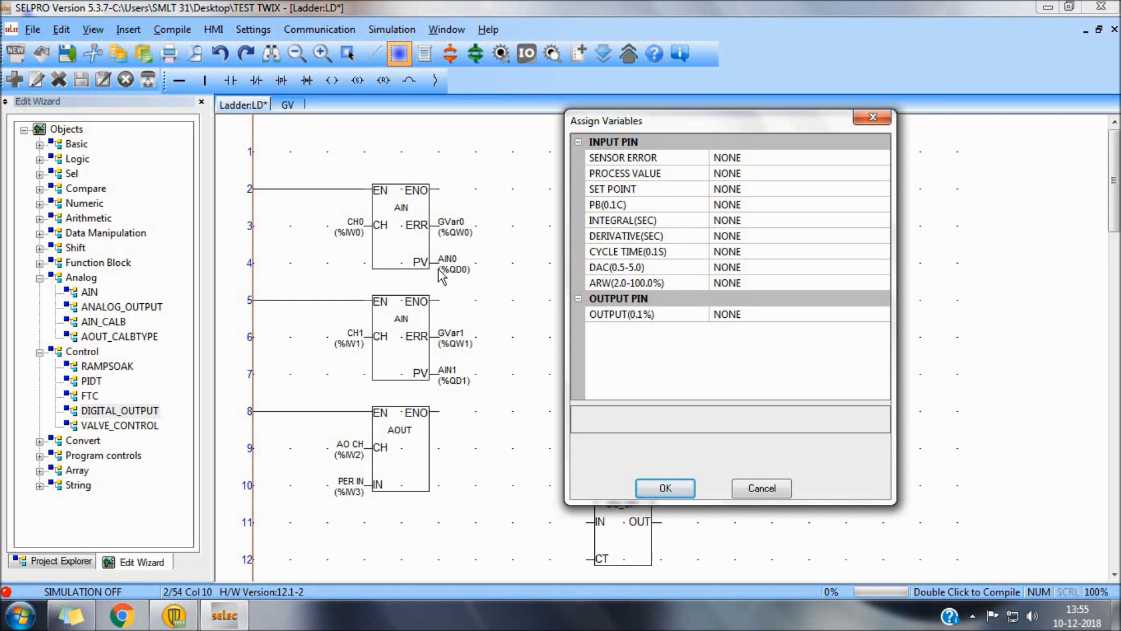
pyautogui.moveTo(731, 214)
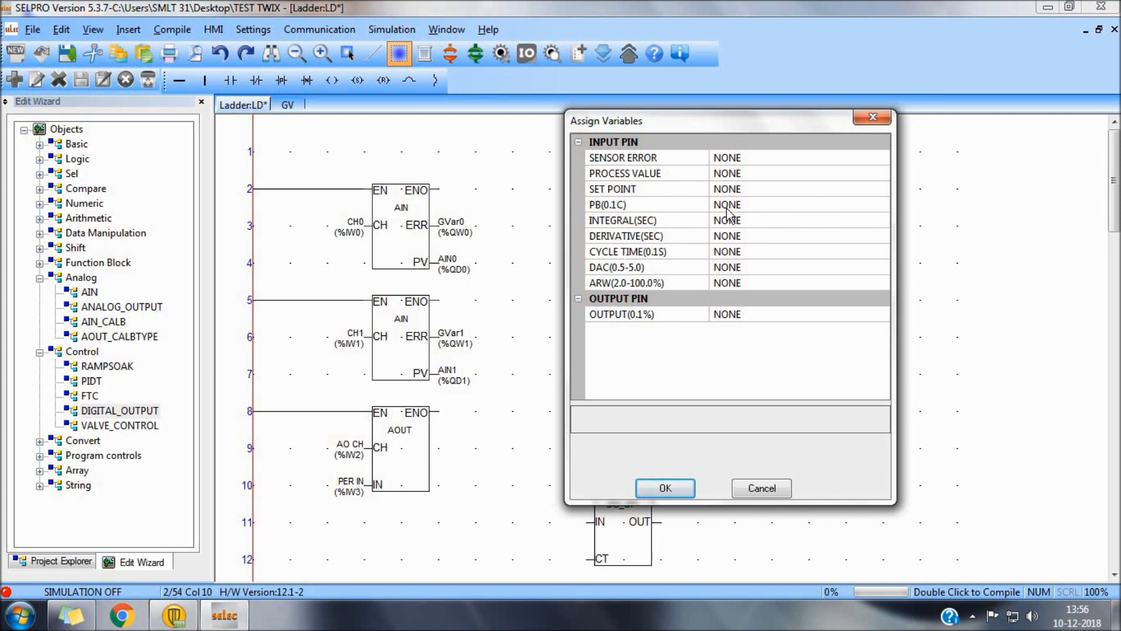
pyautogui.moveTo(676, 239)
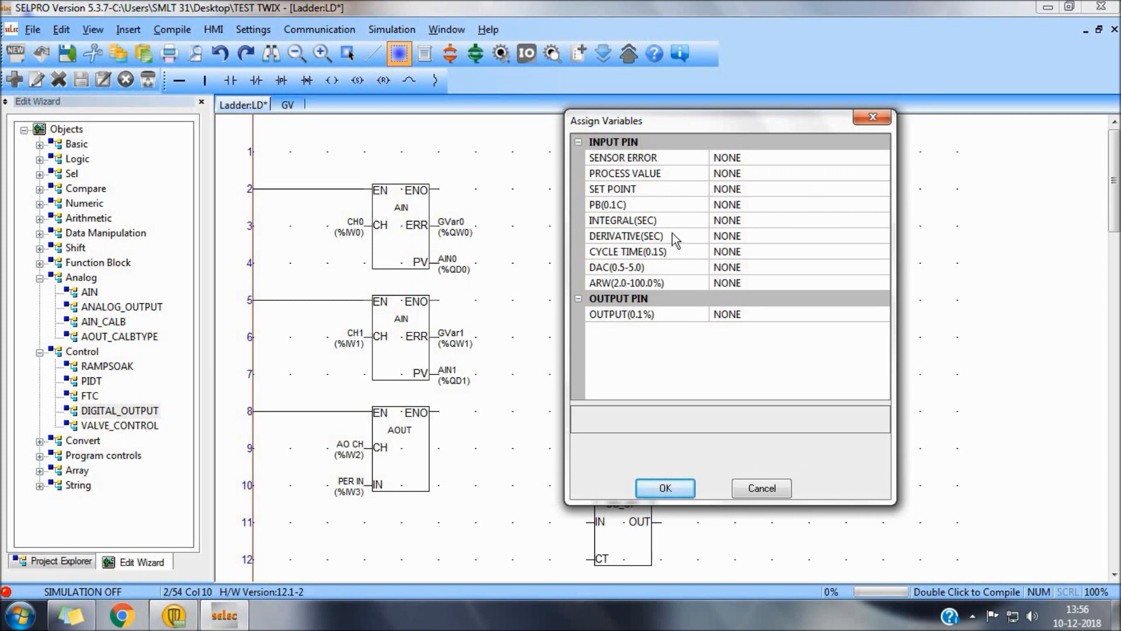
pyautogui.moveTo(719, 249)
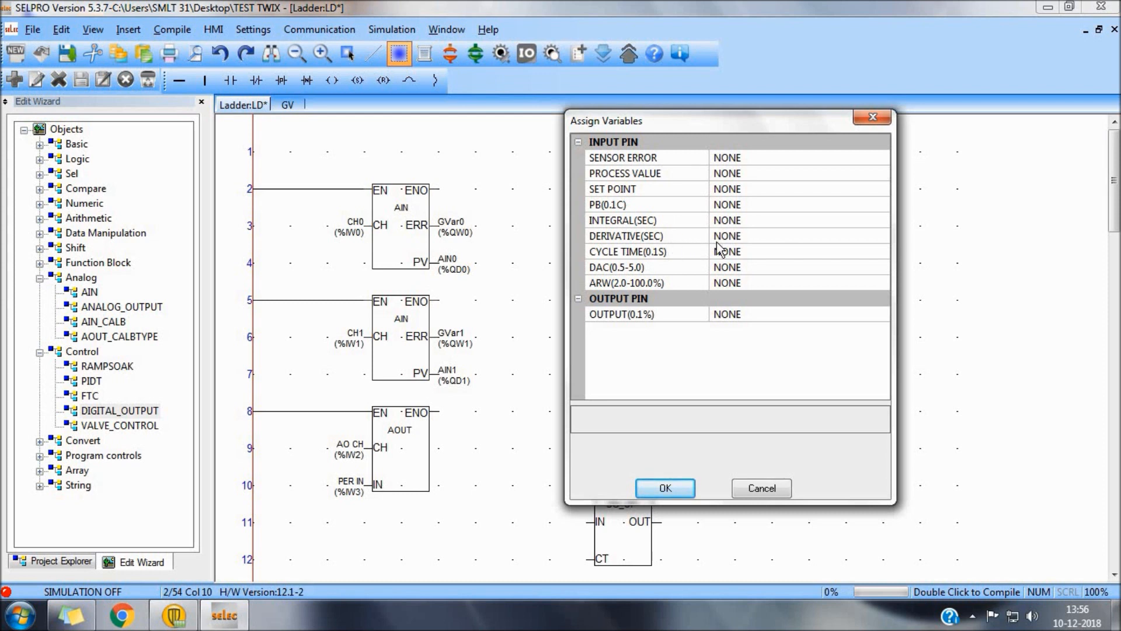
pyautogui.moveTo(744, 266)
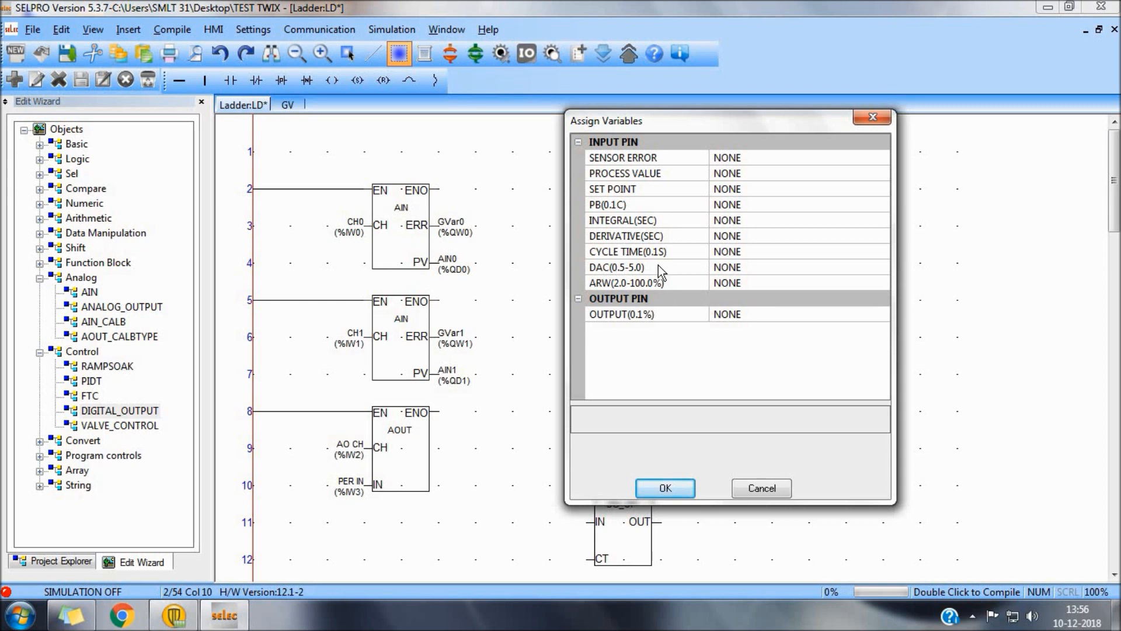
pyautogui.moveTo(736, 308)
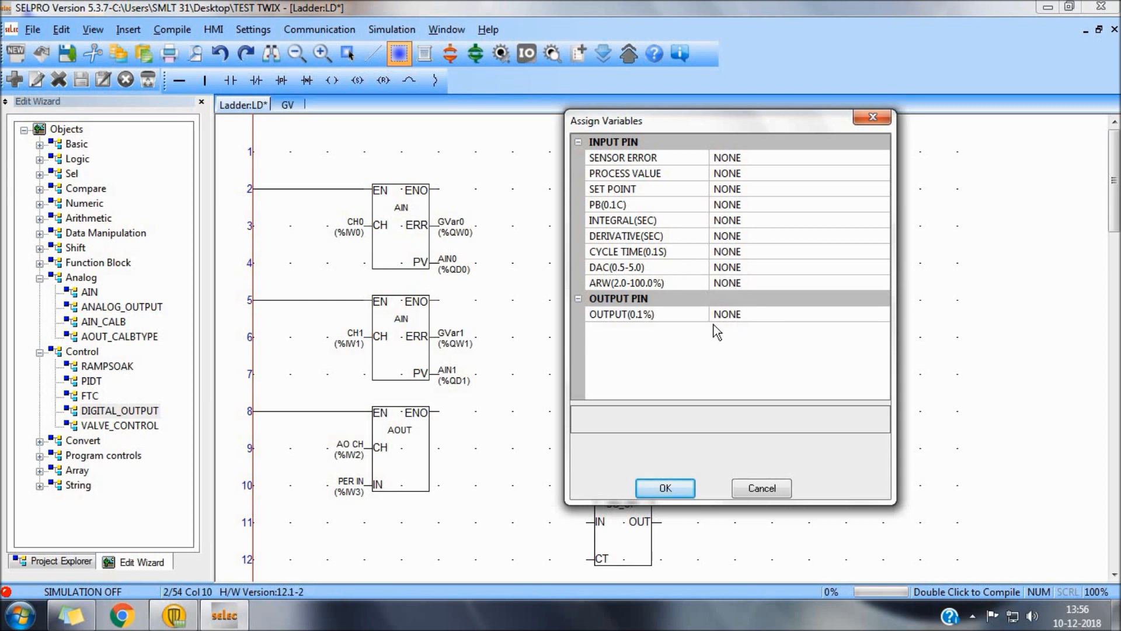
pyautogui.moveTo(760, 327)
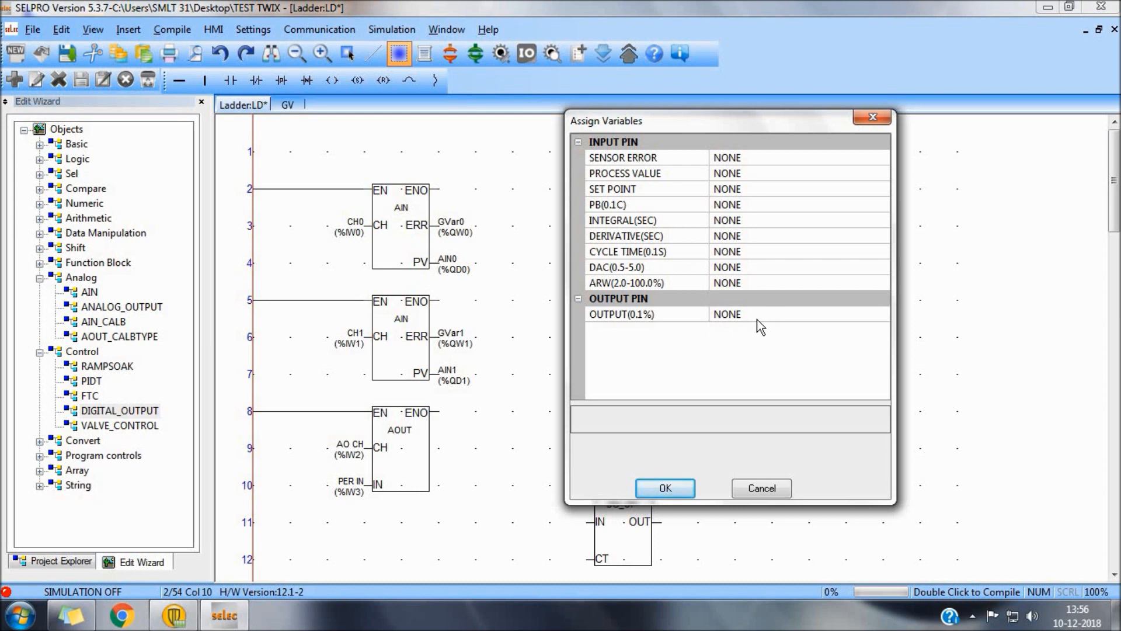
pyautogui.click(665, 488)
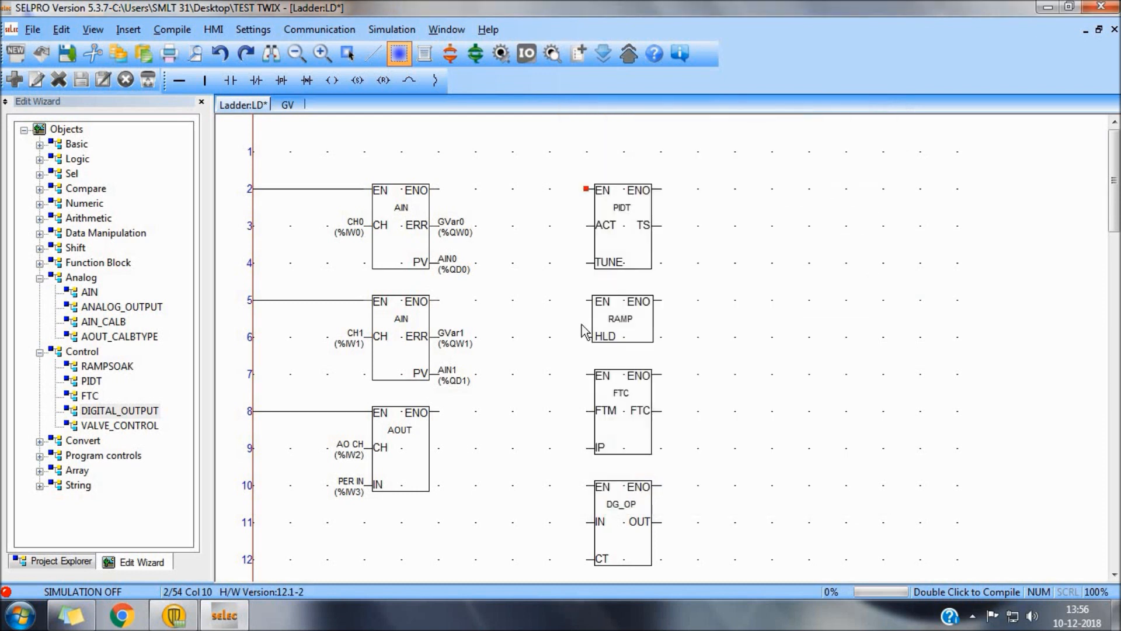
pyautogui.moveTo(587, 547)
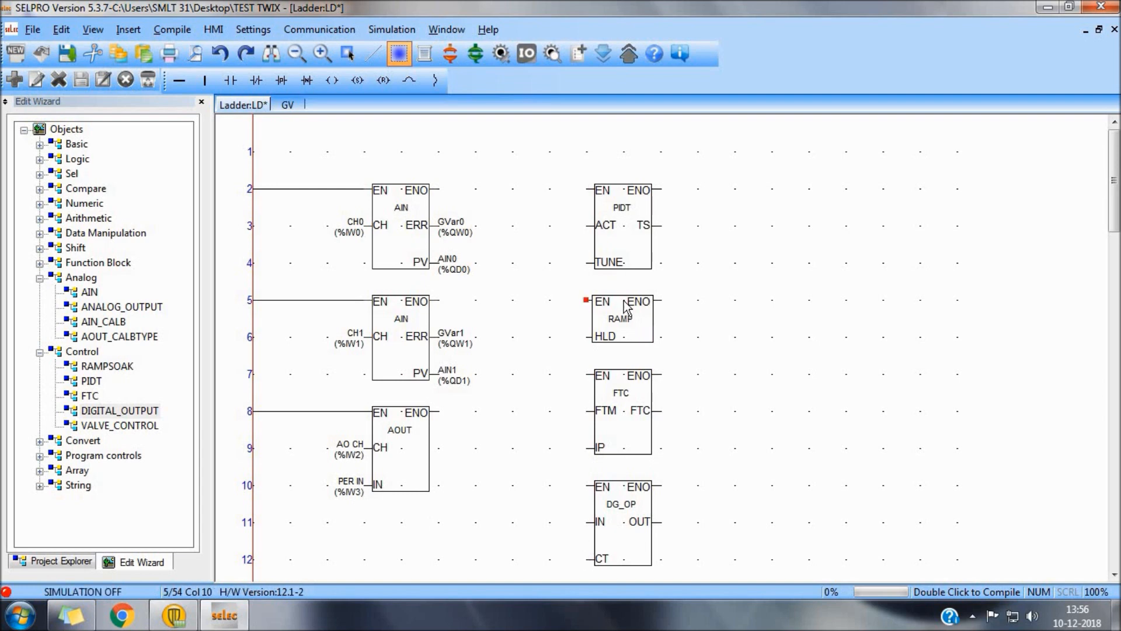
pyautogui.doubleClick(621, 318)
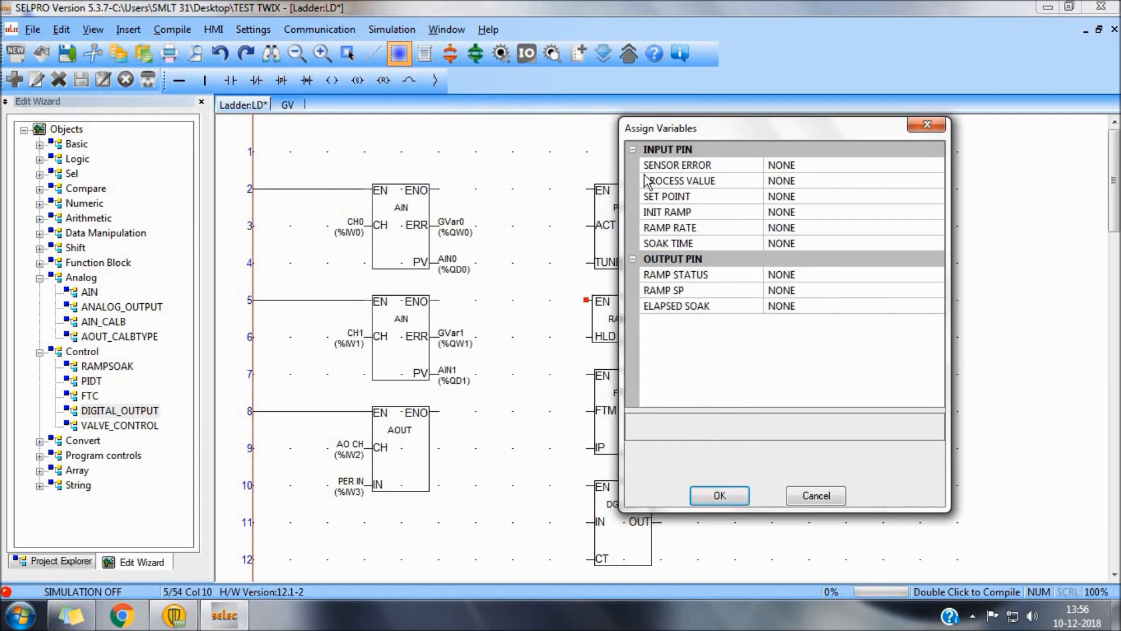
pyautogui.moveTo(792, 198)
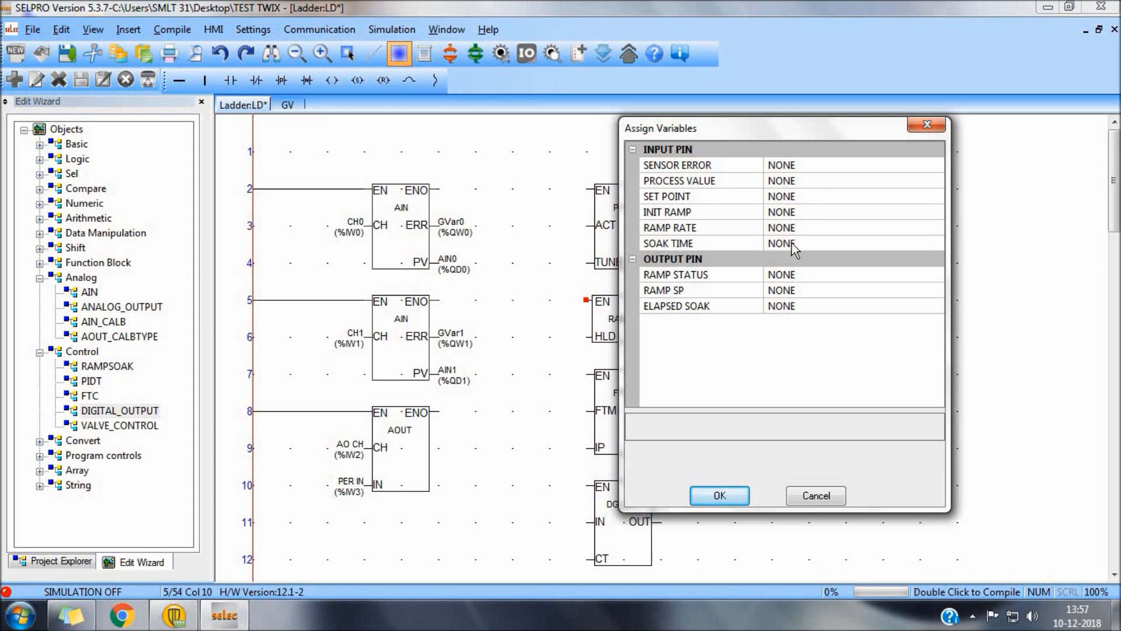
pyautogui.moveTo(792, 281)
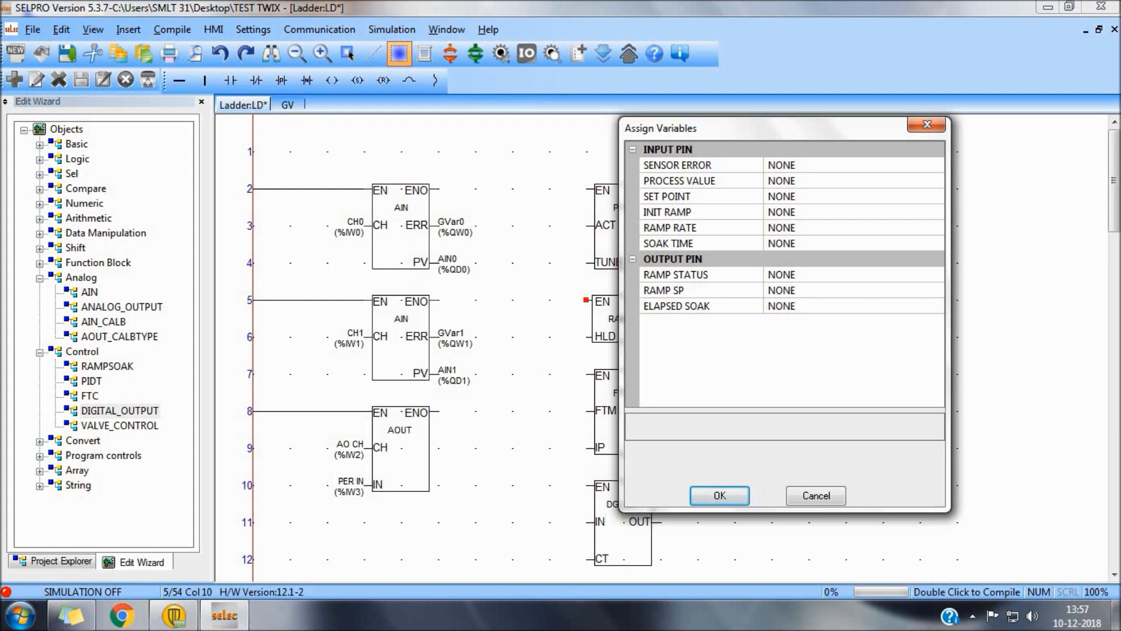
pyautogui.click(719, 495)
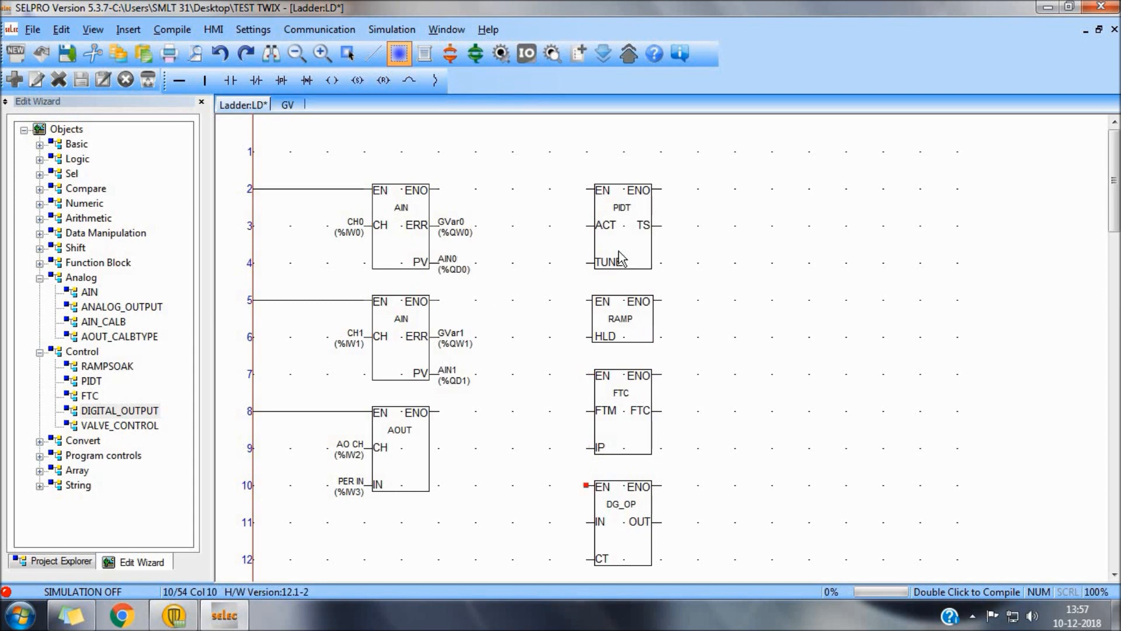
# - Review the PIDT block's pin assignments and close the dialog without changes
pyautogui.doubleClick(621, 207)
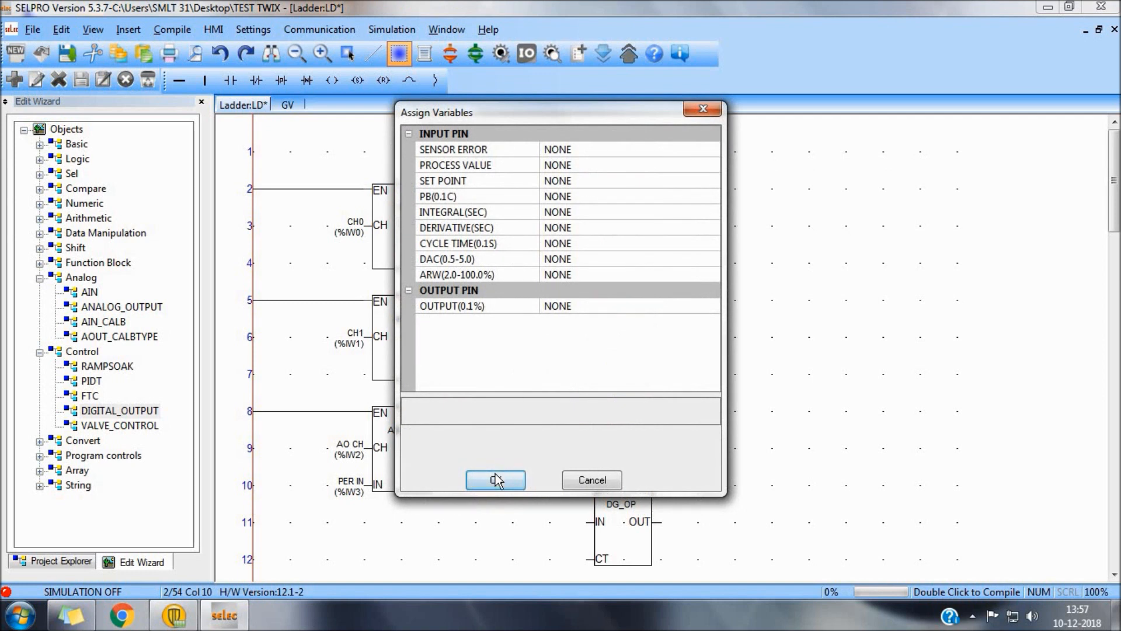
pyautogui.click(496, 478)
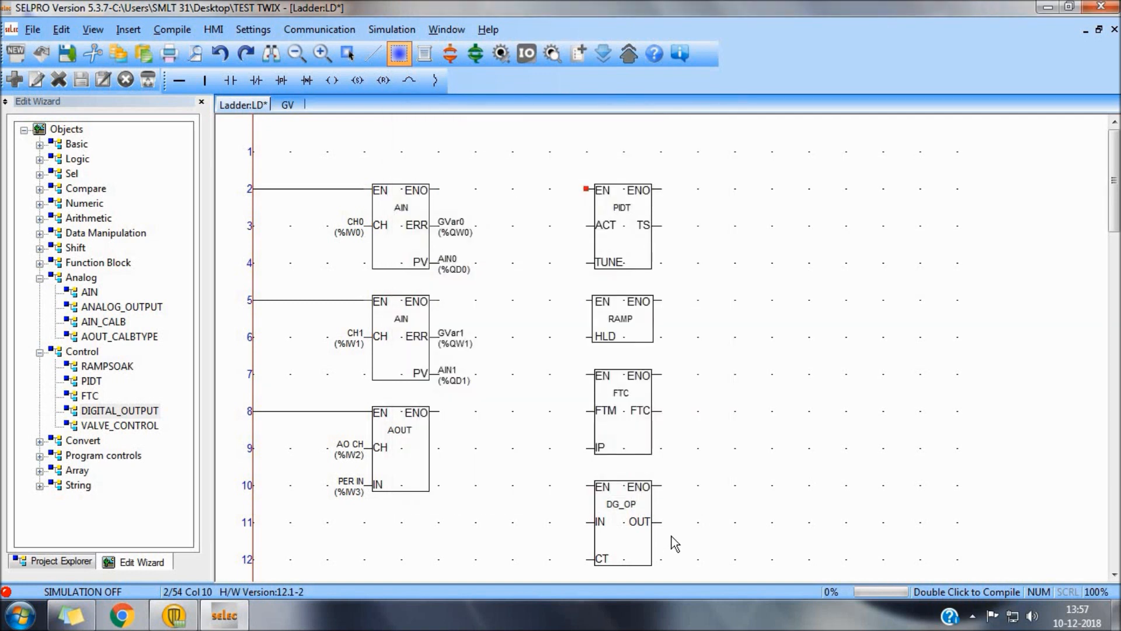
pyautogui.moveTo(722, 532)
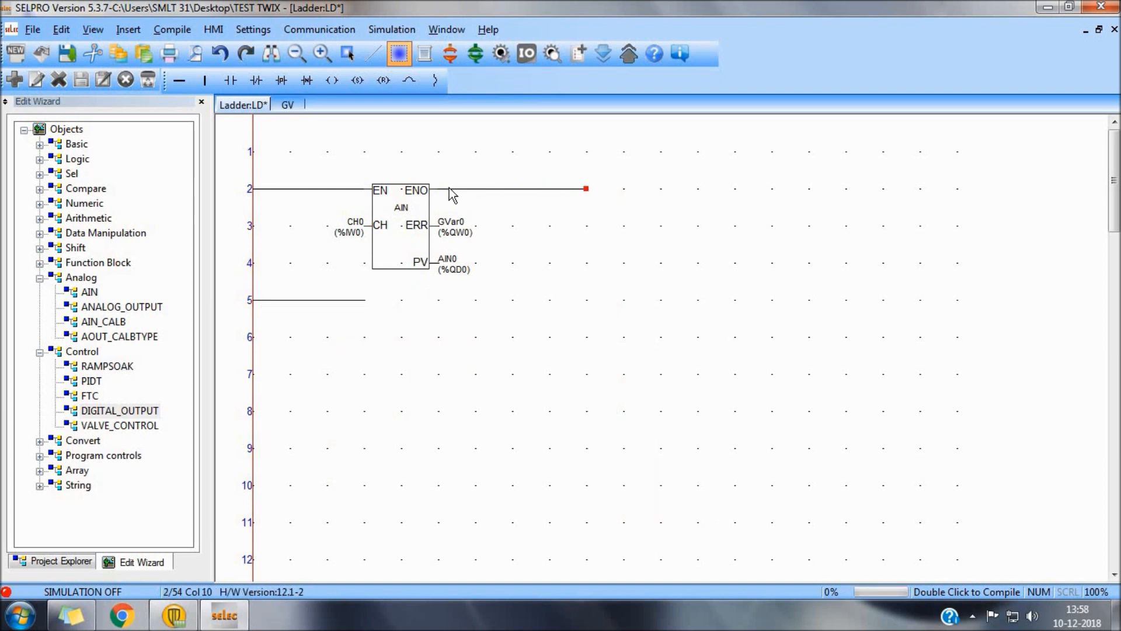
# - Insert an FTC block on rung 2 reading GVar2 and AIN0, with output variable TEMP
pyautogui.write('ft')
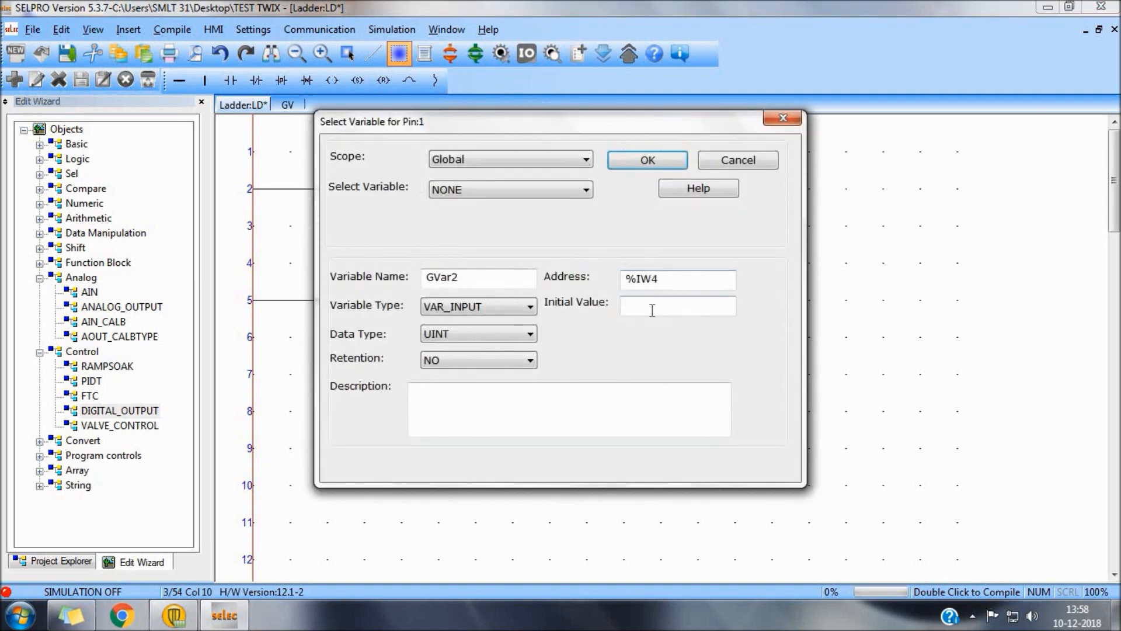
pyautogui.write('10')
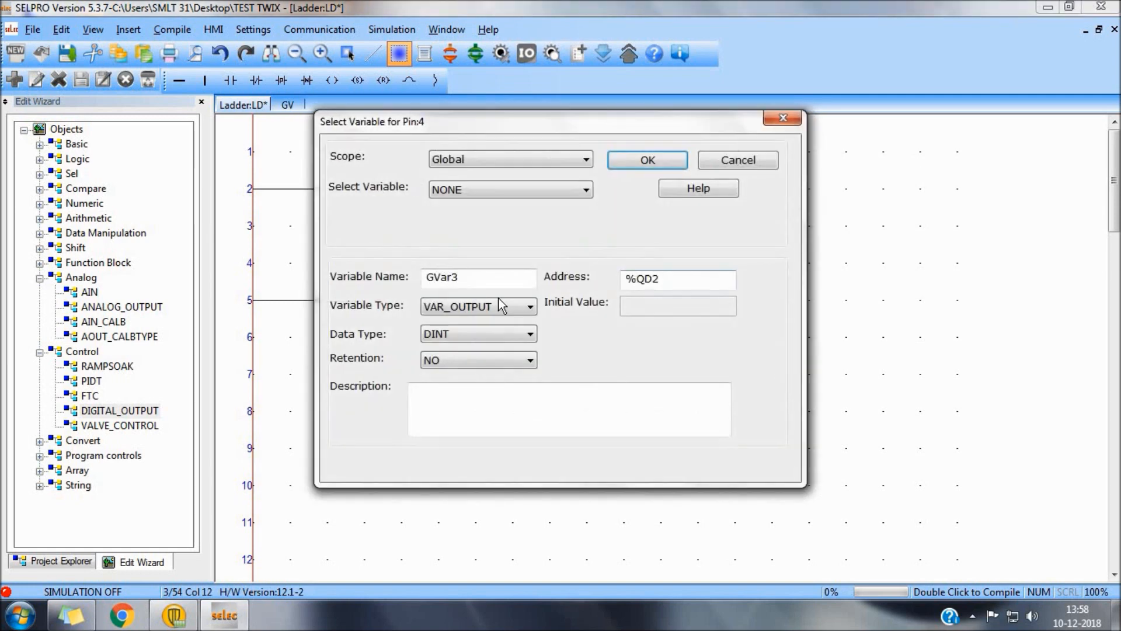
pyautogui.write('TE')
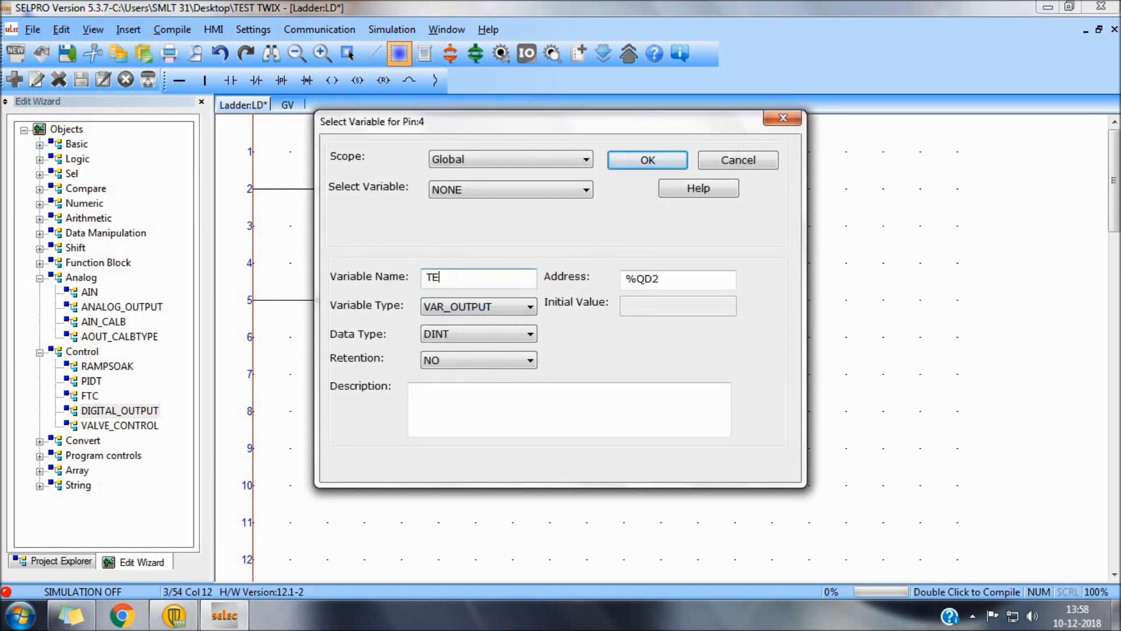
pyautogui.write('MP')
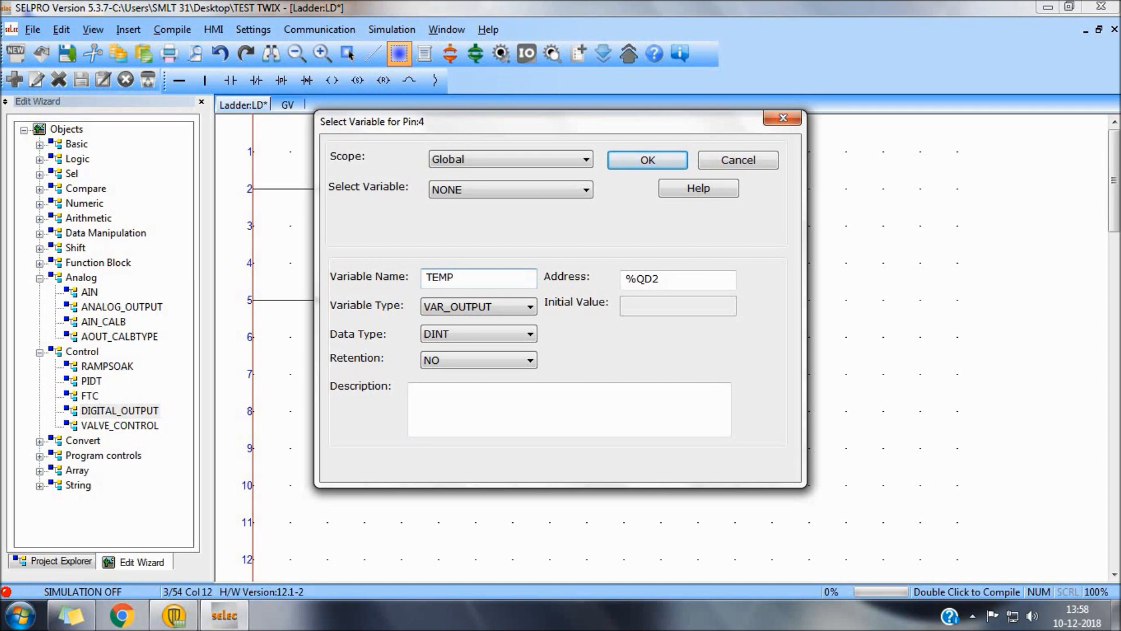
pyautogui.click(646, 160)
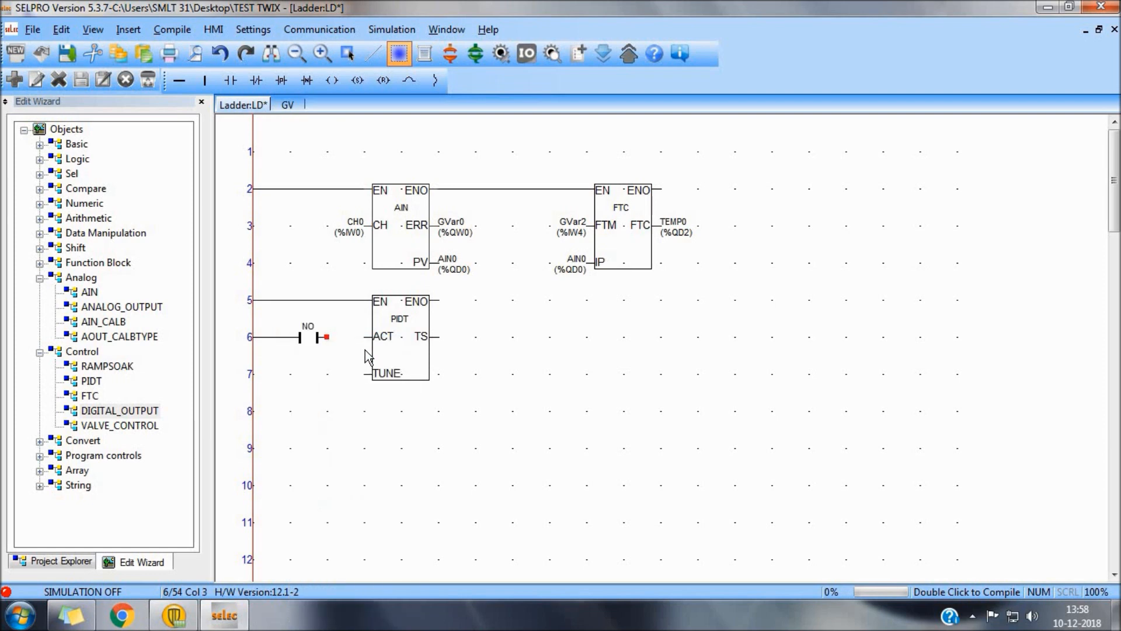
# - Assign GVar3 and GVar4 to the PIDT contacts and GVar5 to the TS coil
pyautogui.doubleClick(299, 337)
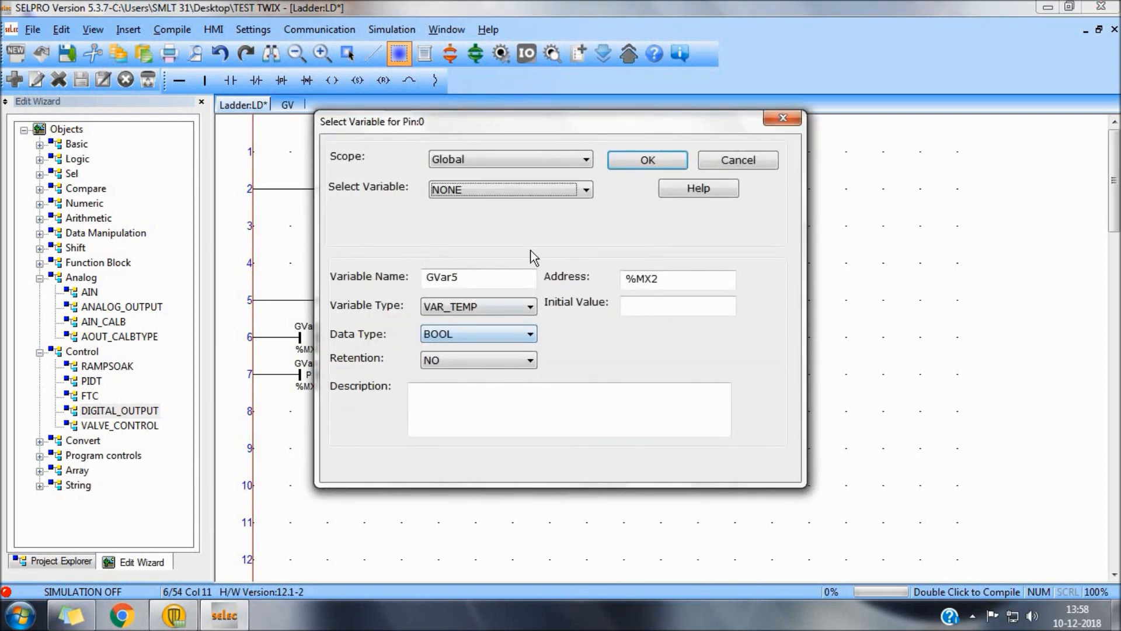
pyautogui.click(645, 160)
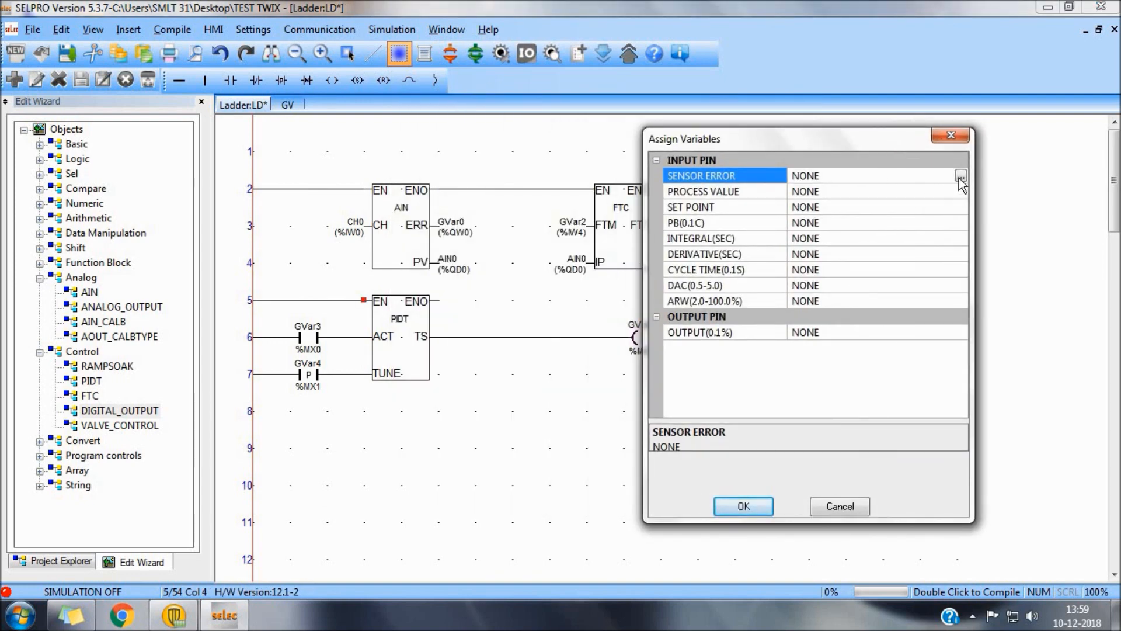
# - Assign the PIDT sensor error and process value pins, and give sp initial value 50
pyautogui.click(962, 176)
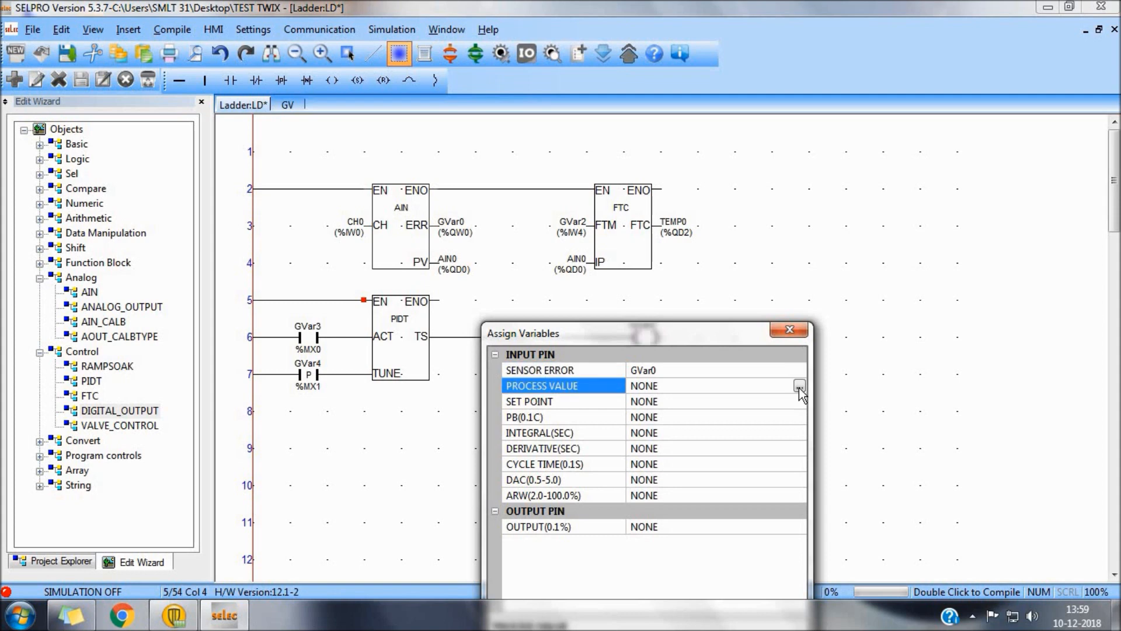
pyautogui.click(799, 385)
pyautogui.write('7')
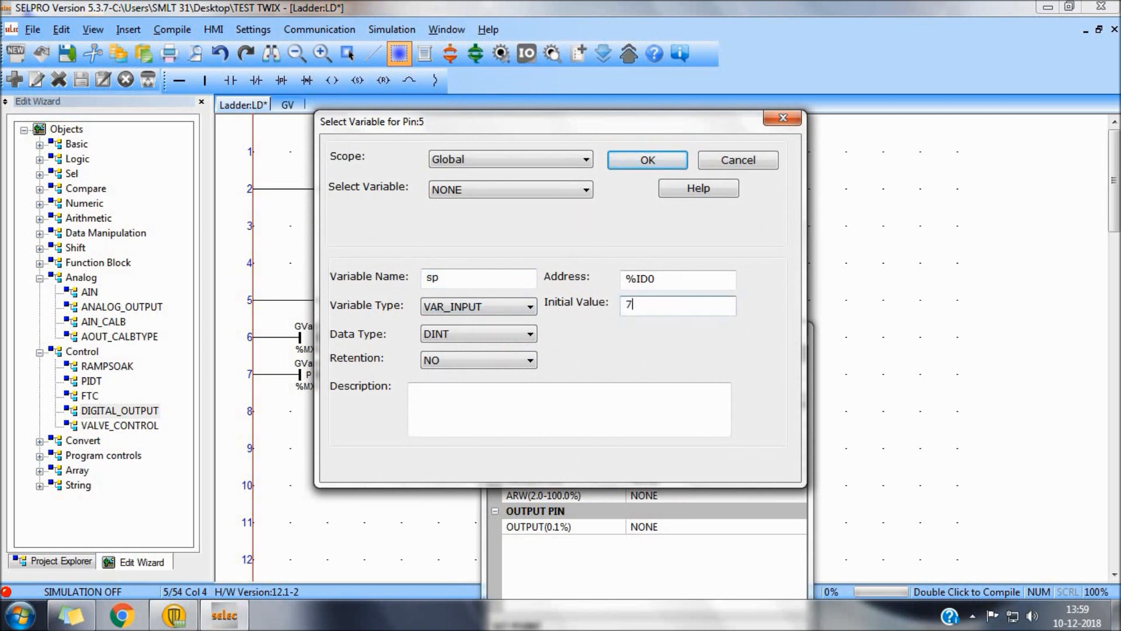
pyautogui.write('50')
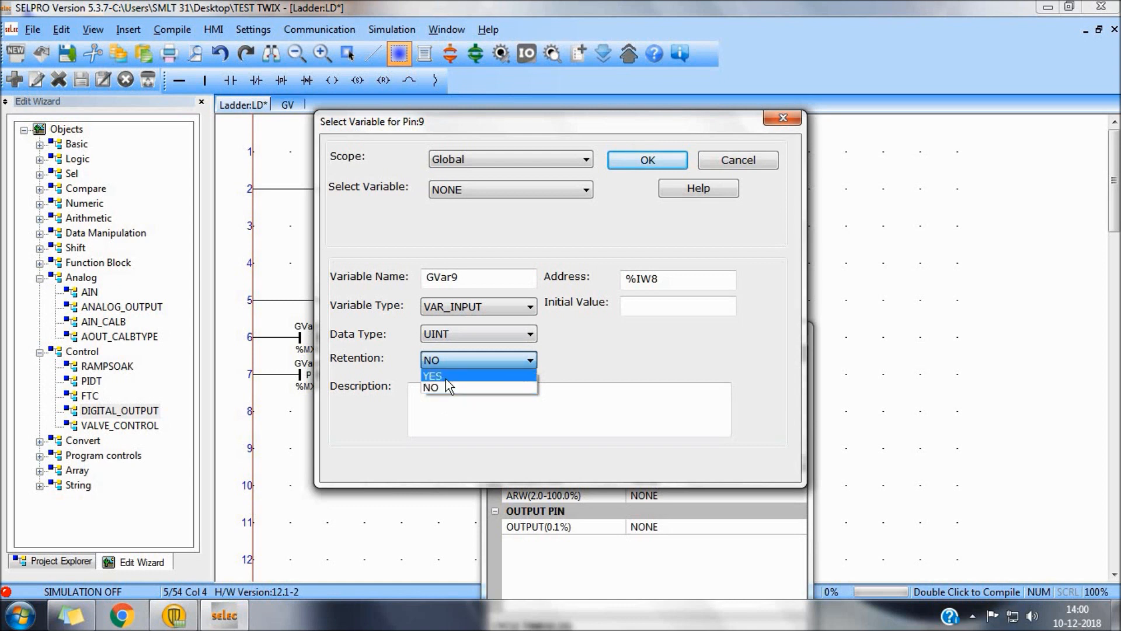
# - Make cycle time GVar9 retained with initial 10, use GVar10 for DAC, output PO
pyautogui.click(645, 159)
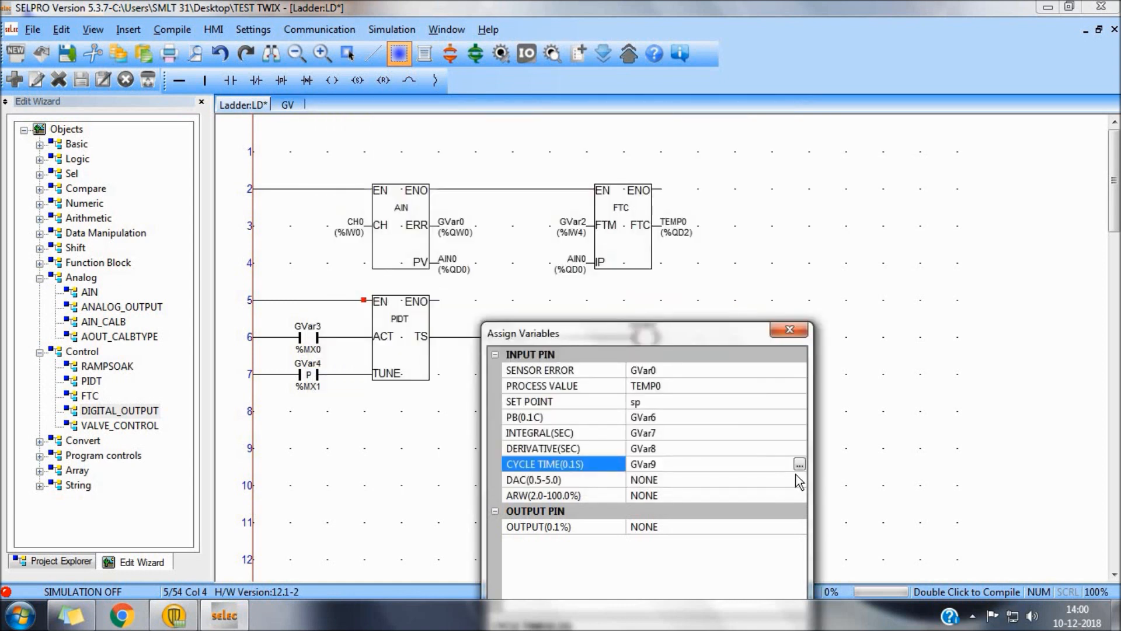
pyautogui.click(799, 464)
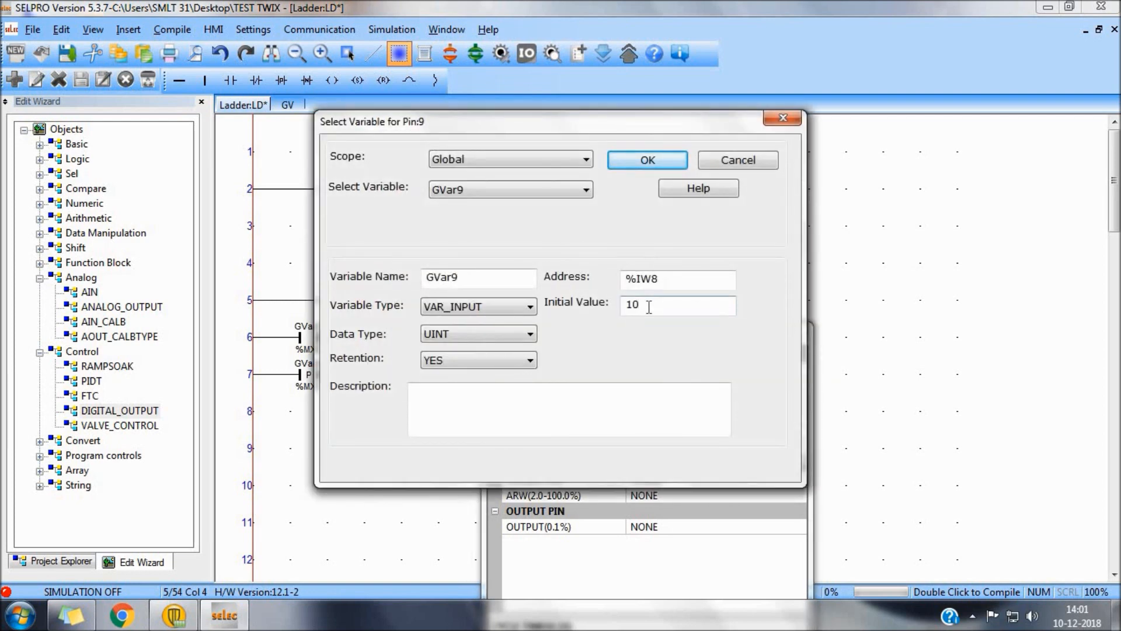
pyautogui.click(646, 159)
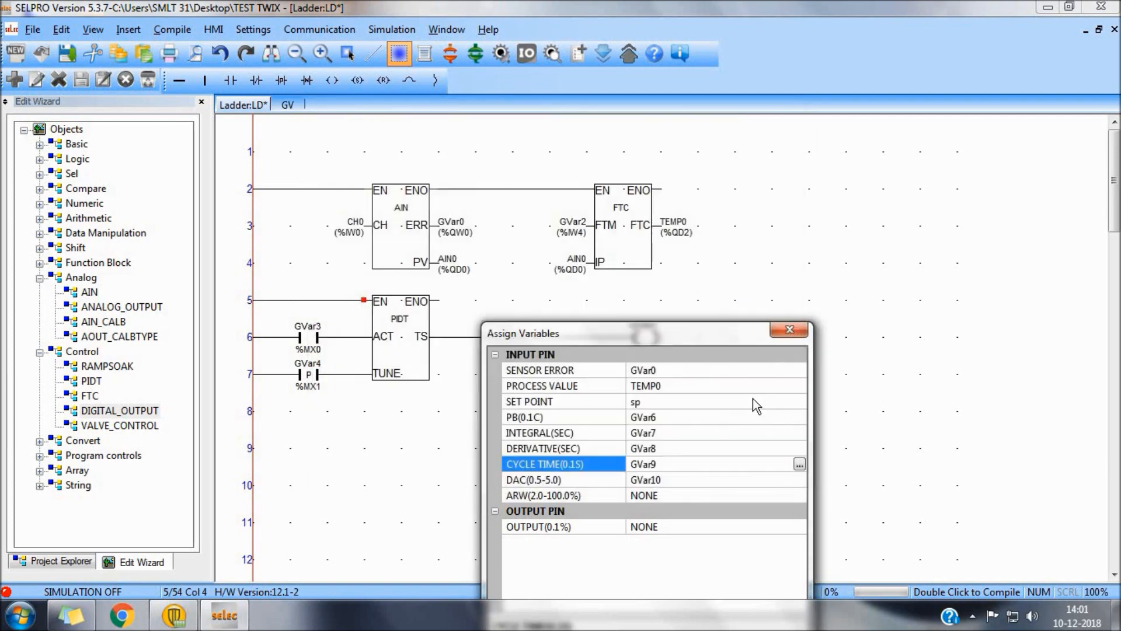
pyautogui.click(798, 464)
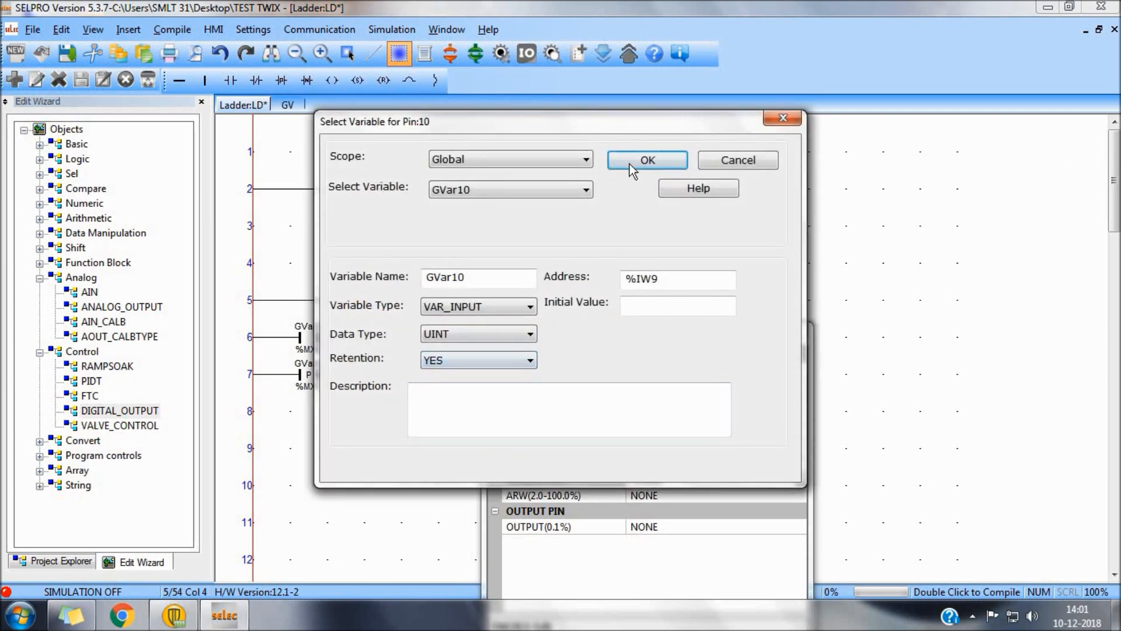
pyautogui.click(645, 159)
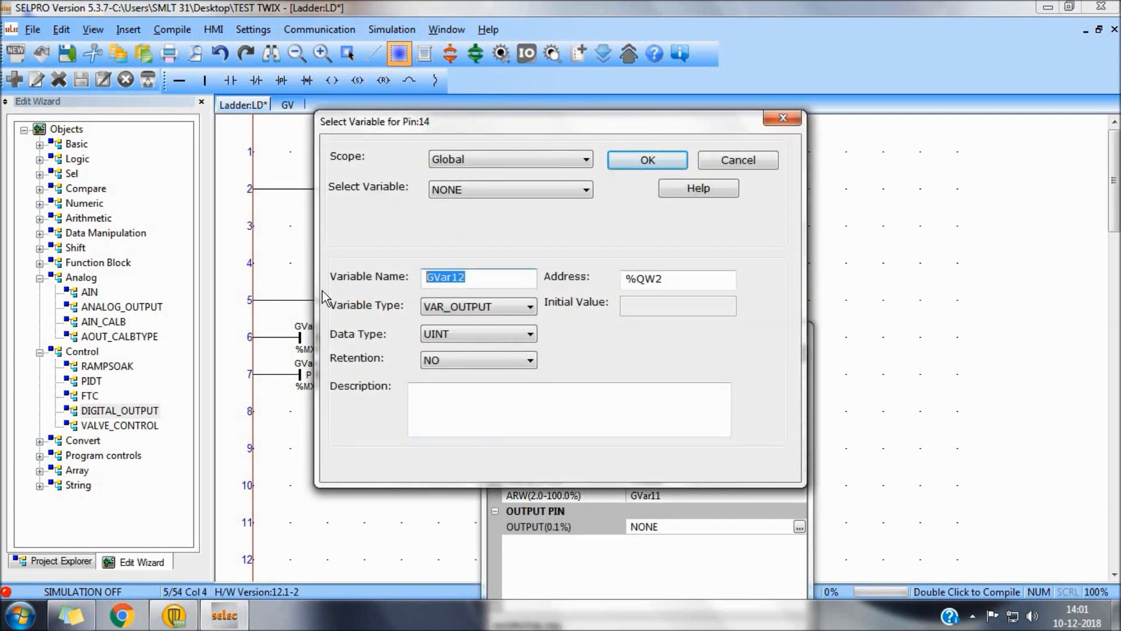
pyautogui.click(646, 159)
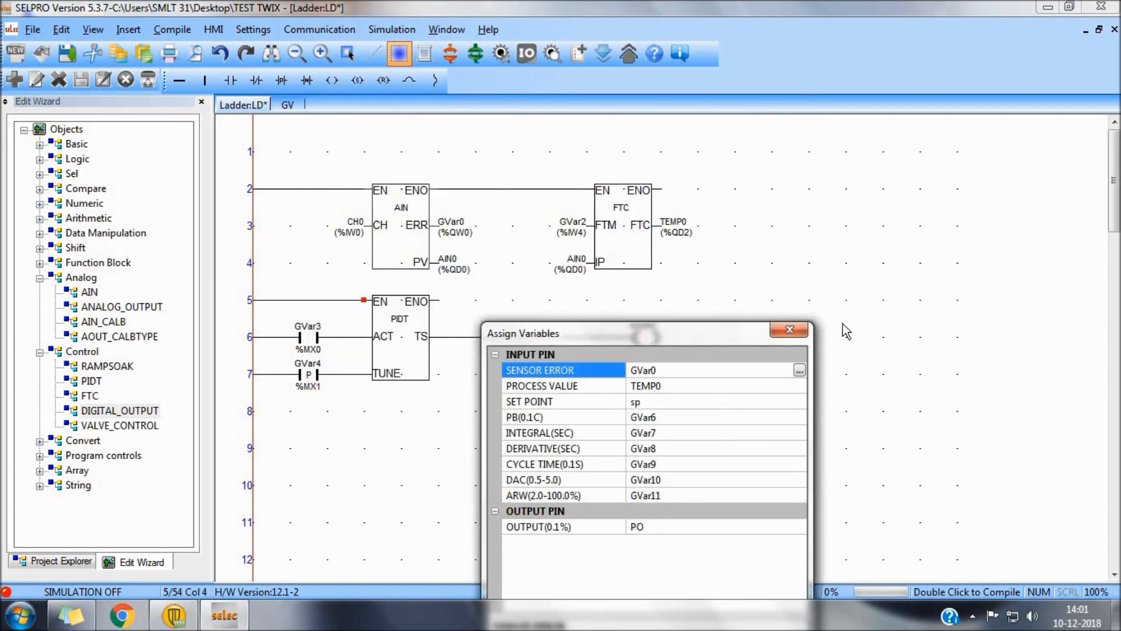
# - Apply the PIDT assignments and feed PO into the DG_OP IN pin on rung 9
pyautogui.click(790, 329)
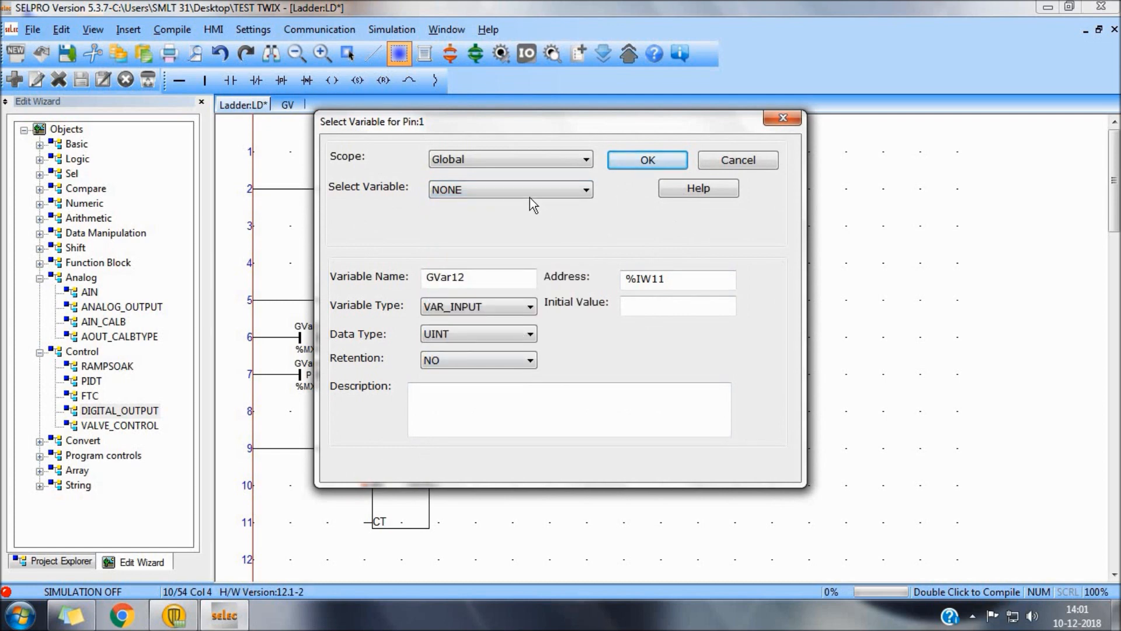
pyautogui.click(510, 188)
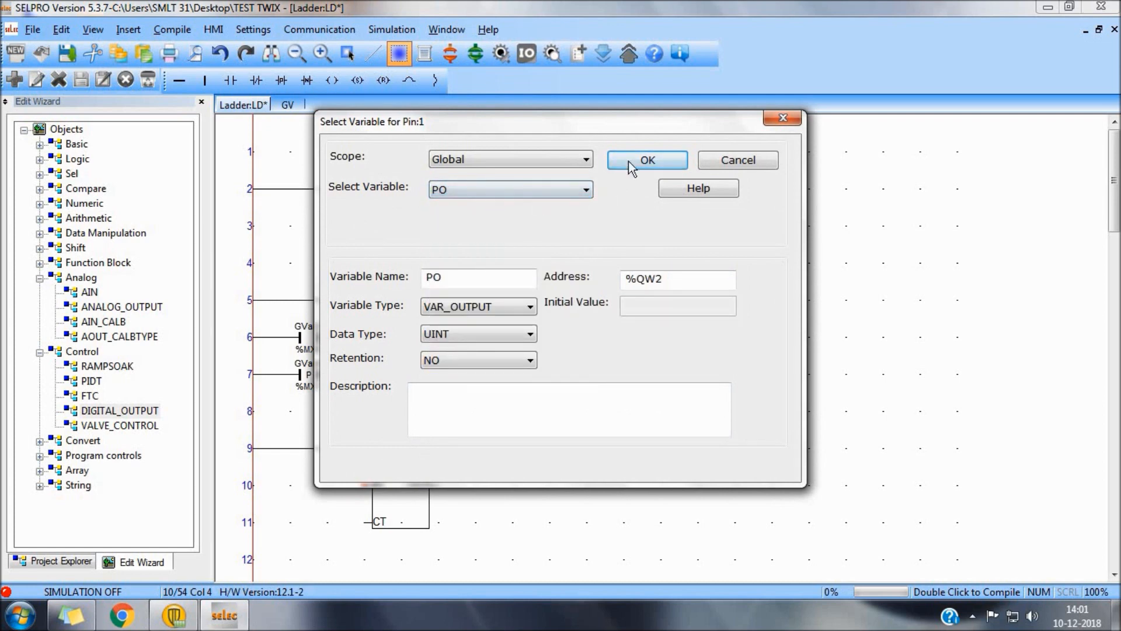
pyautogui.click(646, 159)
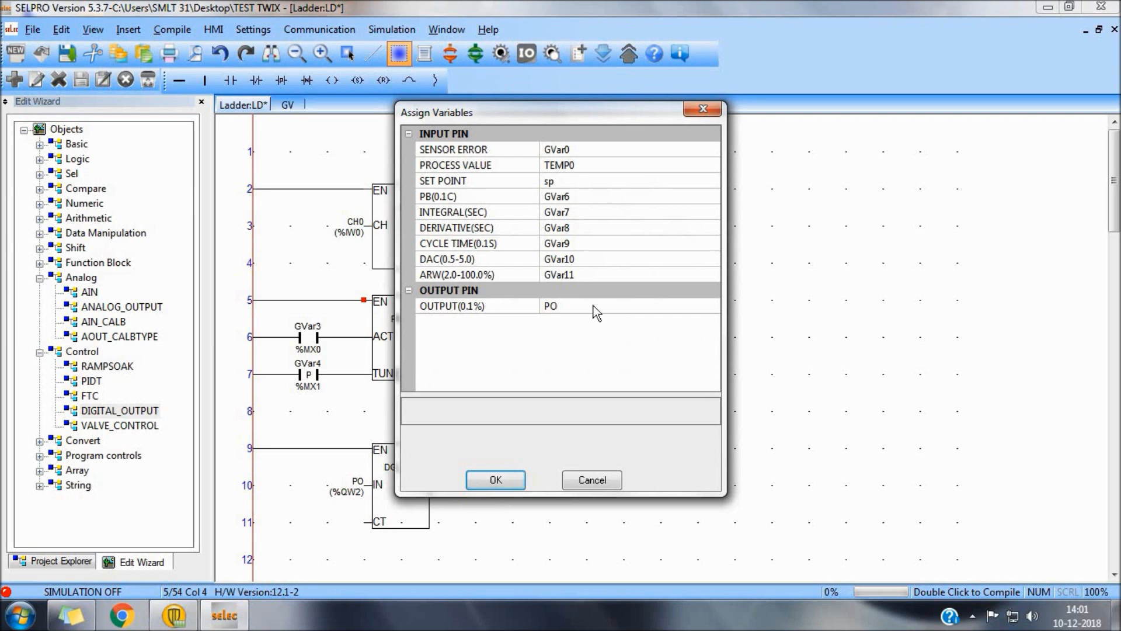
pyautogui.click(494, 479)
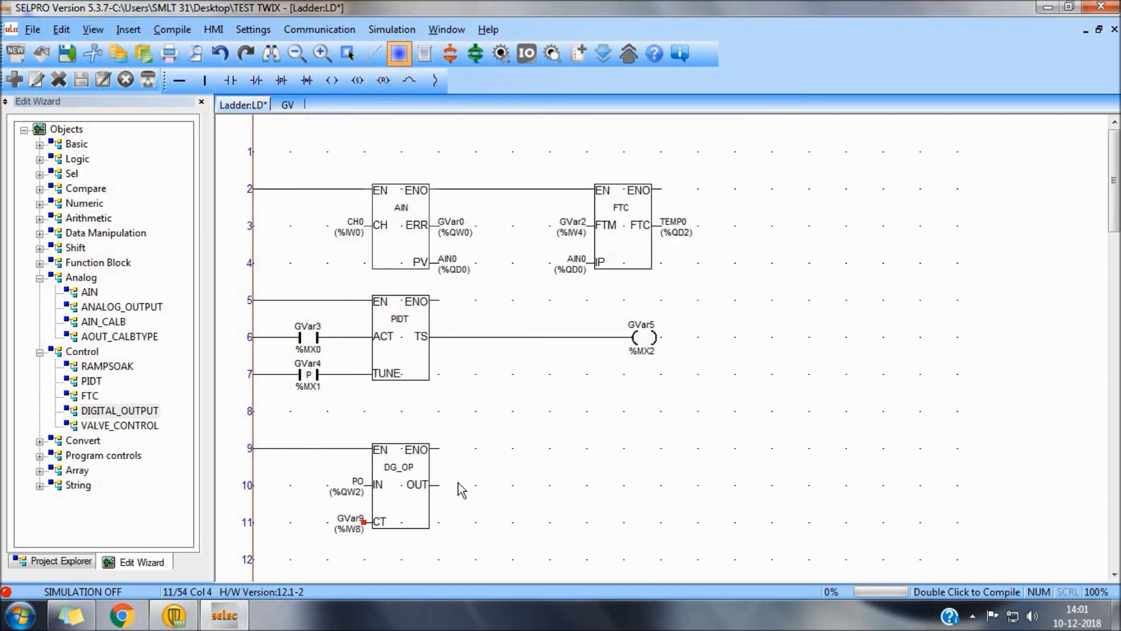
# - Enter the 'st' and 'ra' commands to bring up the RAMPSOAK block's assignments
pyautogui.write('st')
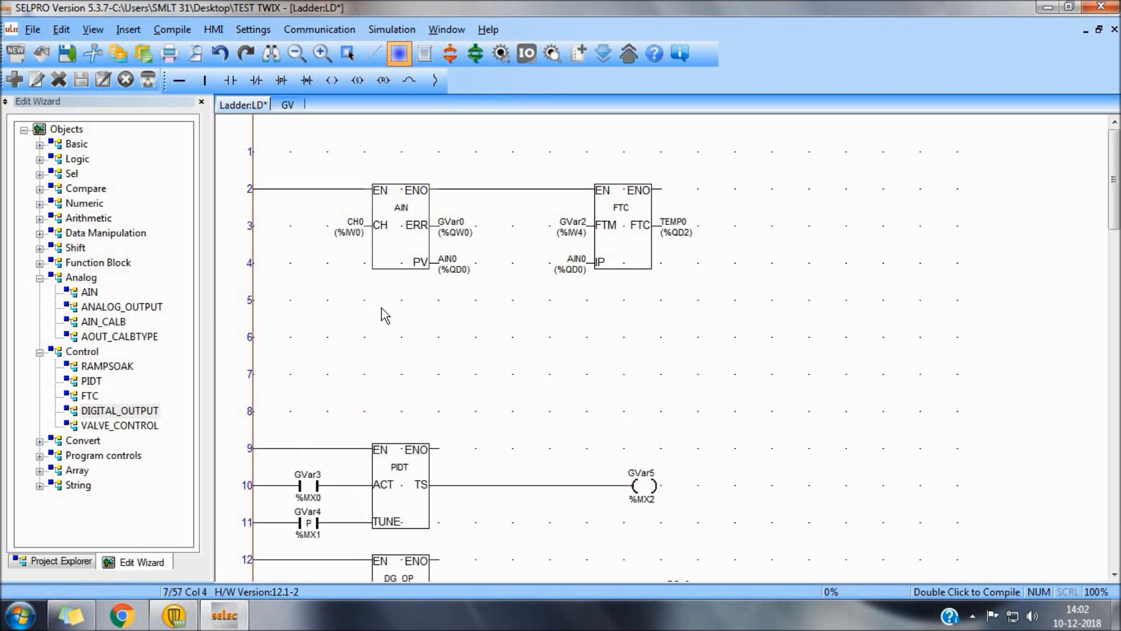
pyautogui.write('ra')
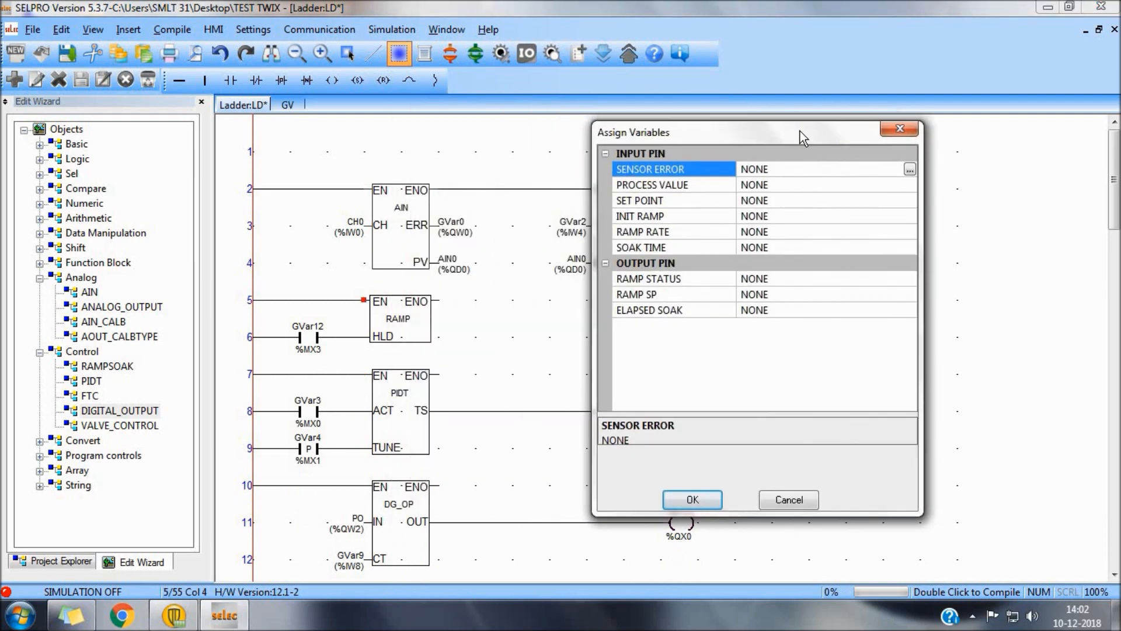
# - Bind sensor error and set point sp, and create IR with initial value 270
pyautogui.click(908, 168)
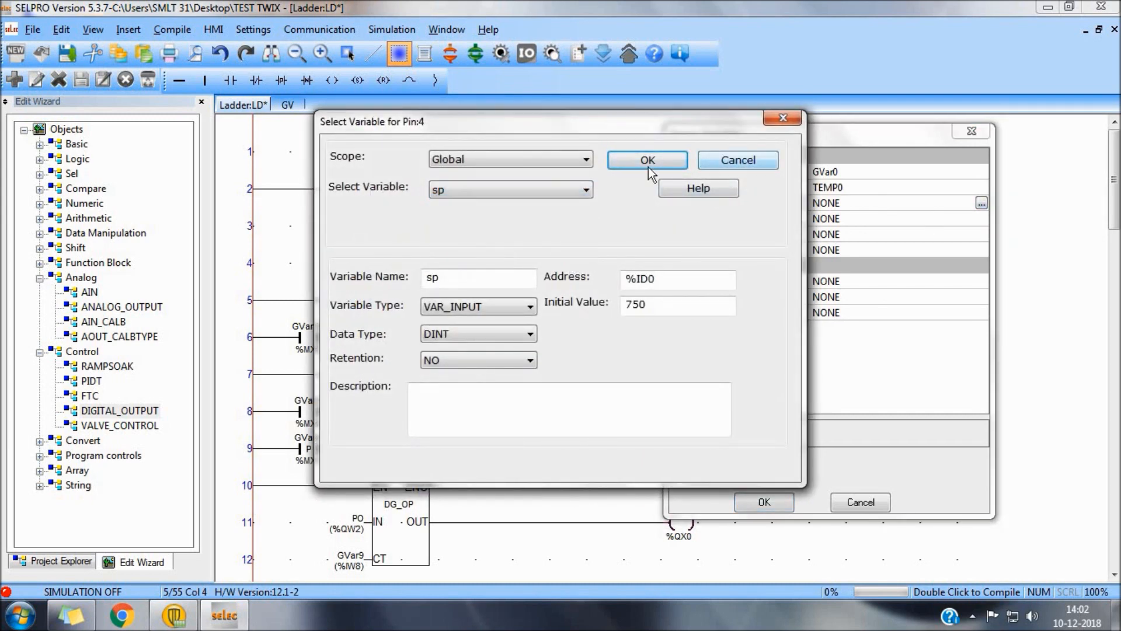
pyautogui.click(646, 160)
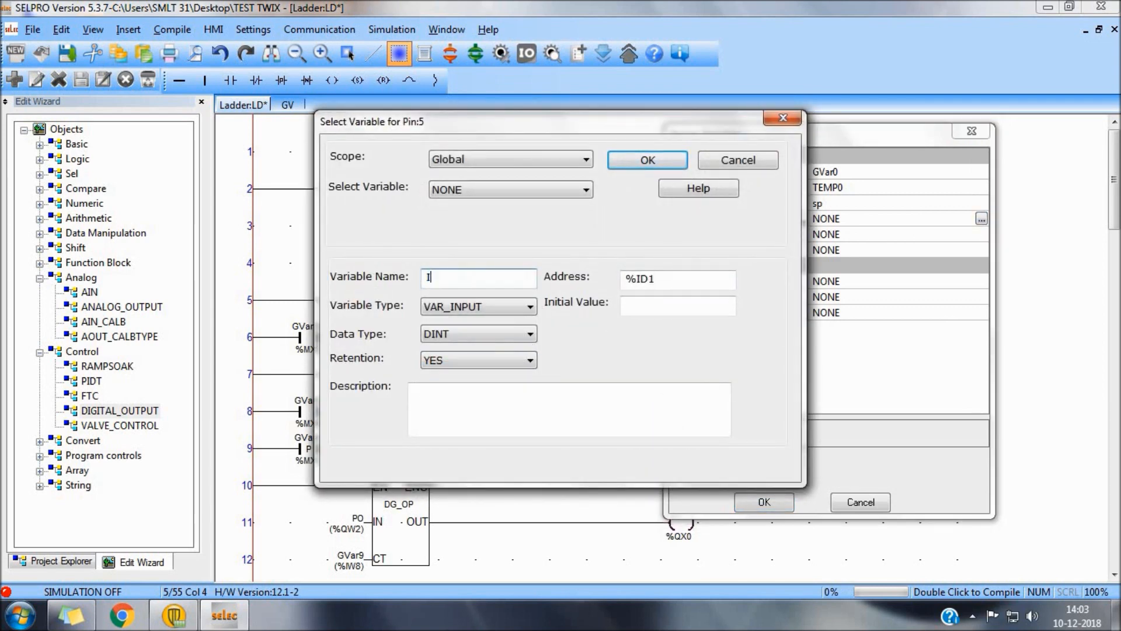
pyautogui.write('R')
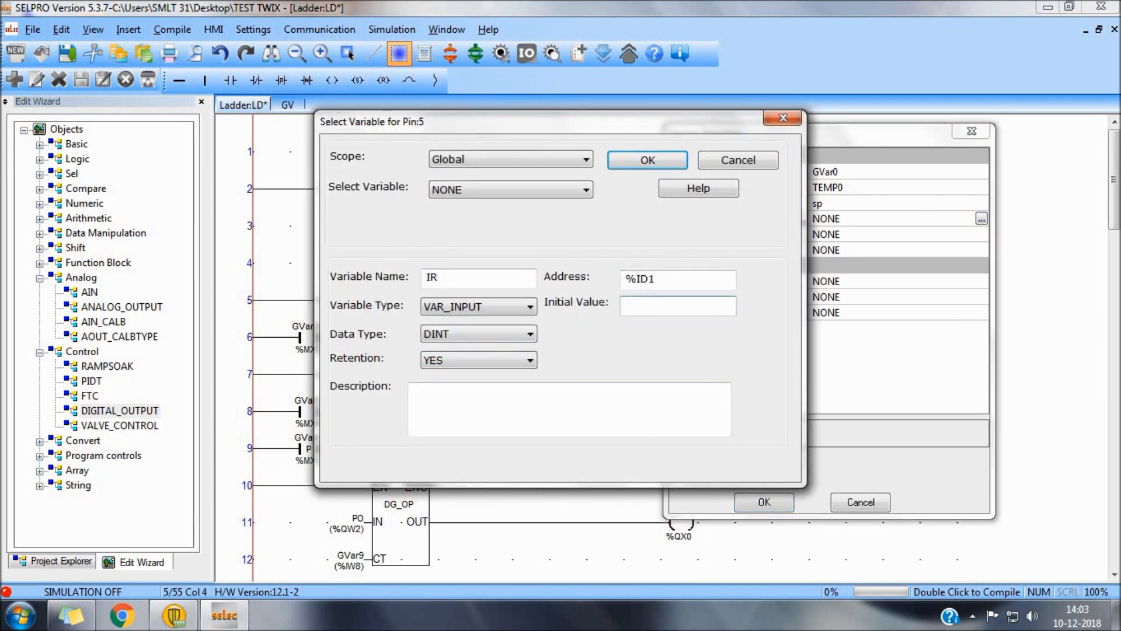
pyautogui.write('270')
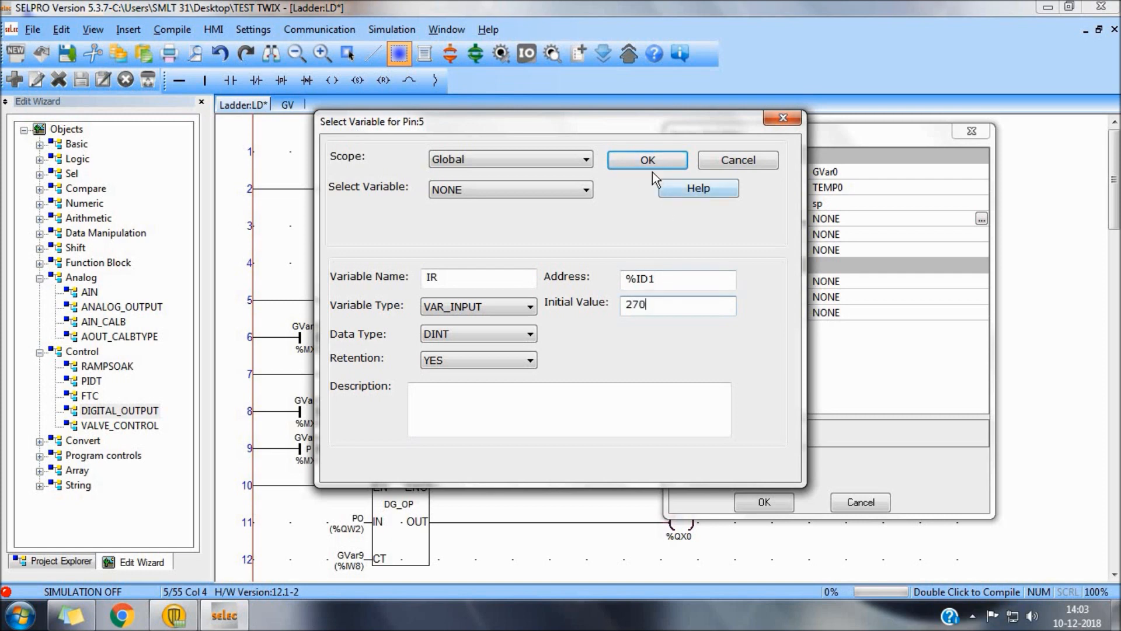
pyautogui.click(645, 159)
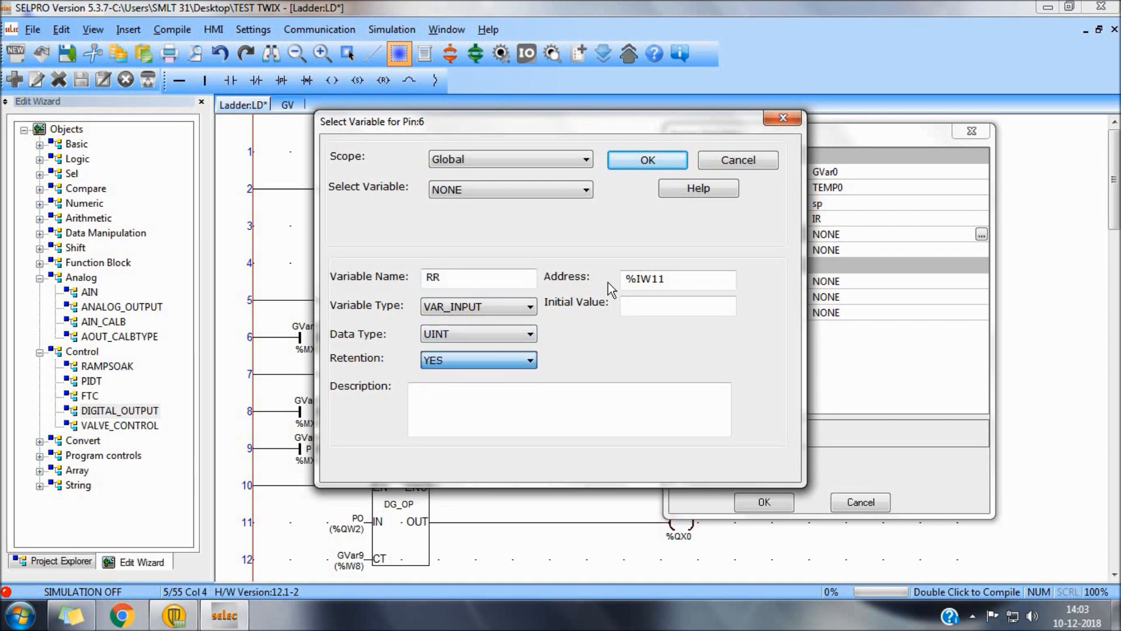
# - Create ramp rate RR with initial 60 and soak time STime of #1m
pyautogui.write('60')
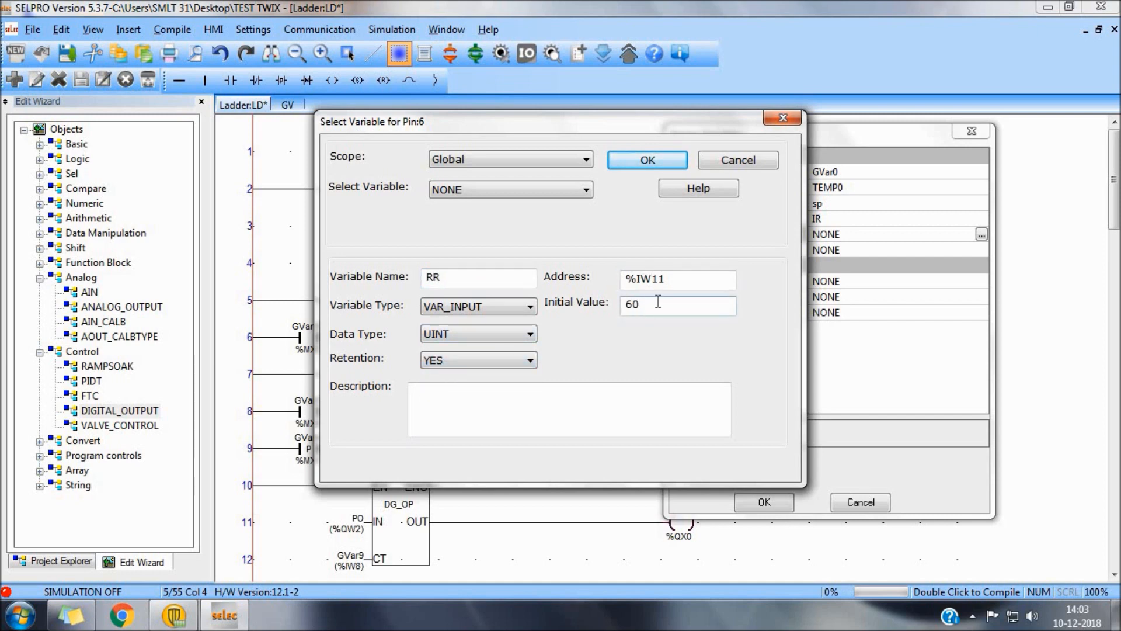
pyautogui.click(646, 159)
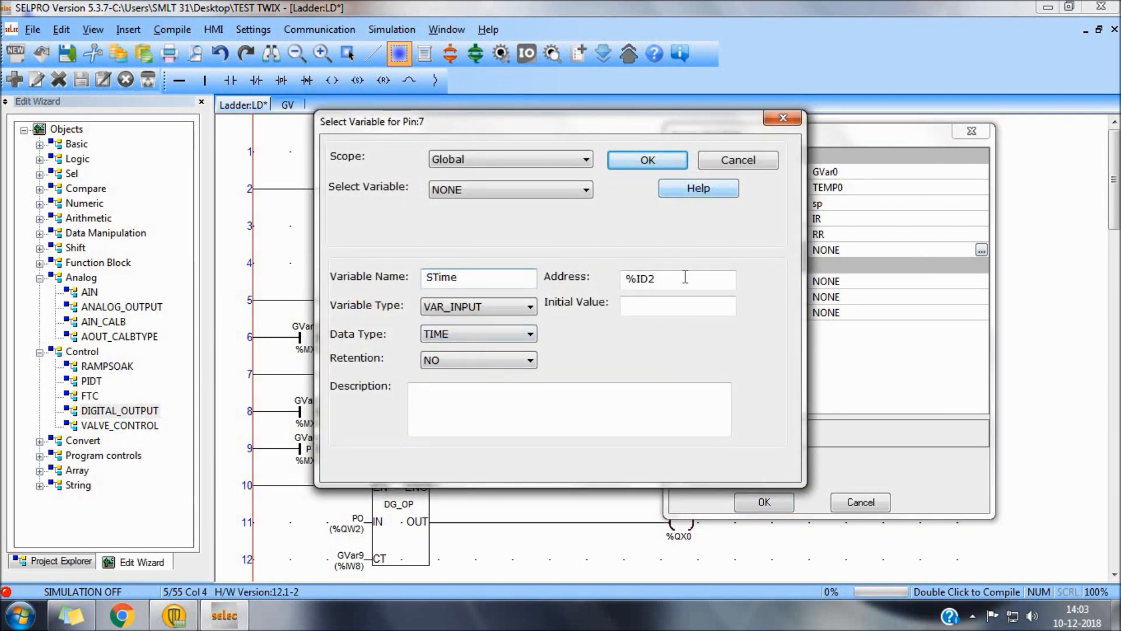
pyautogui.write('T')
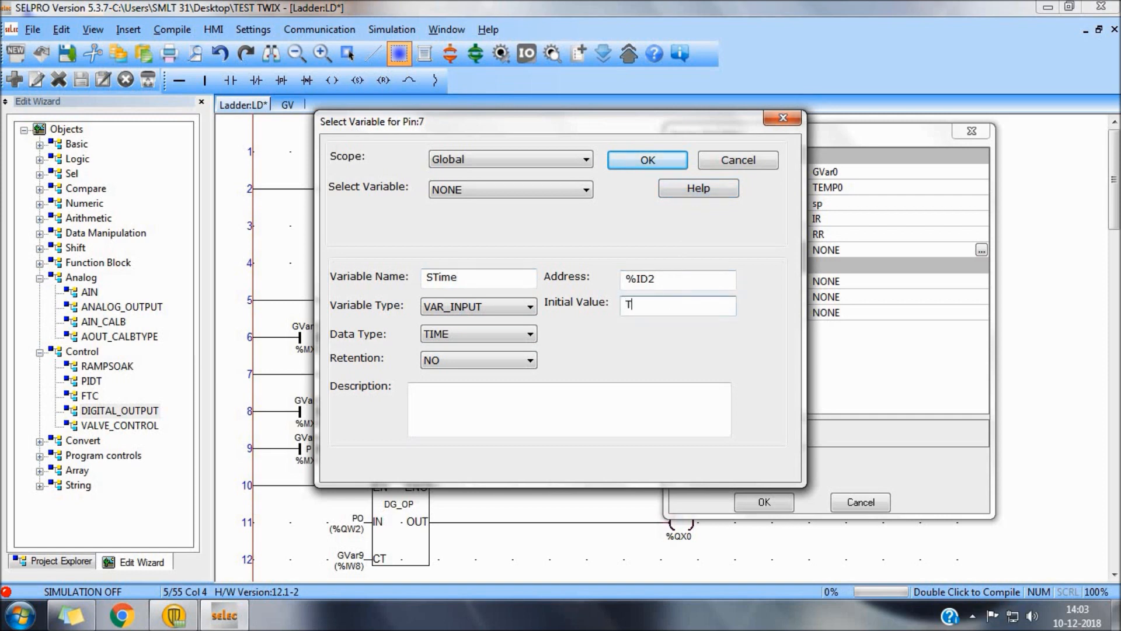
pyautogui.write('#1m')
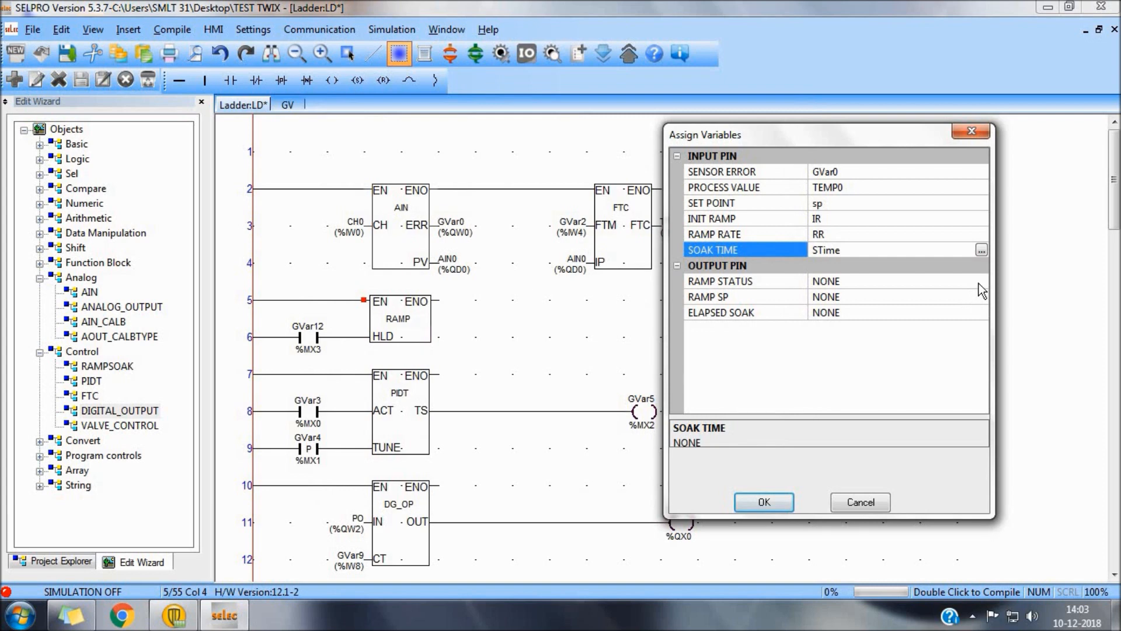
# - Bind outputs RSTATUS, RAMPSP and ELSP Soak, then apply the ramp-soak assignments
pyautogui.click(981, 250)
pyautogui.write('RSTATUS')
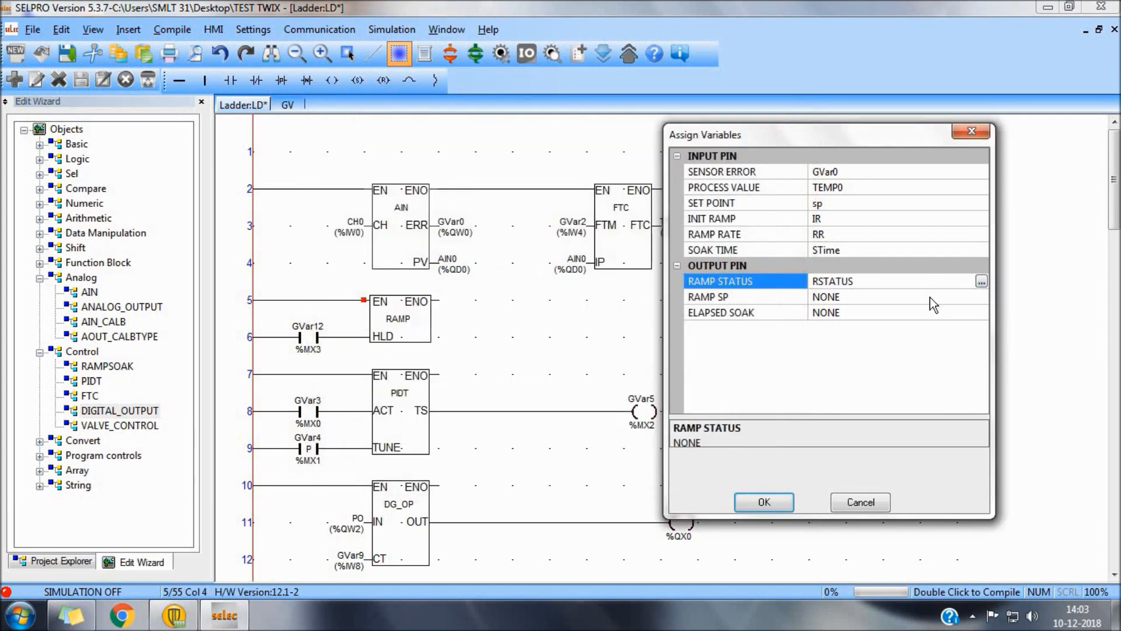
pyautogui.click(981, 280)
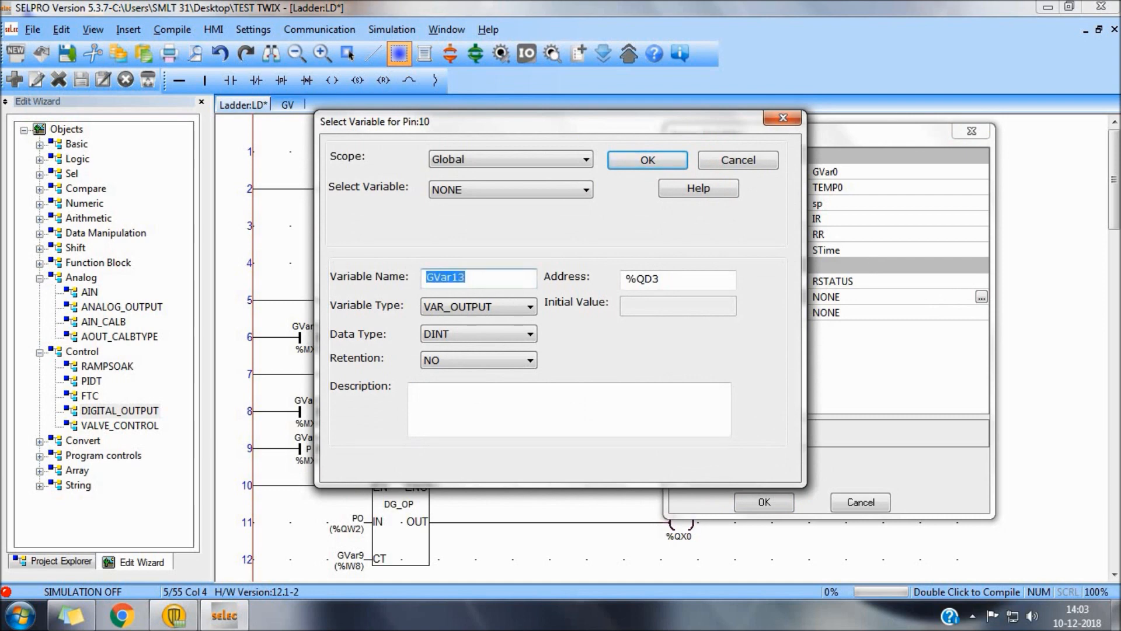
pyautogui.write('RAMPSP')
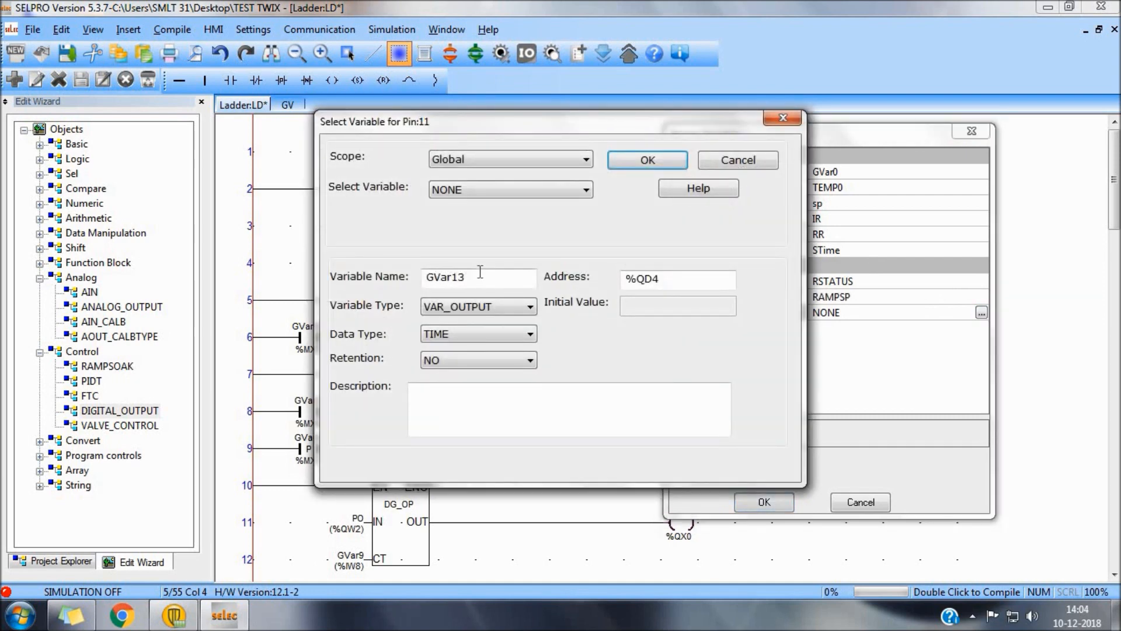
pyautogui.write('ELSP')
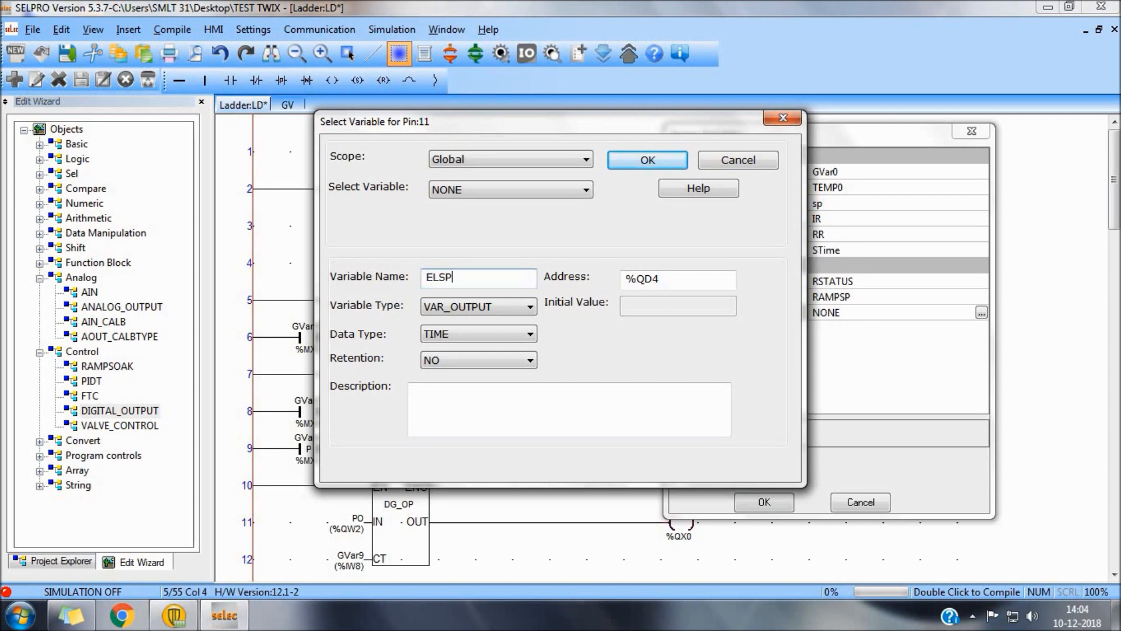
pyautogui.click(646, 160)
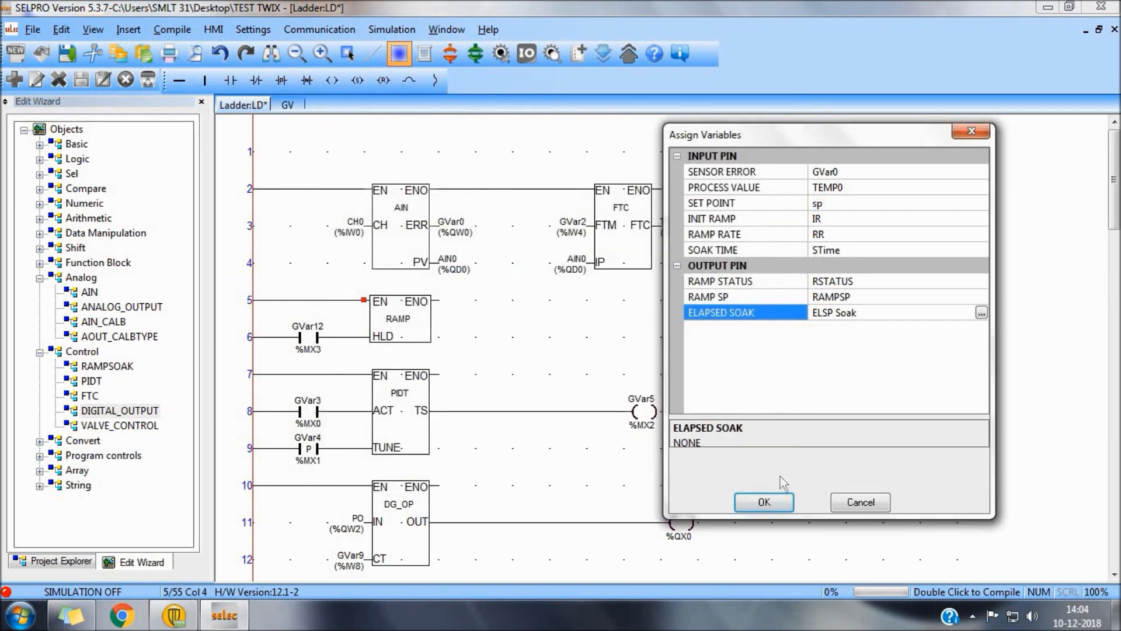
pyautogui.click(763, 501)
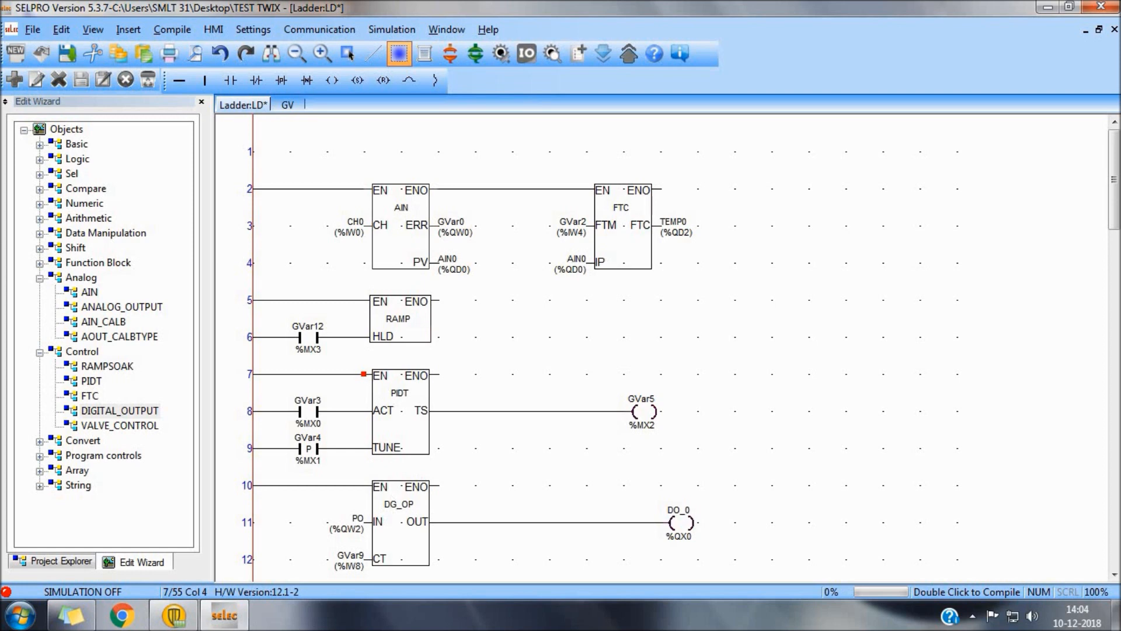
pyautogui.moveTo(411, 348)
pyautogui.write('sp')
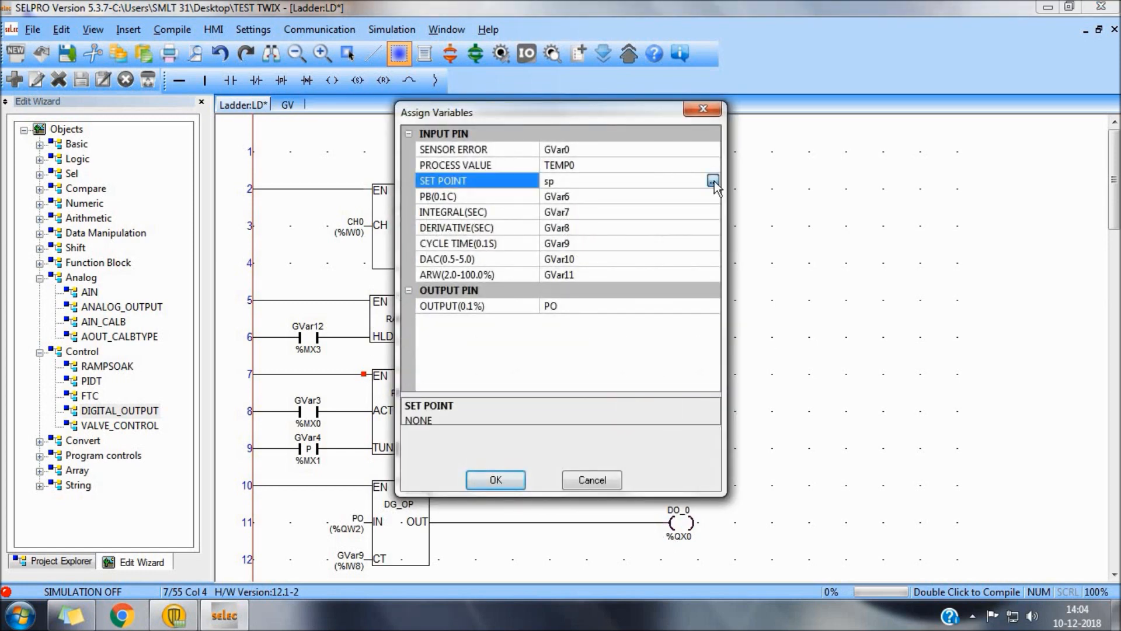
# - Swap the PIDT set point variable from sp to RAMPSP and apply
pyautogui.click(713, 181)
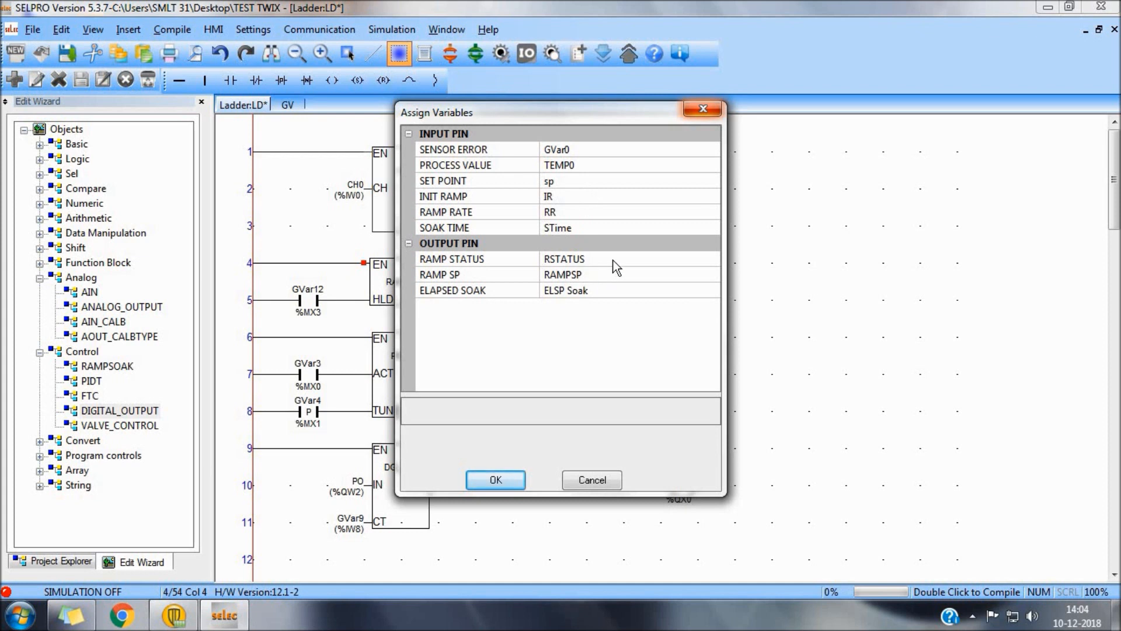
pyautogui.moveTo(565, 186)
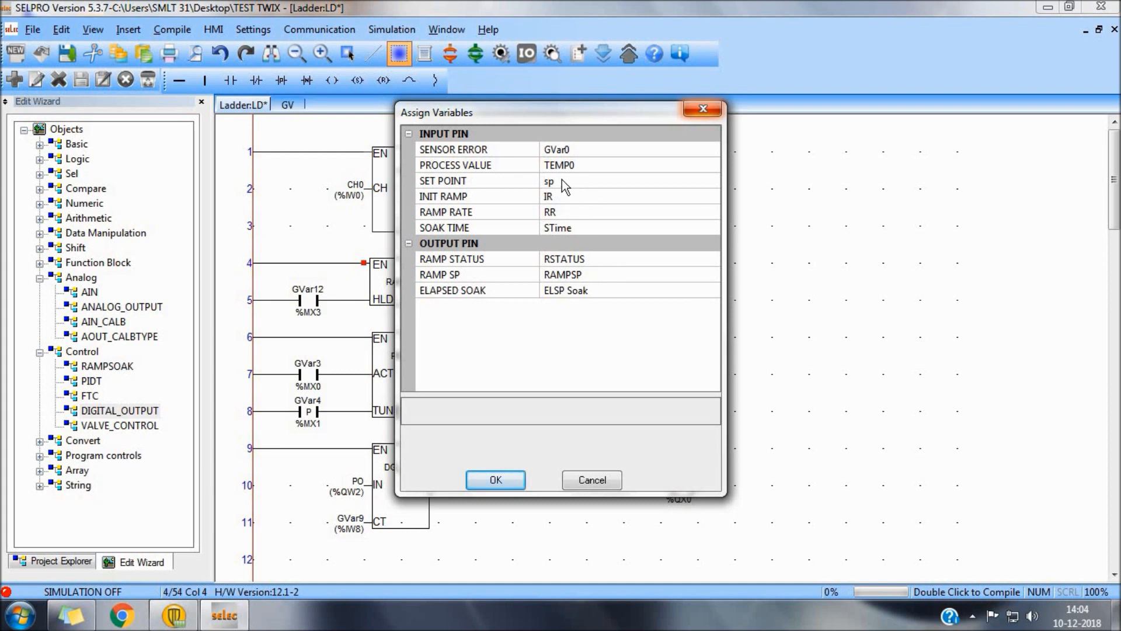
pyautogui.click(496, 479)
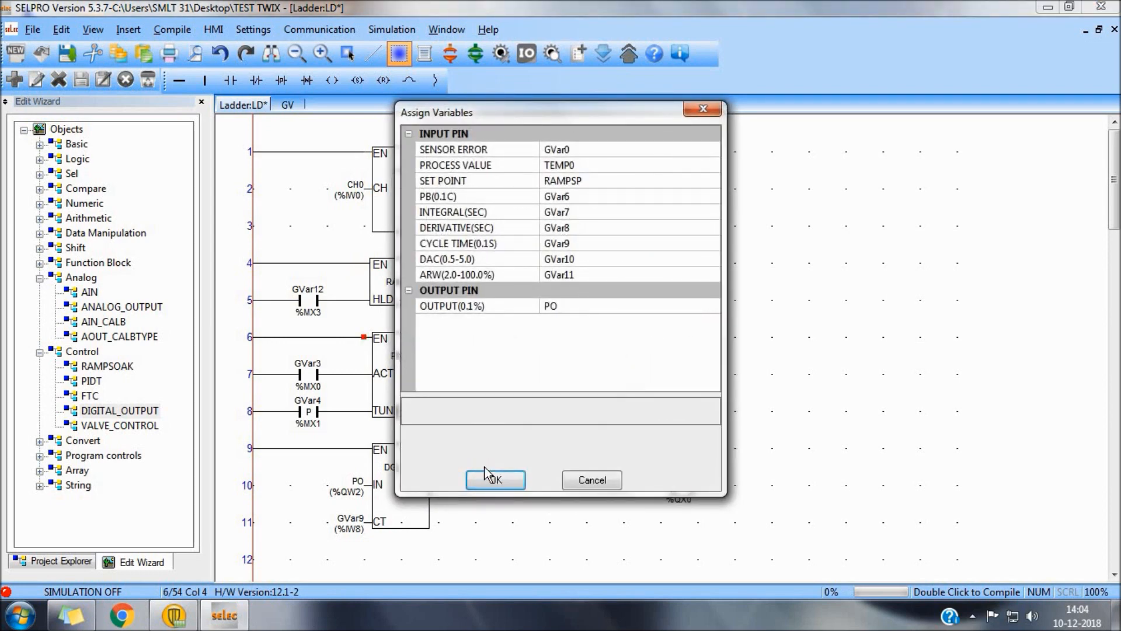
pyautogui.click(495, 478)
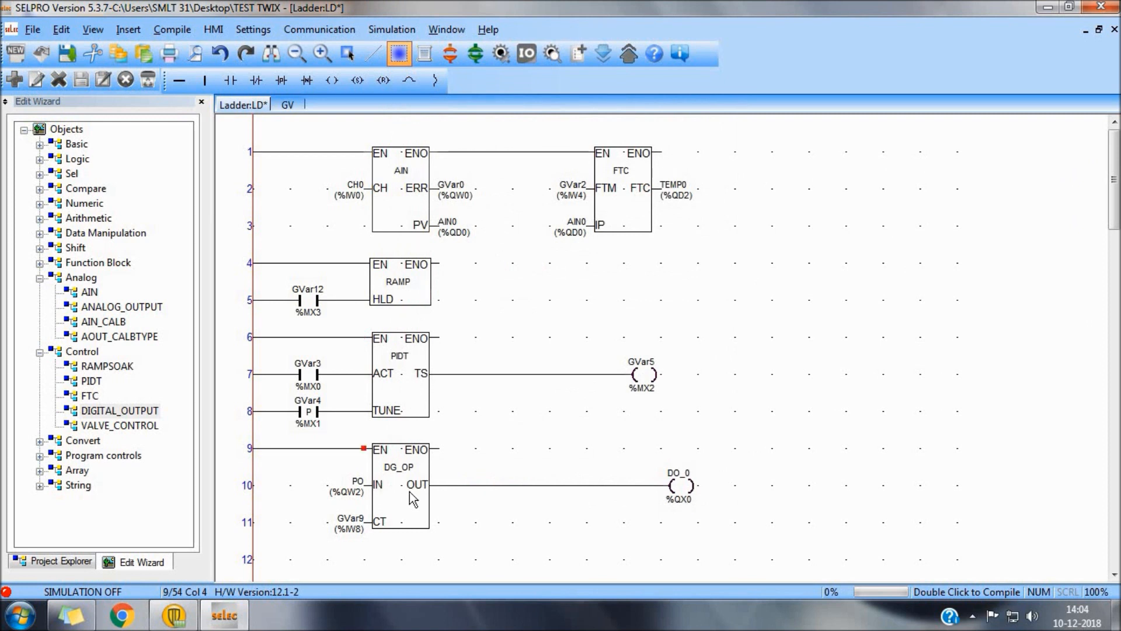
pyautogui.moveTo(680, 490)
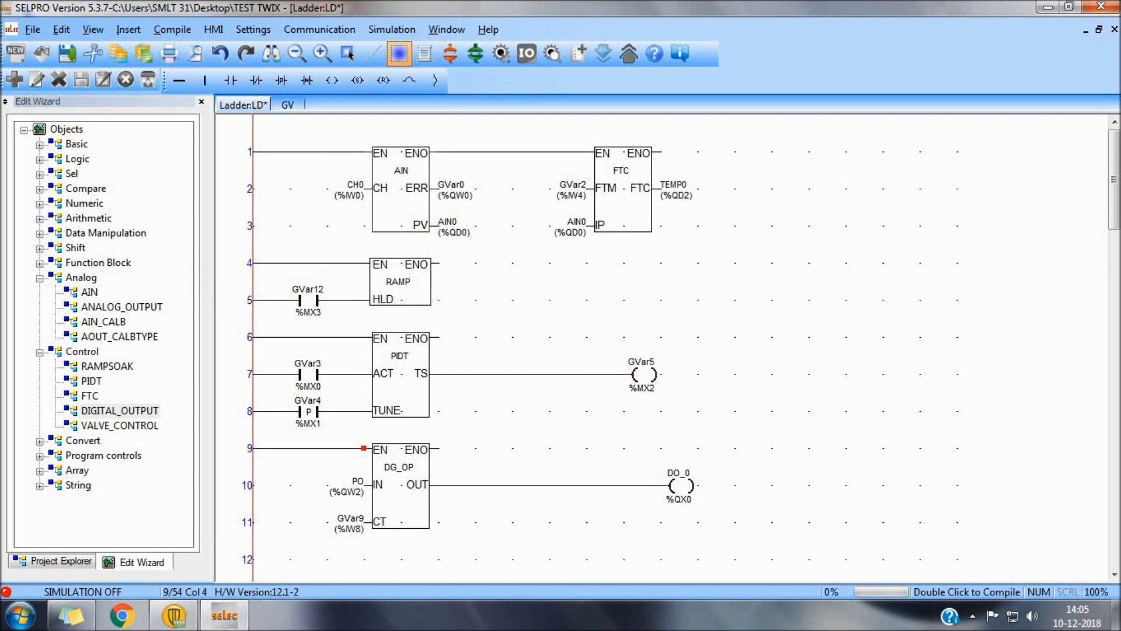
pyautogui.moveTo(533, 308)
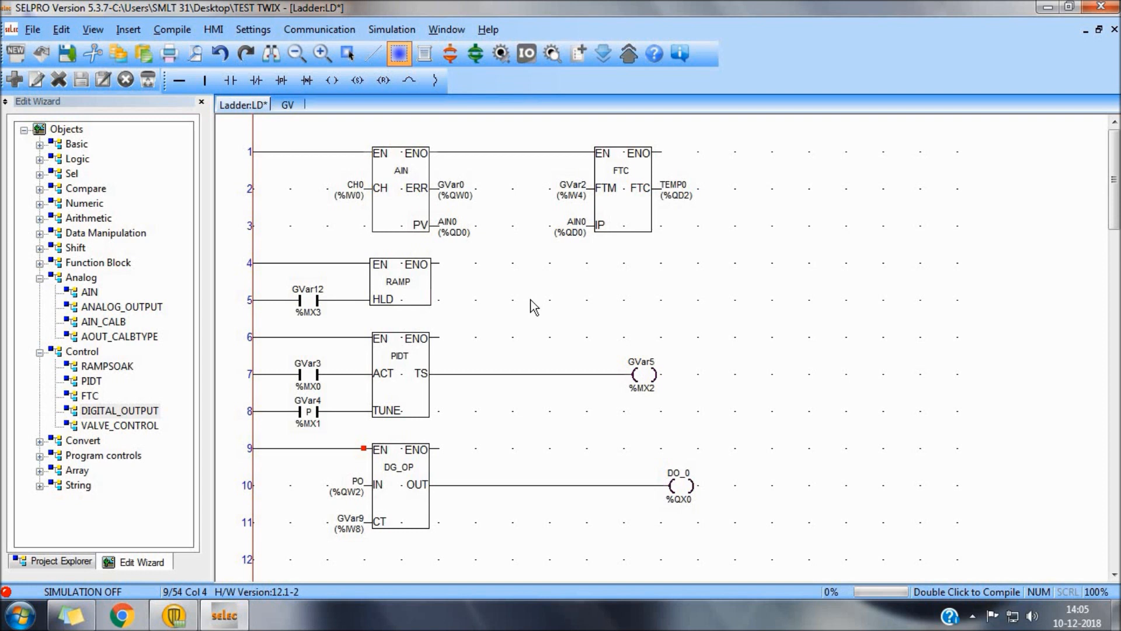